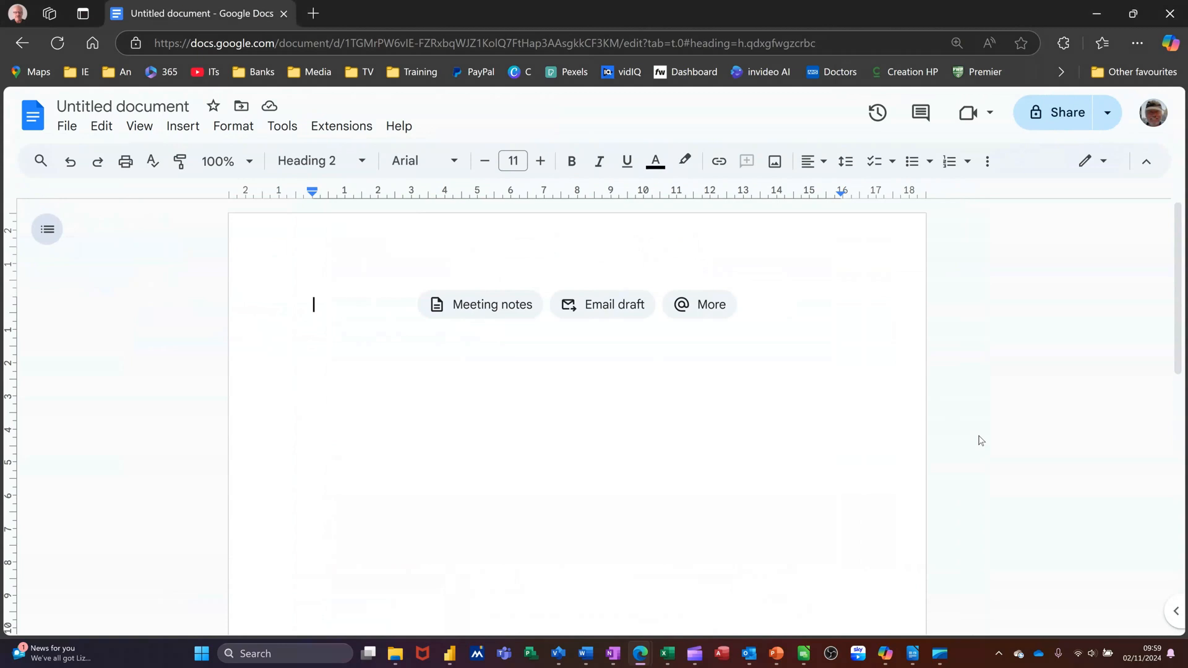
mouse_move(410, 197)
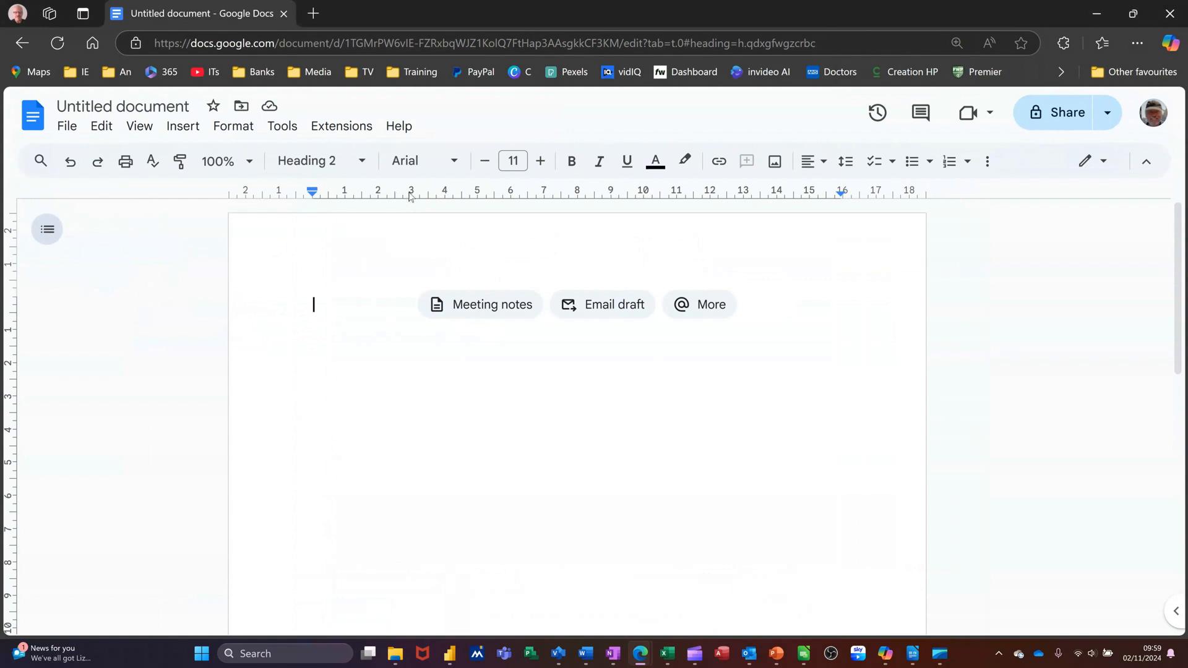
Dismiss the ruler tab-stop menu and show the document tabs panel with Tab 1's outline
right_click(409, 197)
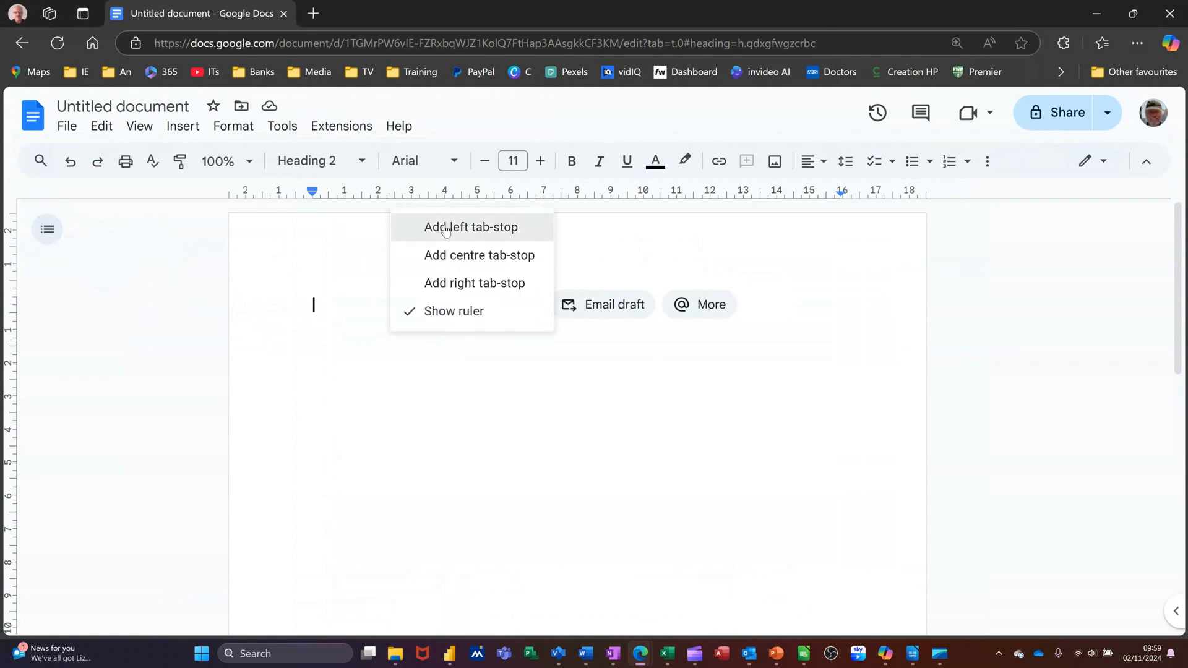
left_click(470, 228)
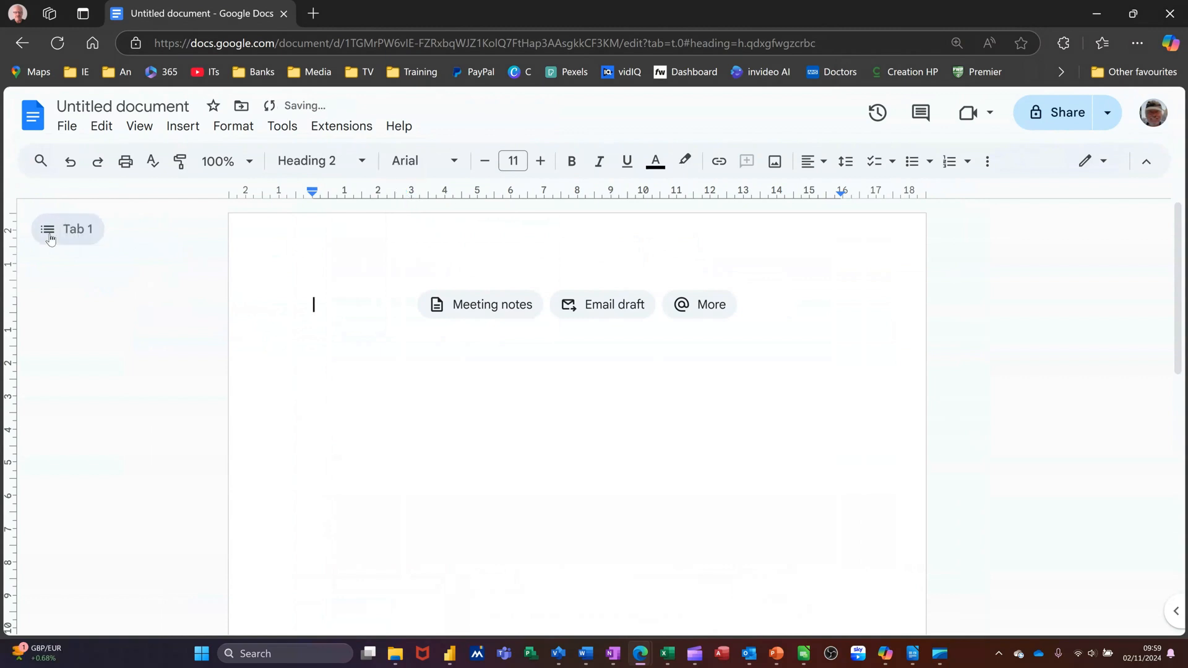
left_click(47, 230)
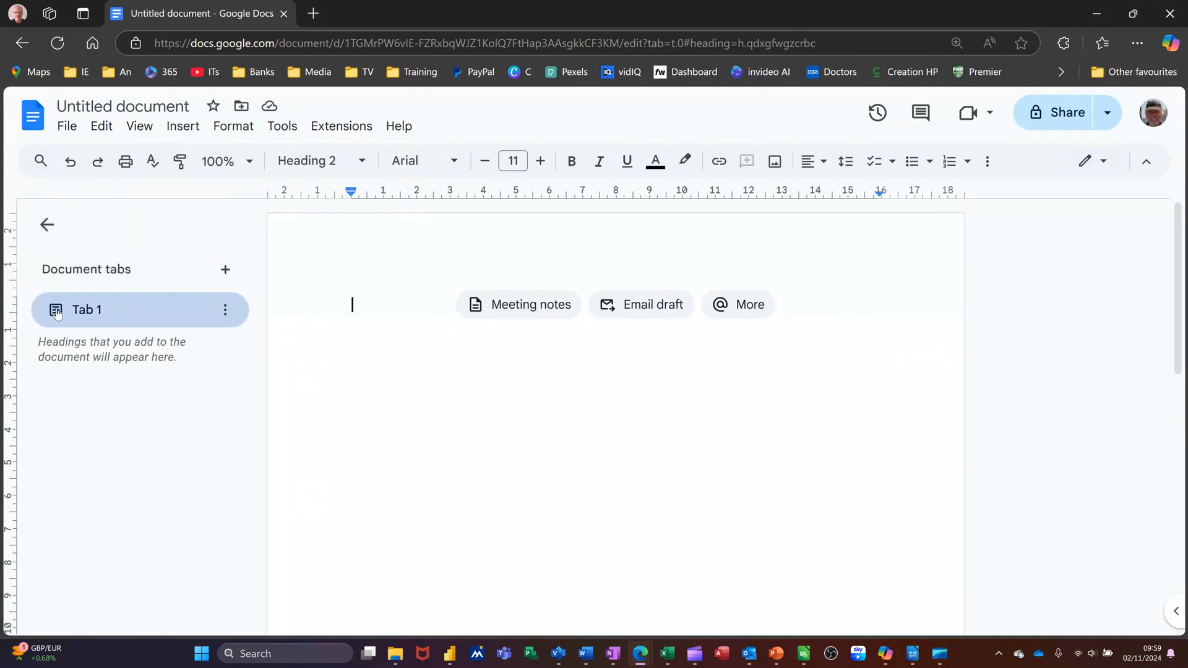
mouse_move(99, 316)
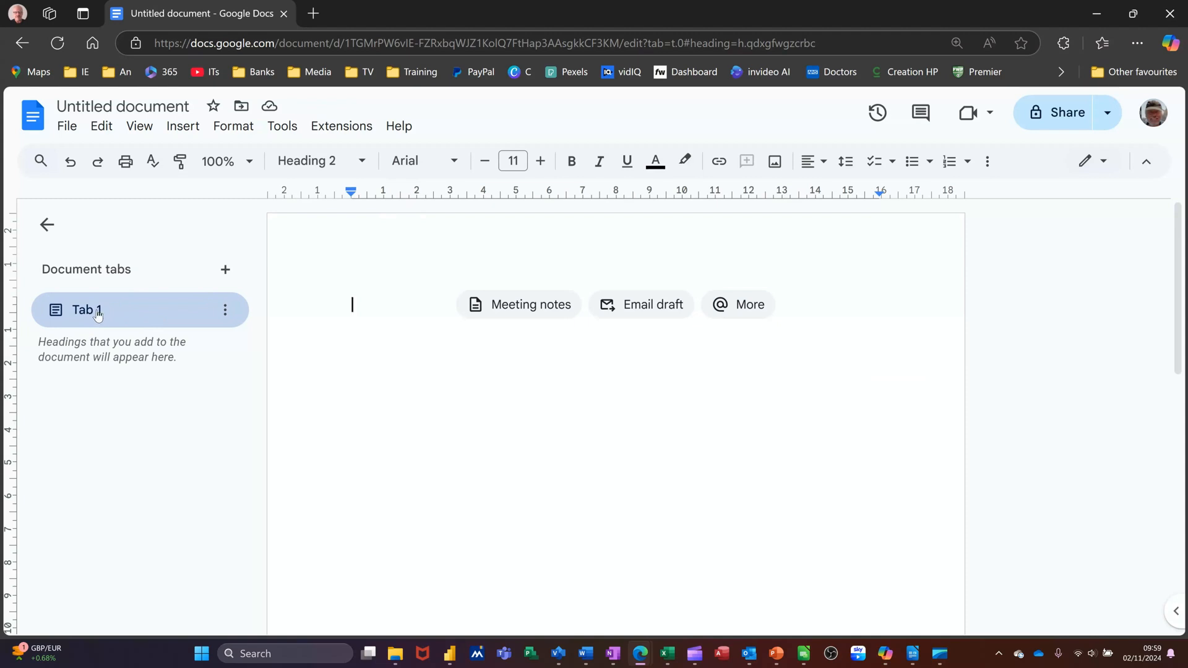
mouse_move(225, 270)
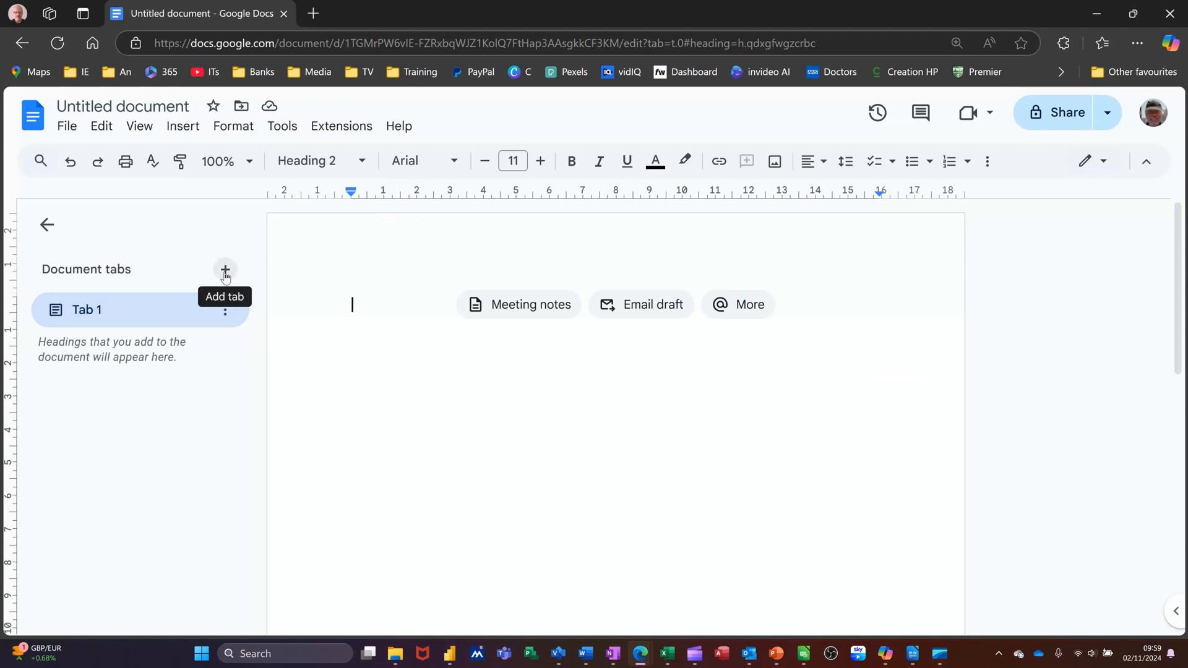
mouse_move(393, 386)
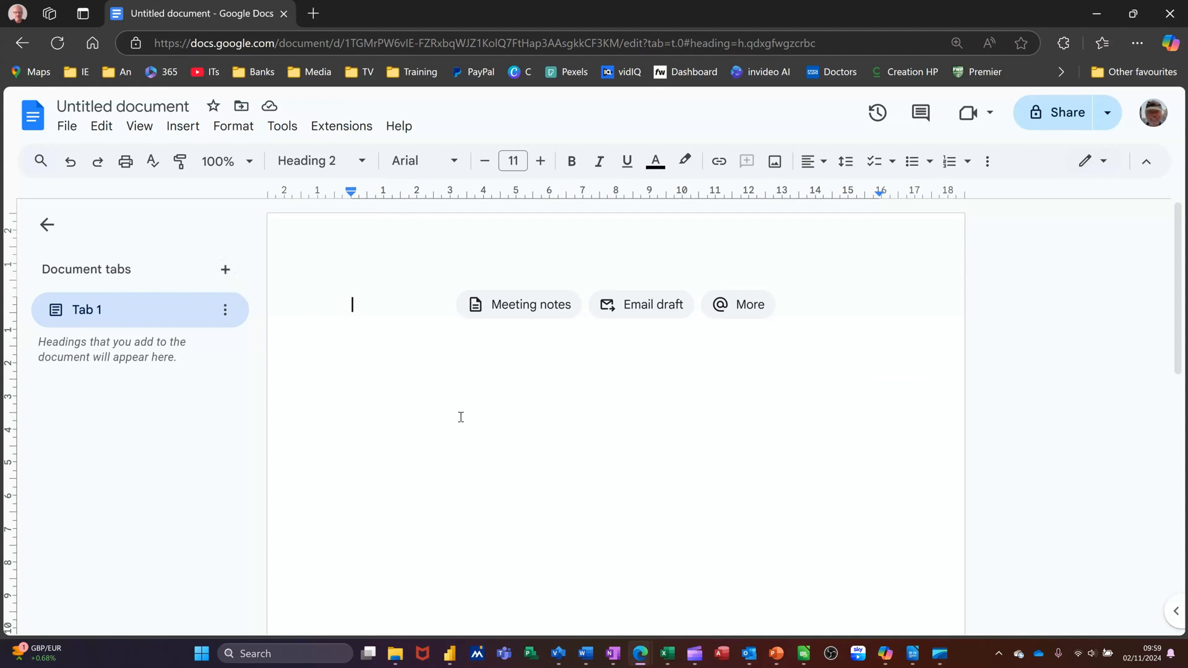
Add the word 'Introduction' and style it as Heading 2 so it joins Tab 1's outline
type("Intro")
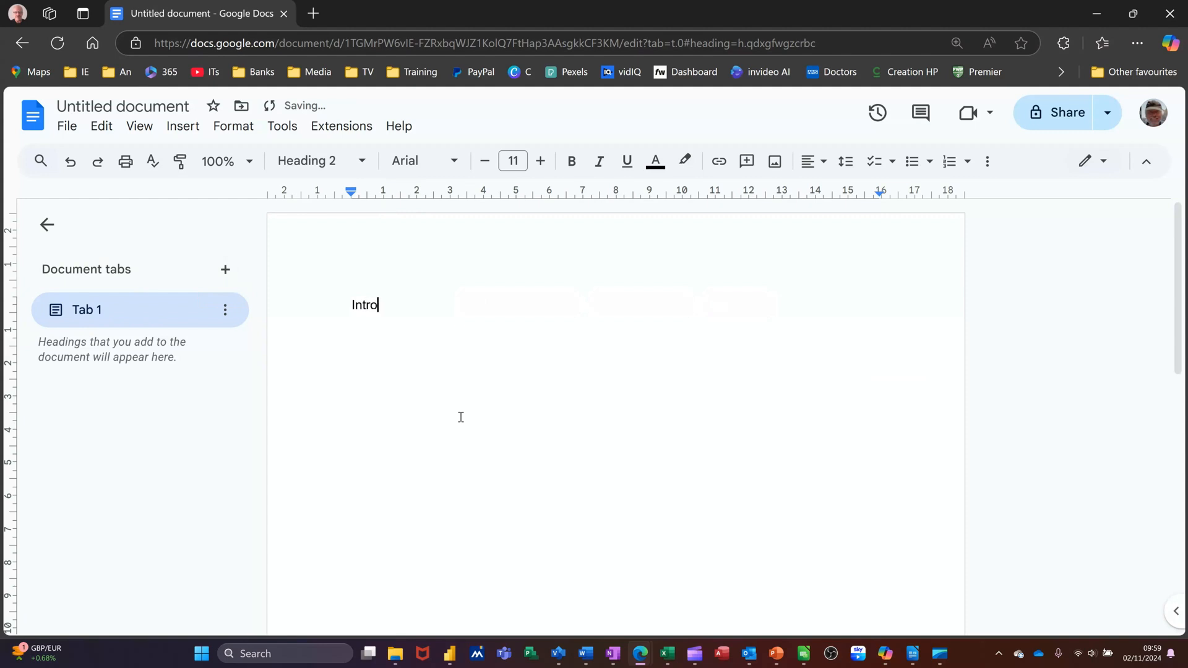
type("duction")
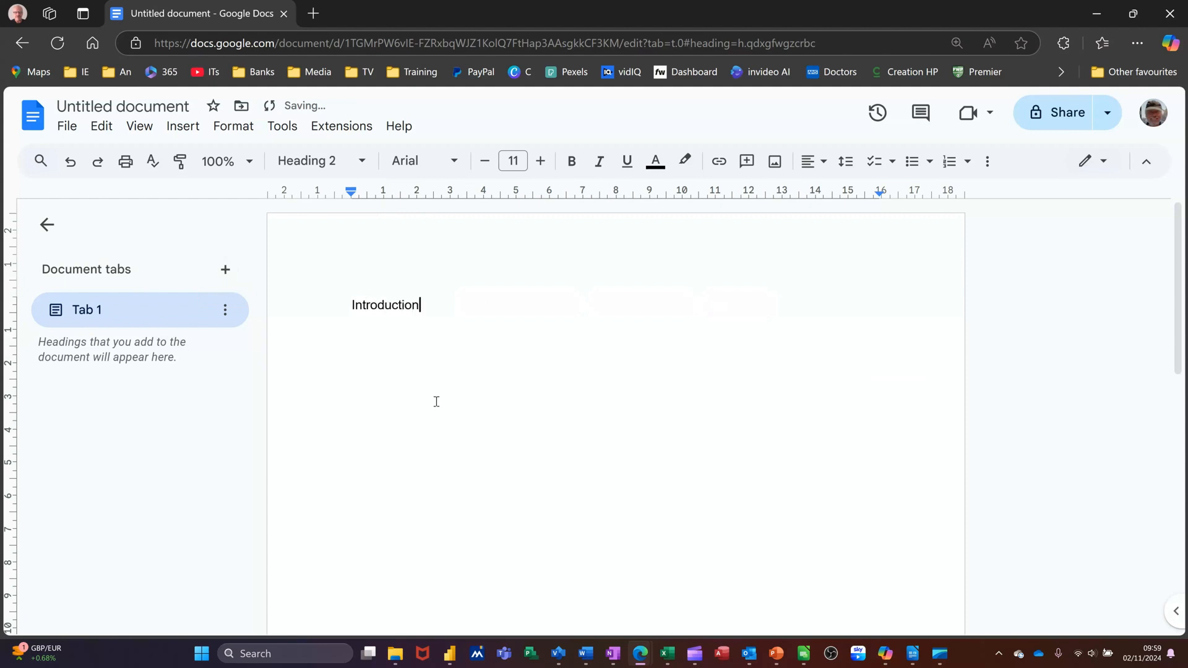
double_click(386, 304)
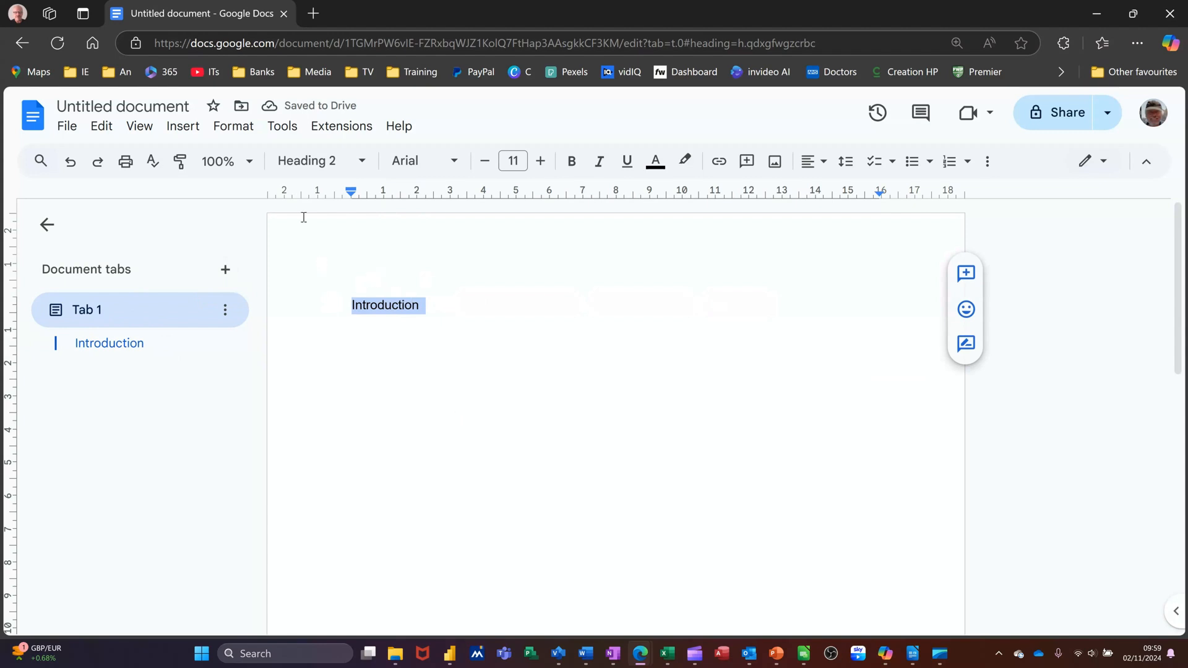
mouse_move(345, 170)
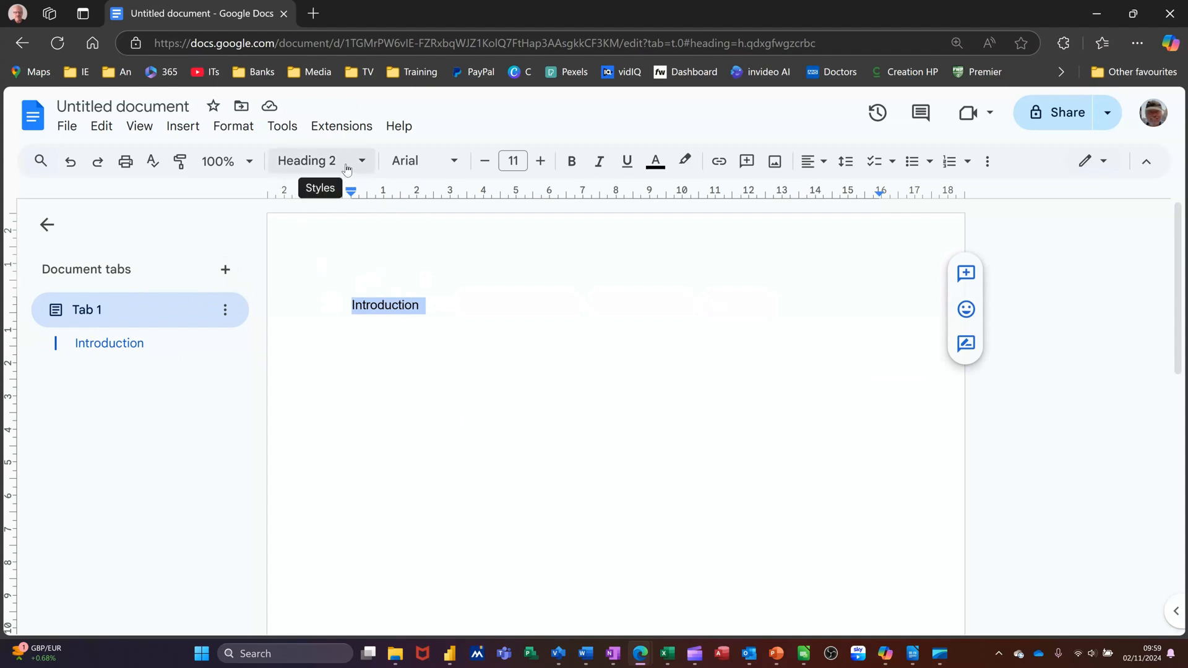
left_click(320, 160)
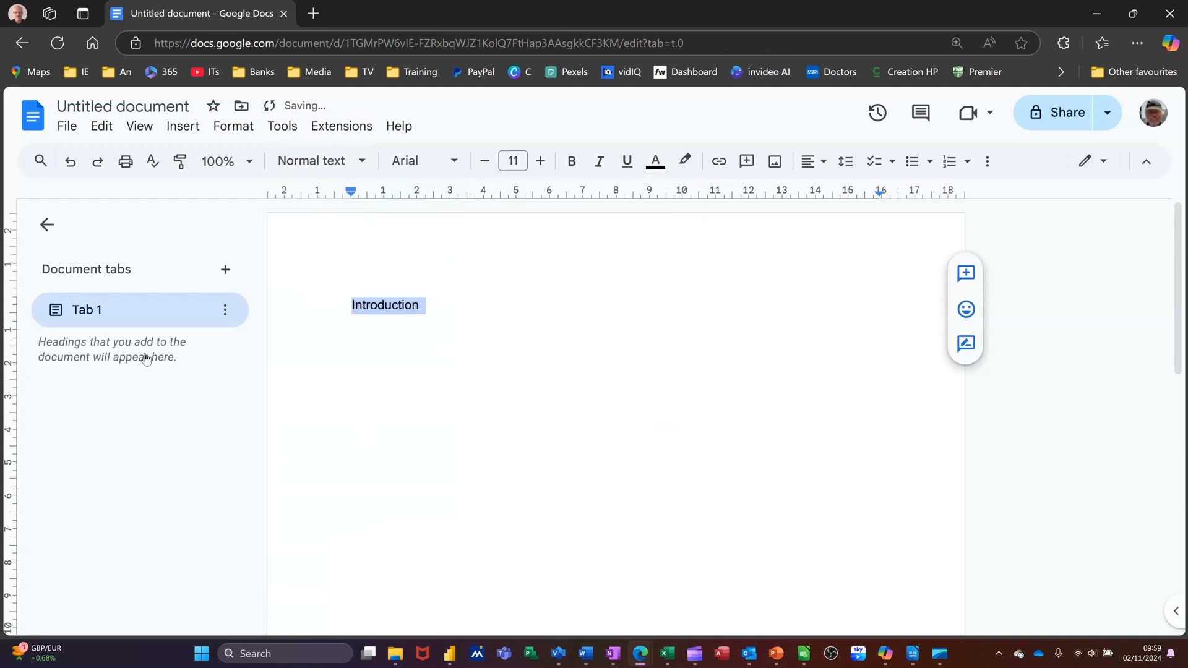
left_click(321, 161)
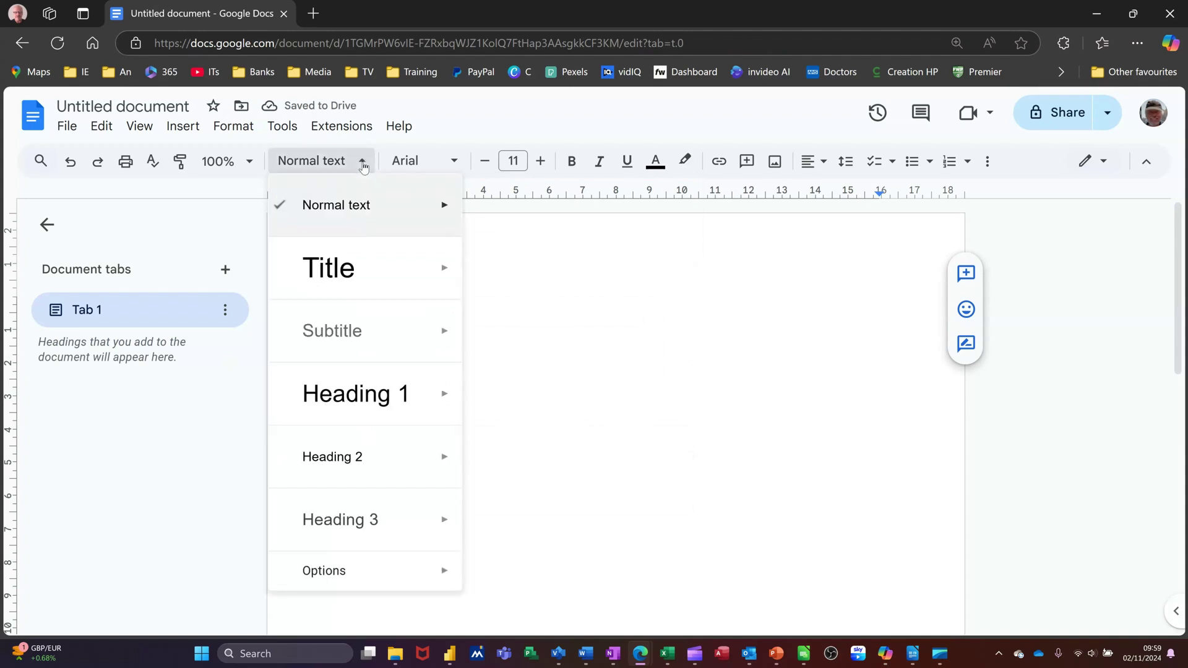
mouse_move(344, 473)
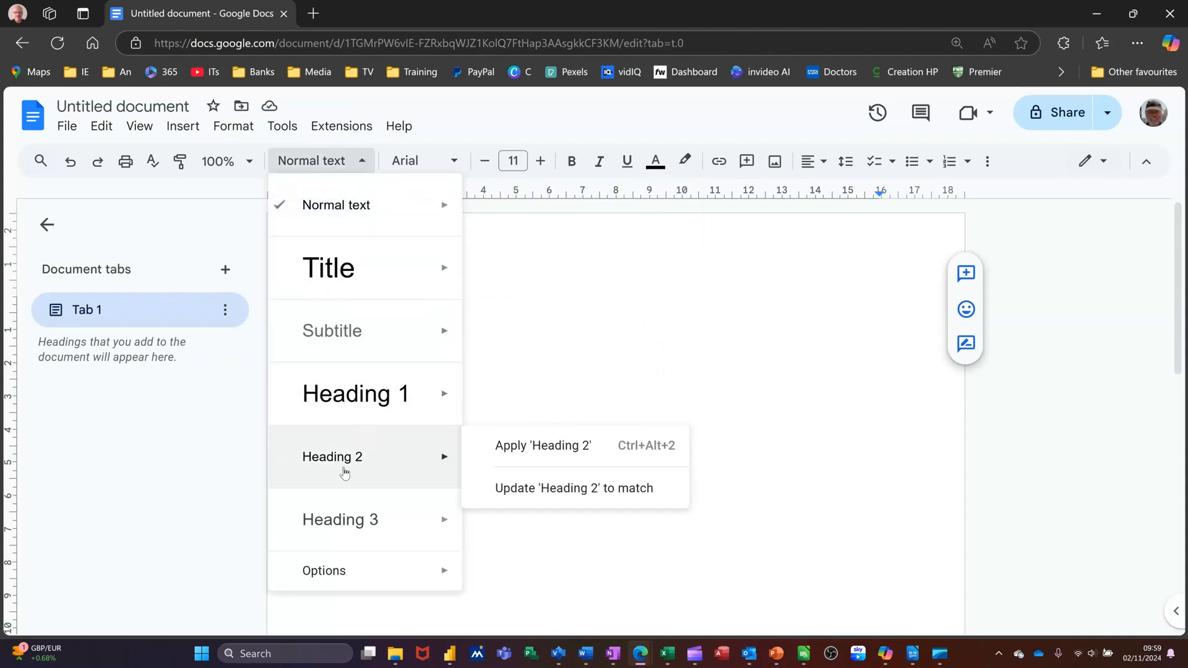
left_click(542, 446)
type("Introduction")
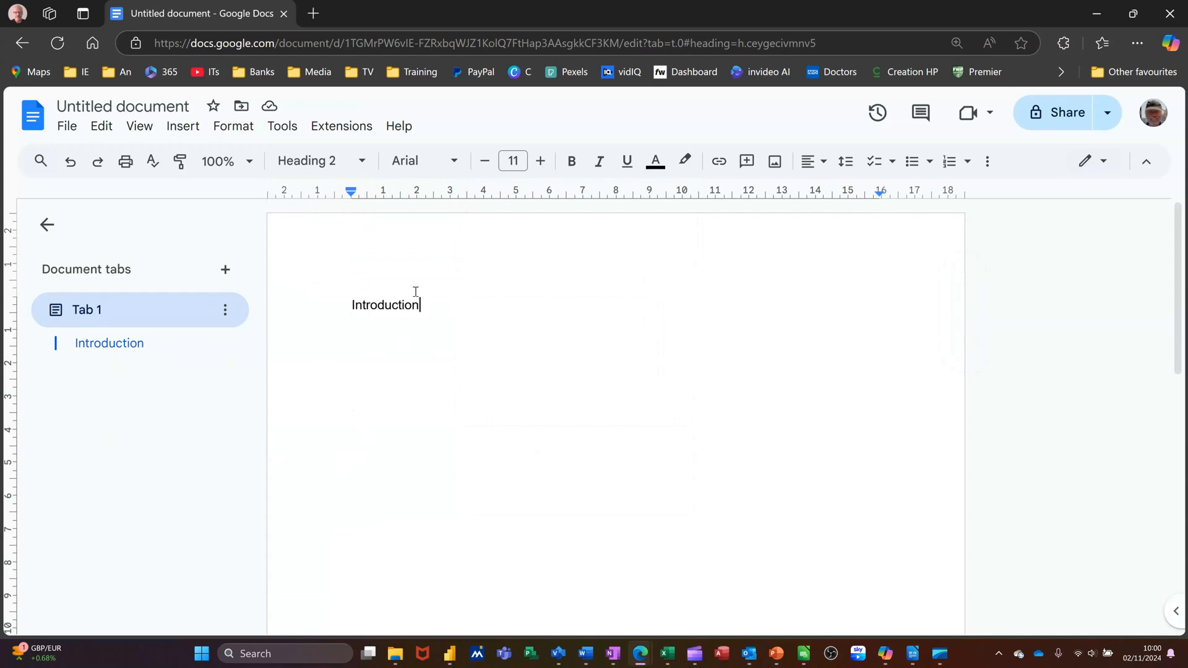
Paste sample body paragraphs, then add 'Phase 1' styled as Heading 2 below them
key("Enter")
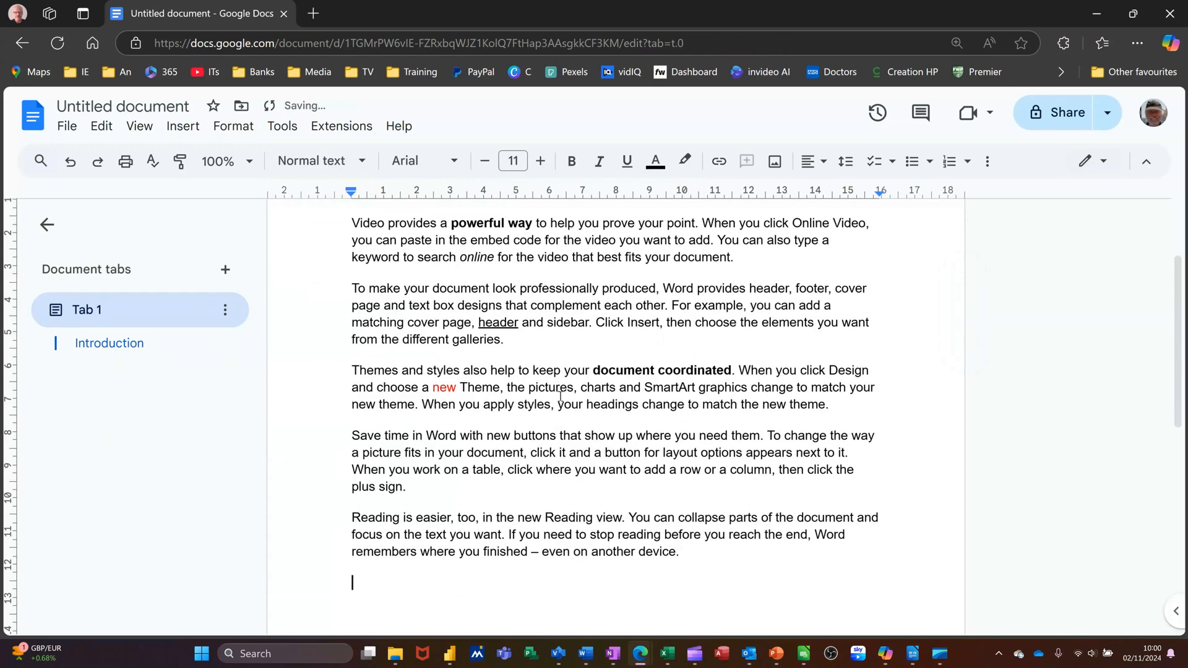
scroll("up", 3)
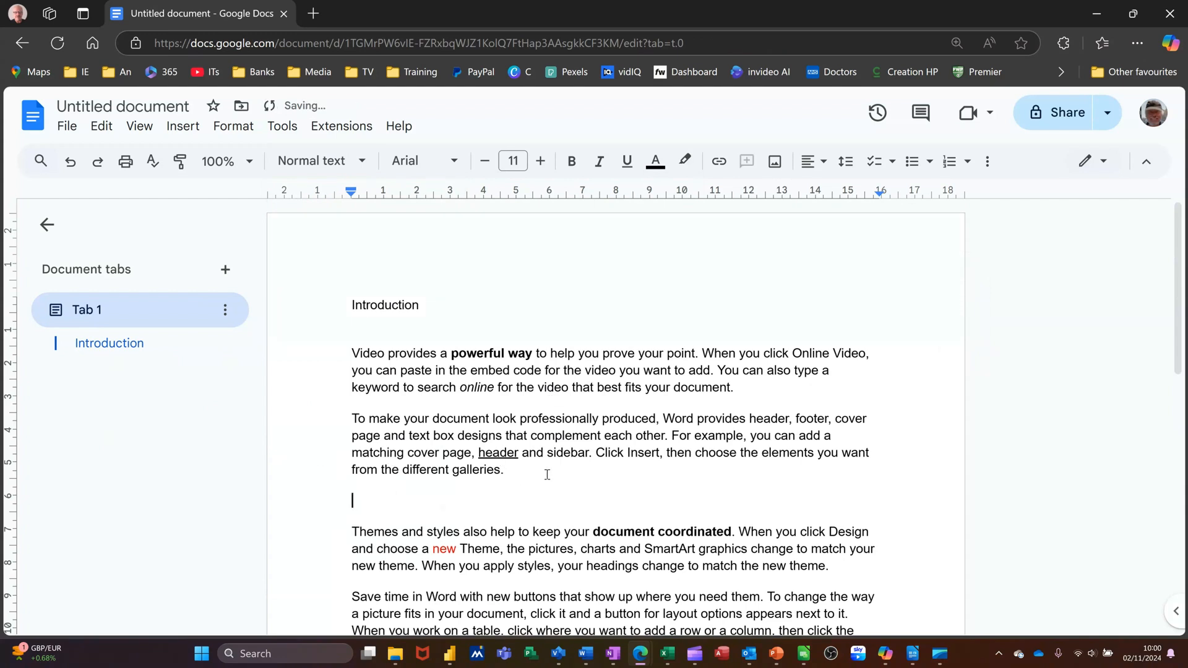
type("P")
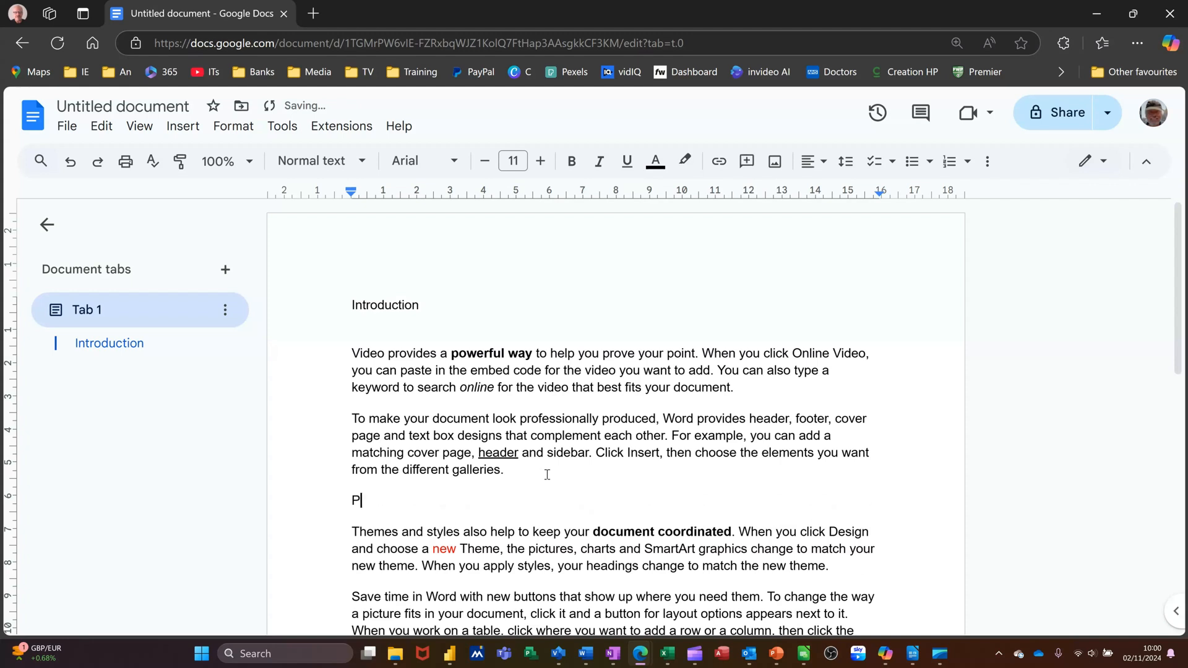
type("hase 1")
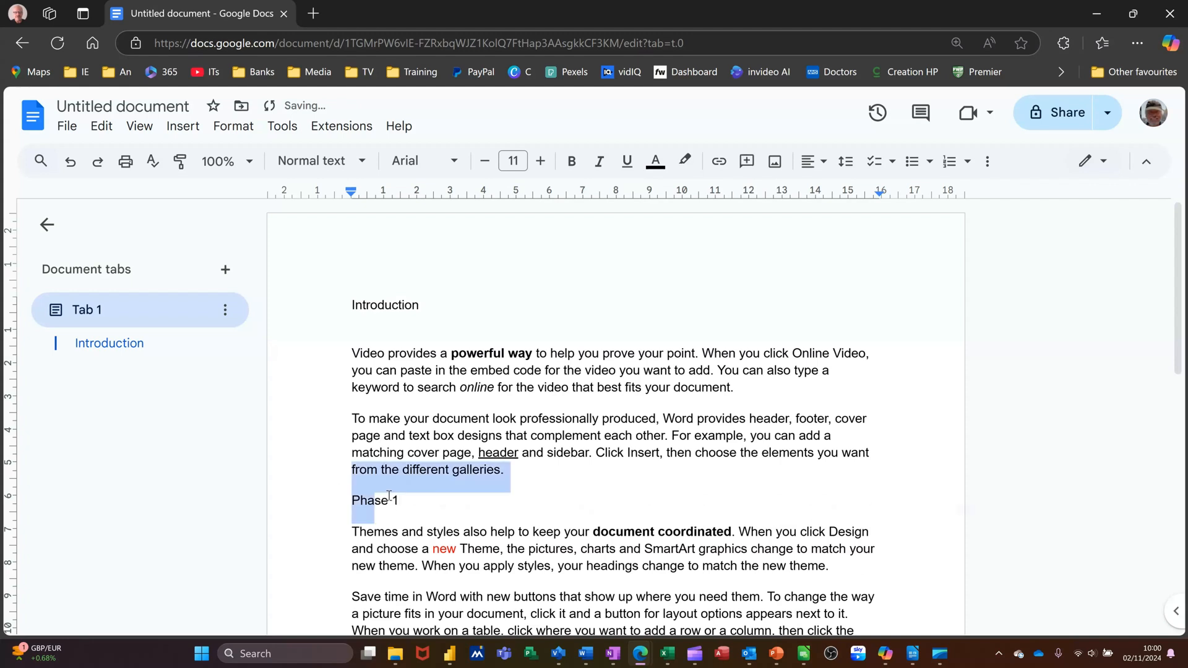
left_click(367, 500)
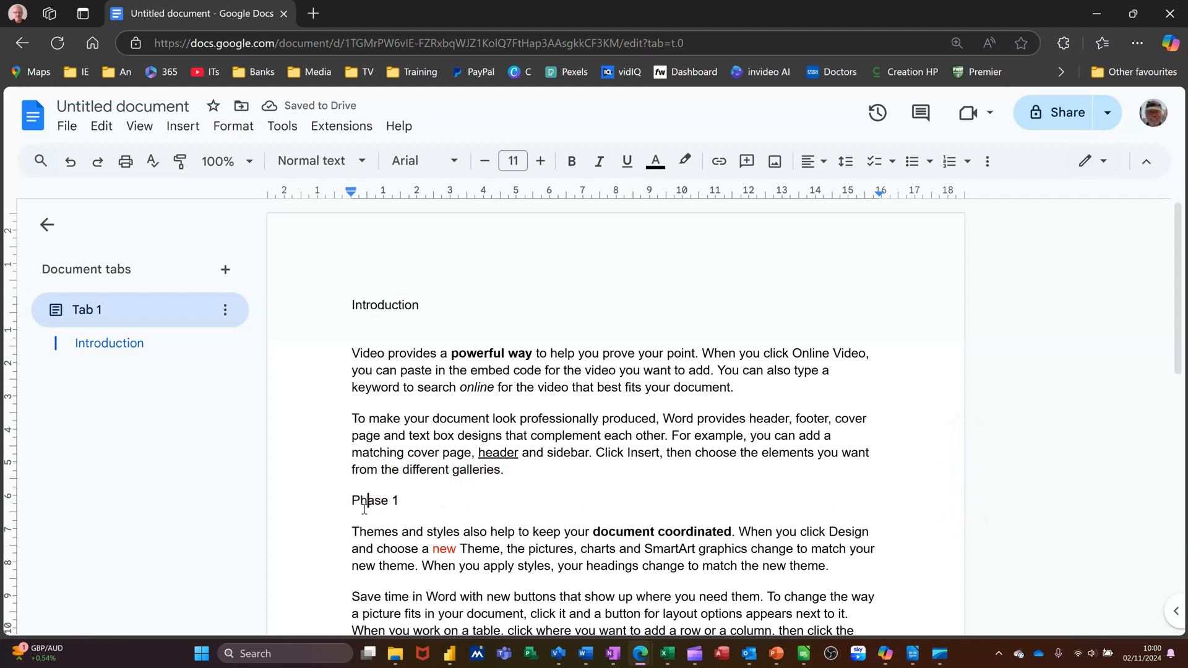
double_click(366, 500)
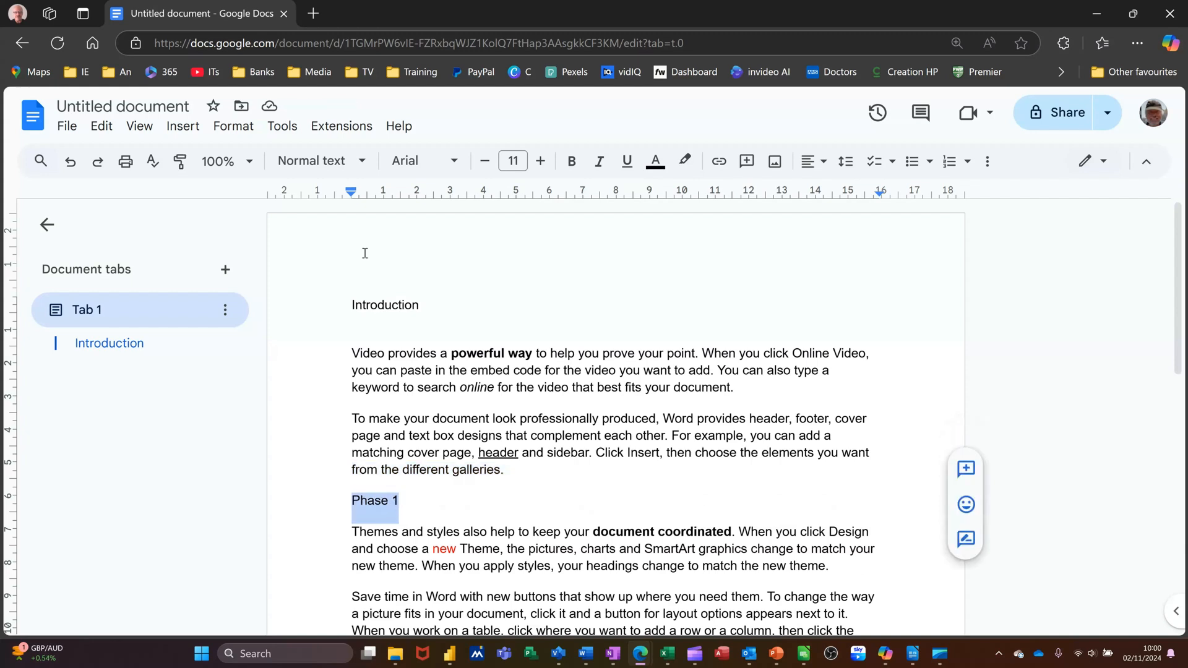
left_click(316, 159)
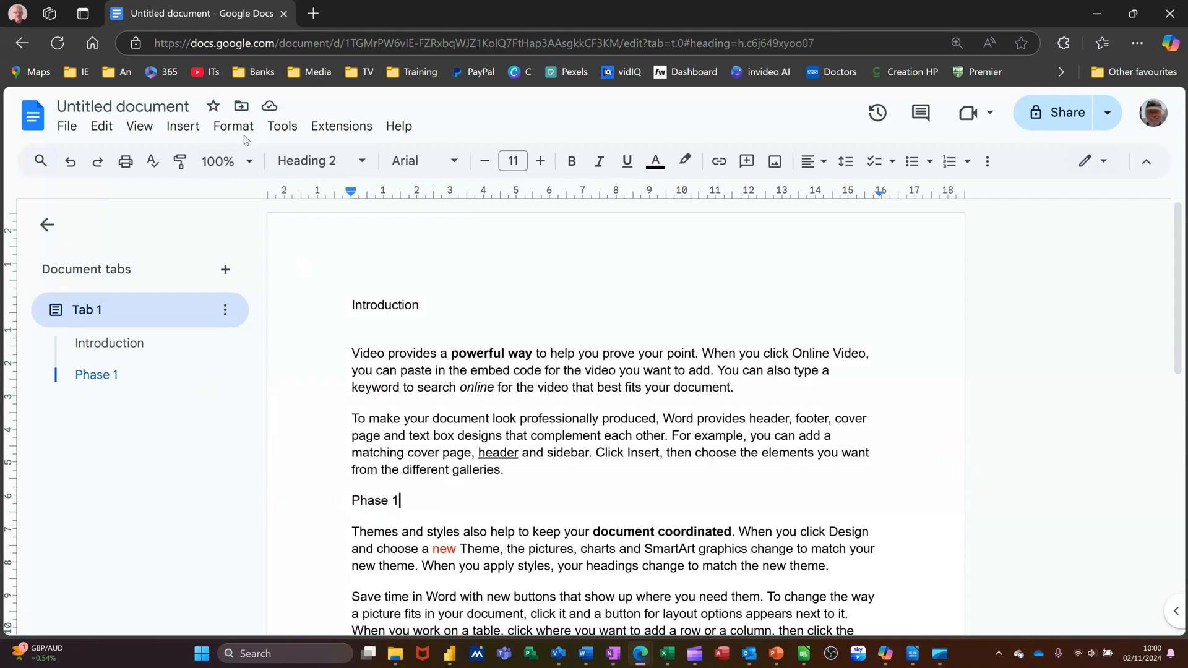
Apply Heading 2 to the selected heading via Format > Paragraph styles
left_click(233, 126)
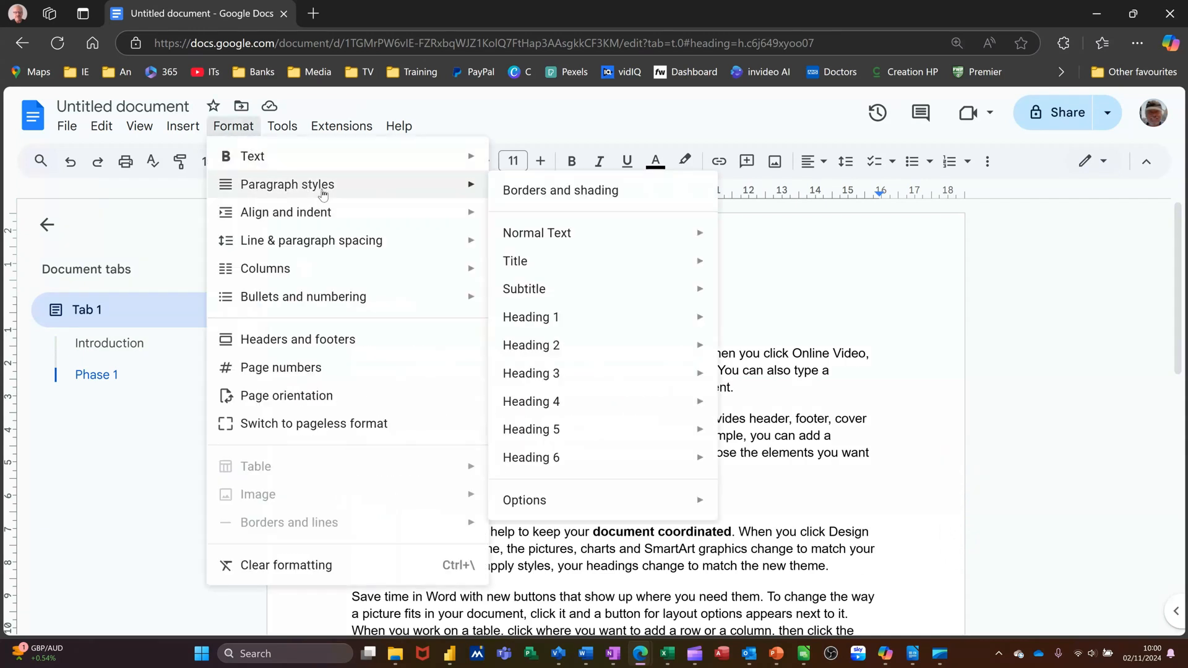
mouse_move(565, 354)
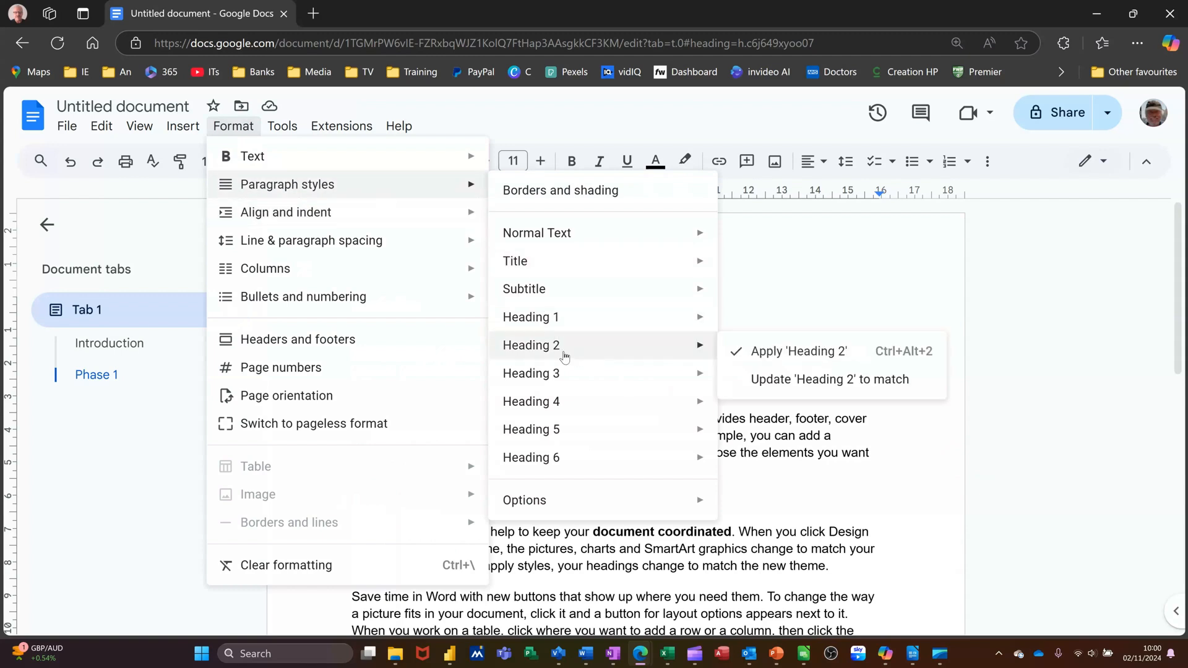
mouse_move(760, 385)
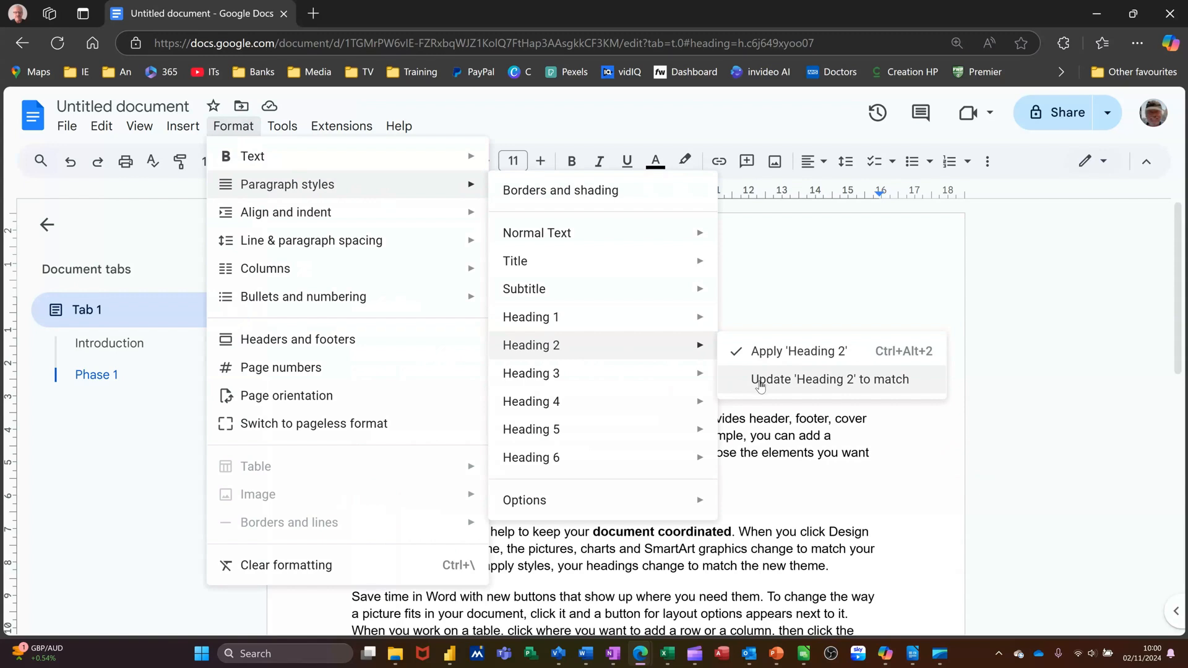
mouse_move(711, 366)
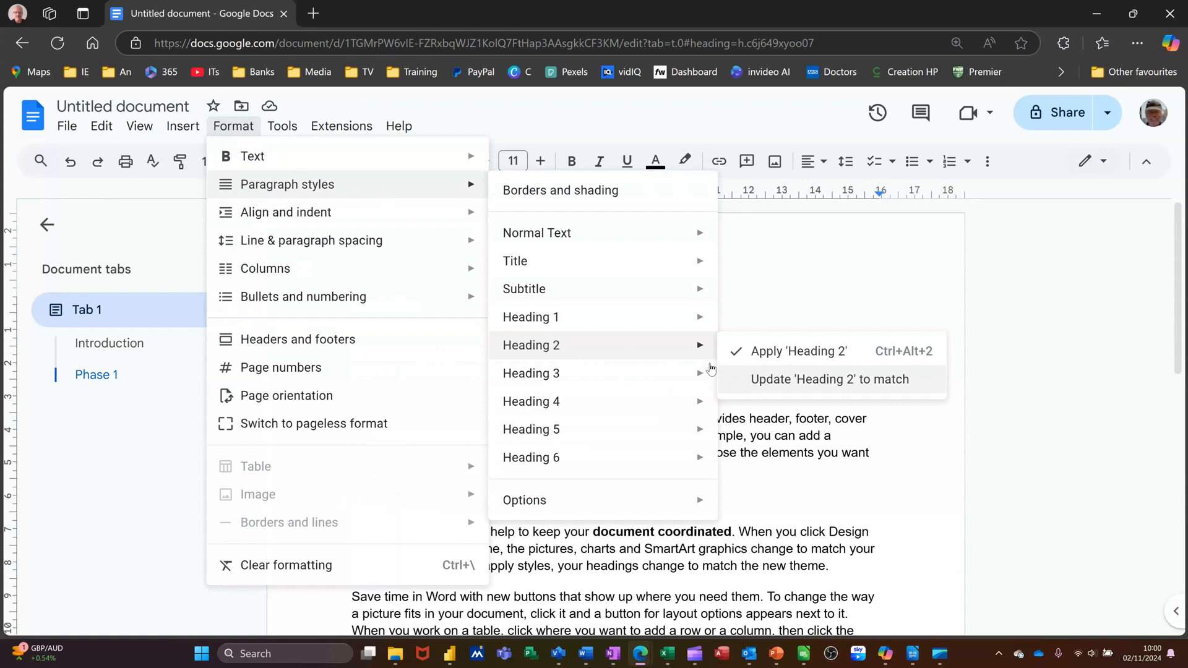
left_click(798, 351)
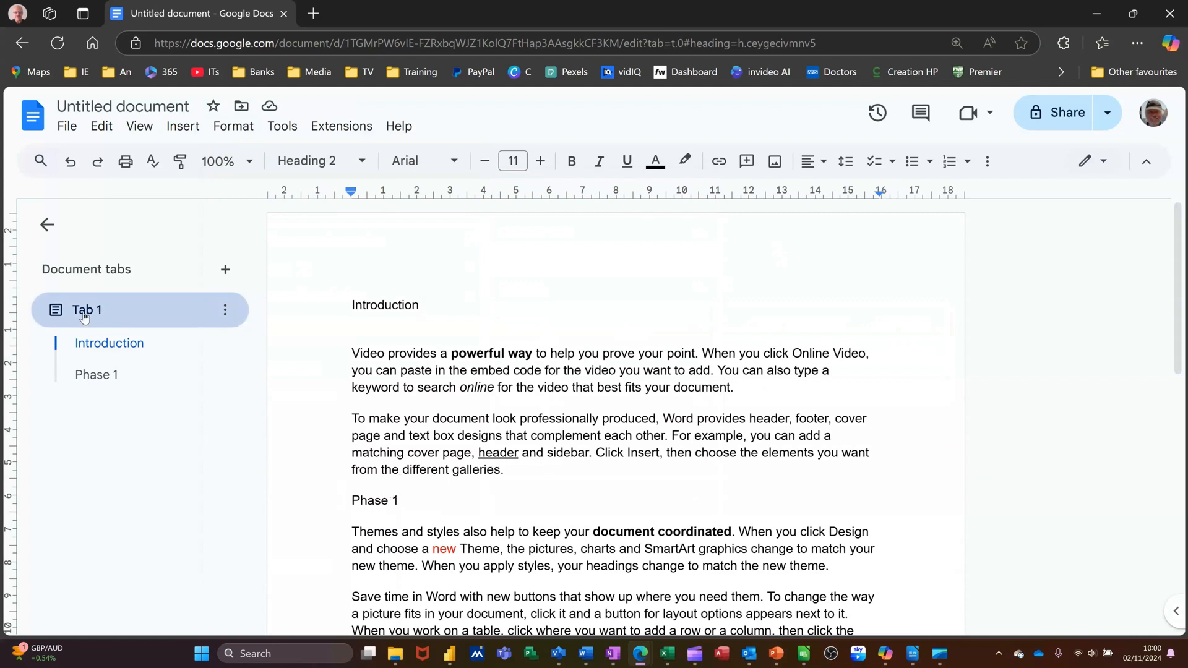
Rename Tab 1 to 'Steve'
left_click(418, 304)
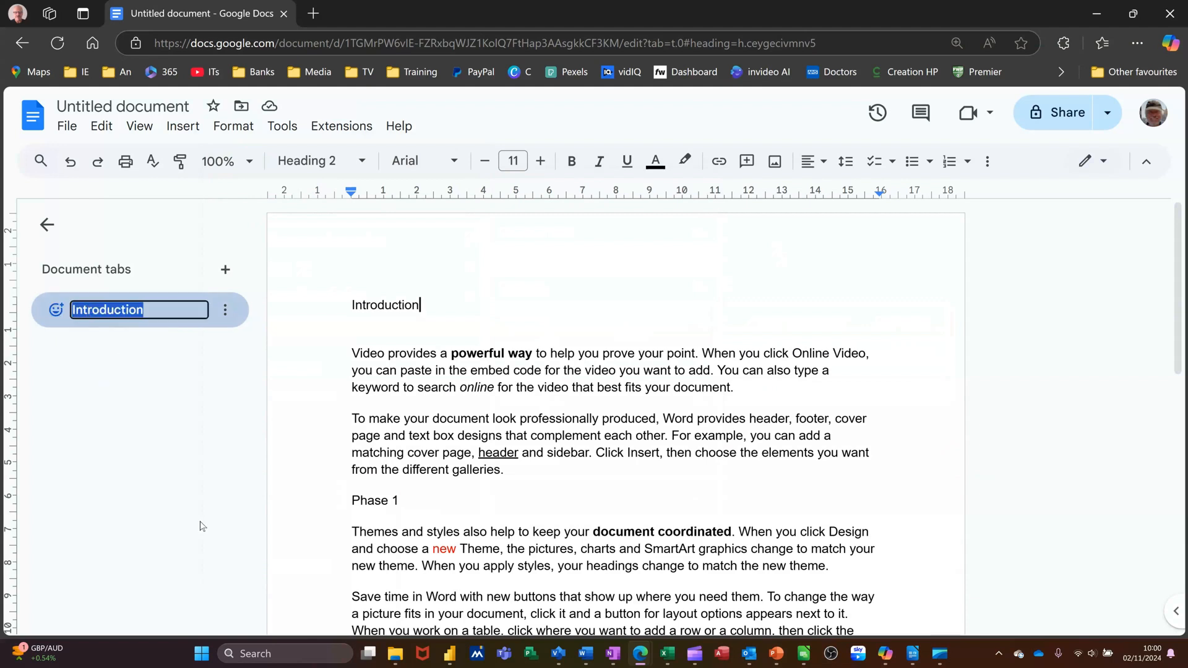
type("Steve")
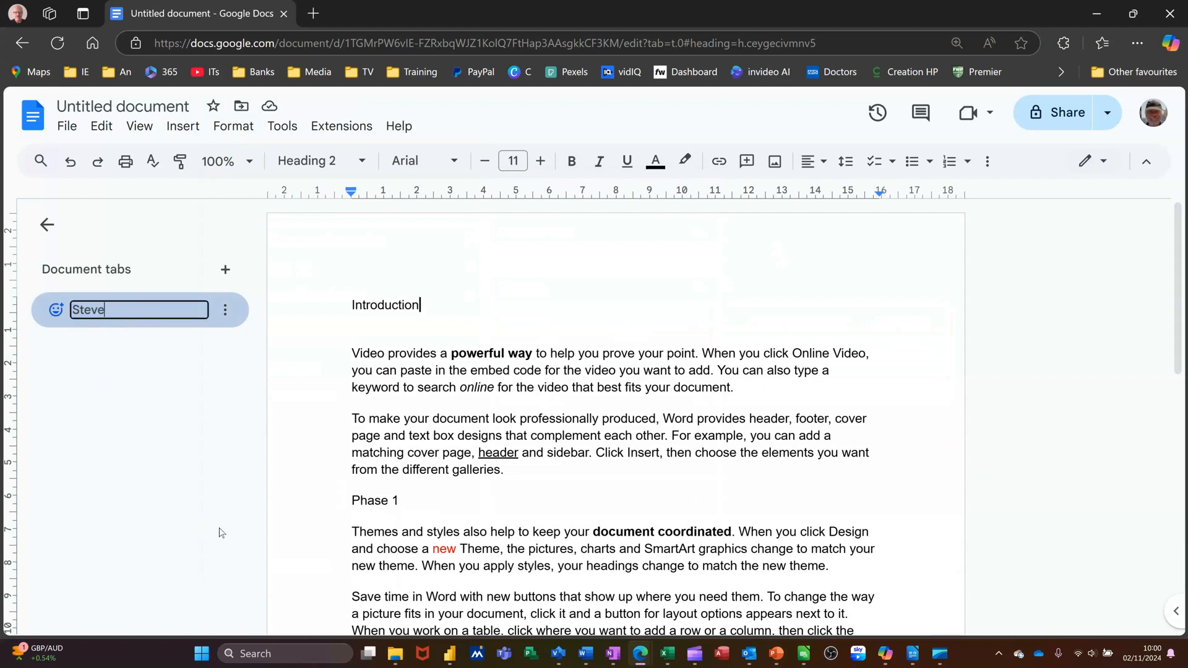
key("Enter")
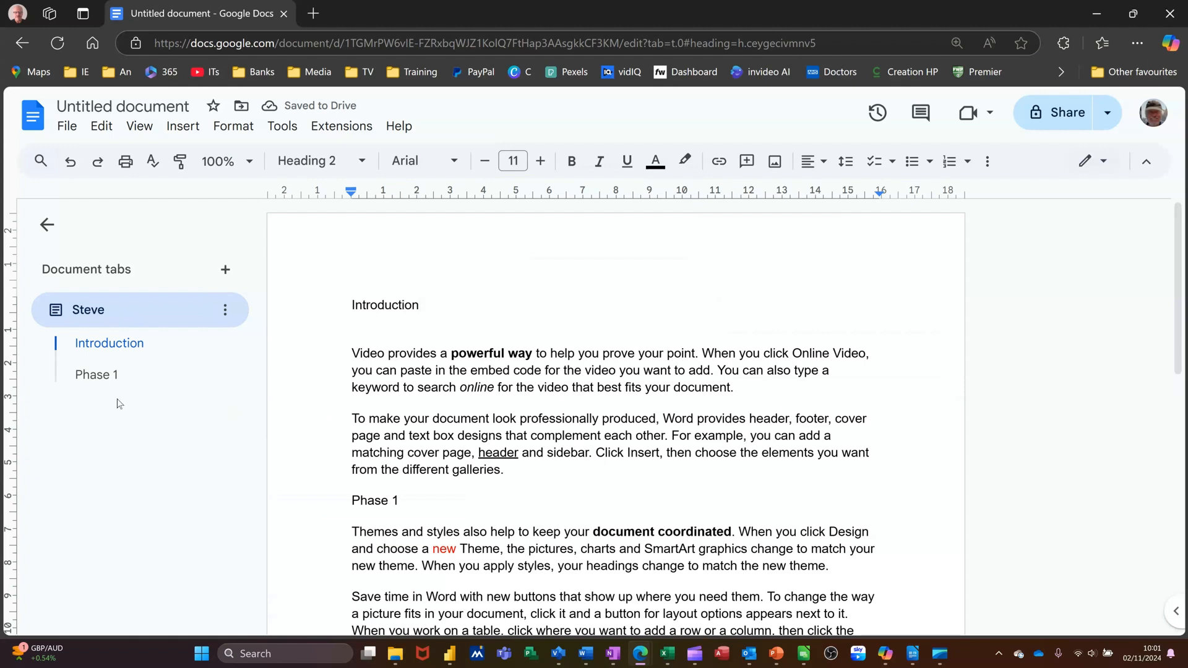
mouse_move(225, 269)
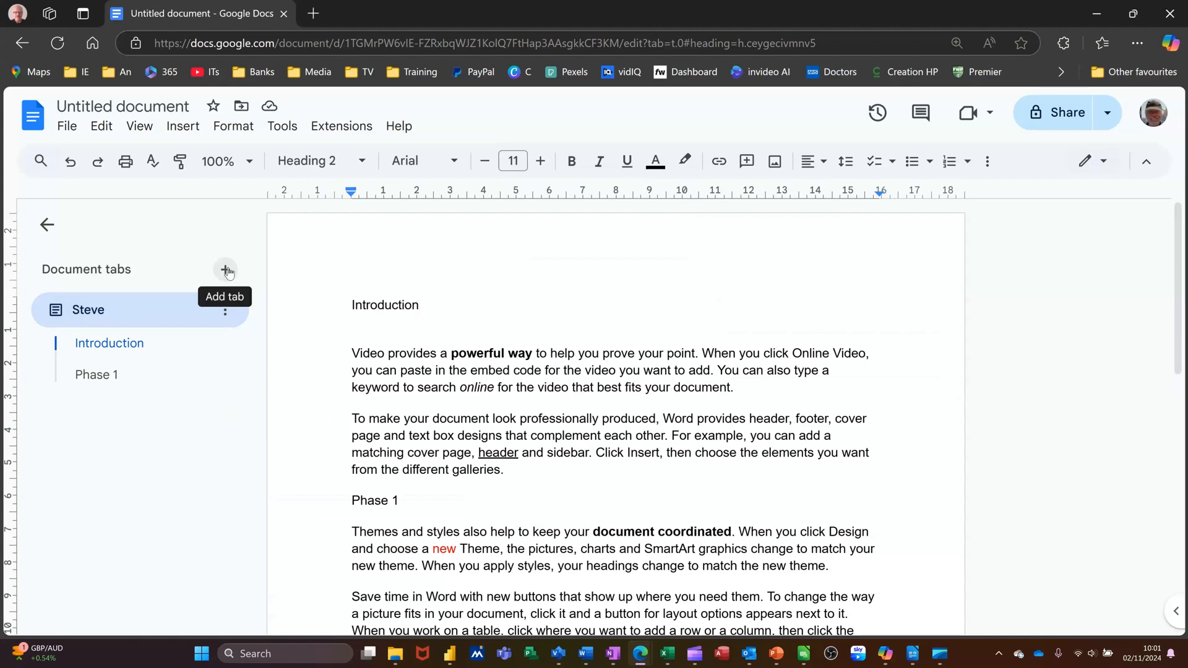
Add a second document tab and rename it 'Dave'
left_click(226, 270)
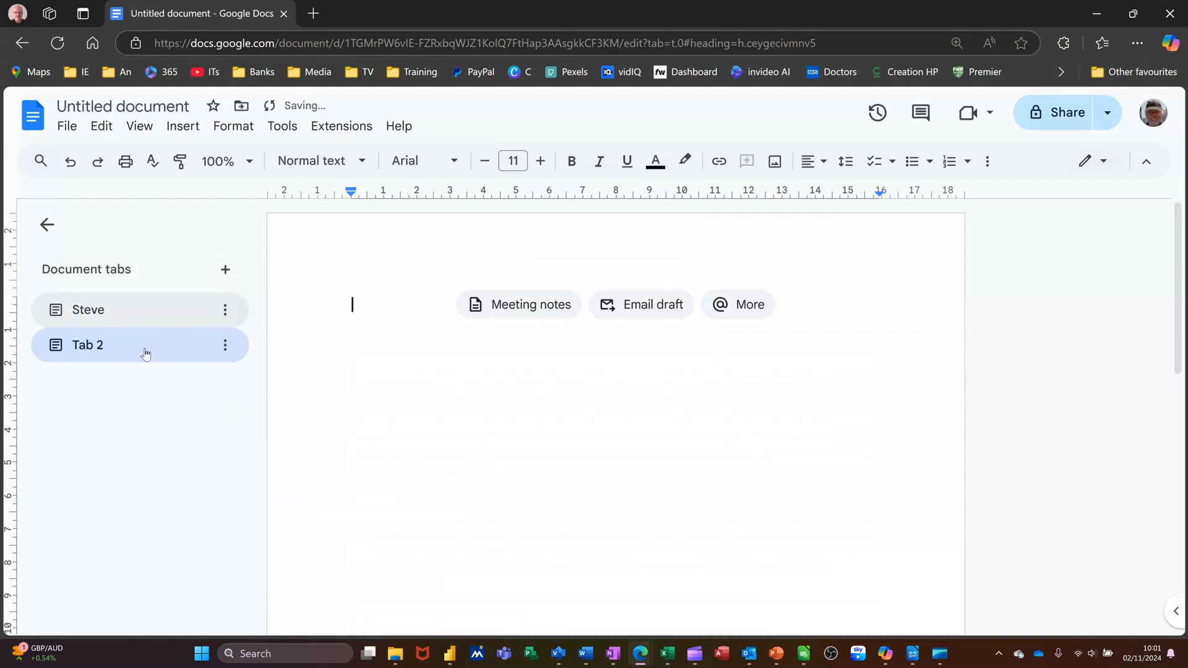
double_click(87, 344)
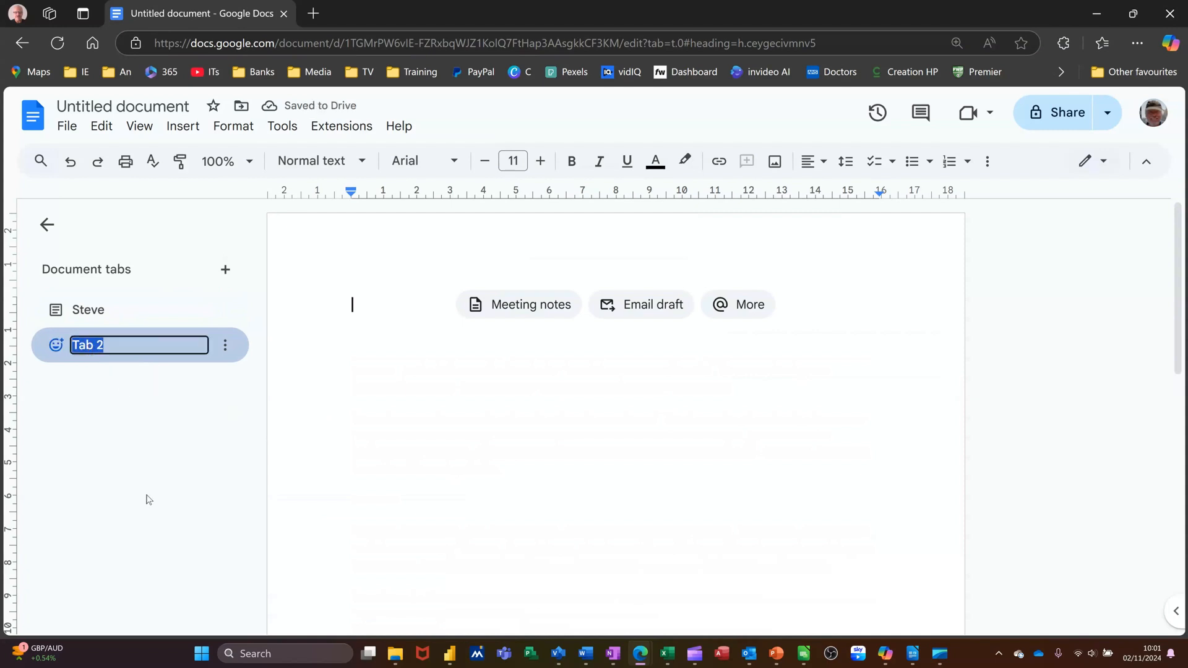
type("Dave")
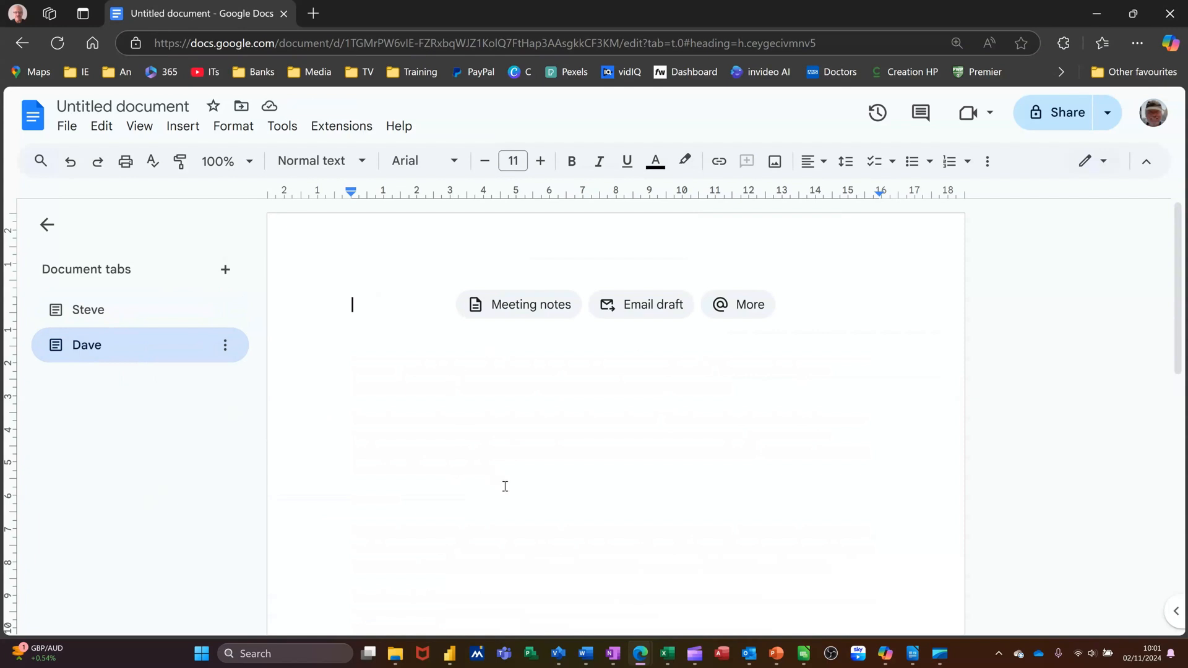
mouse_move(404, 356)
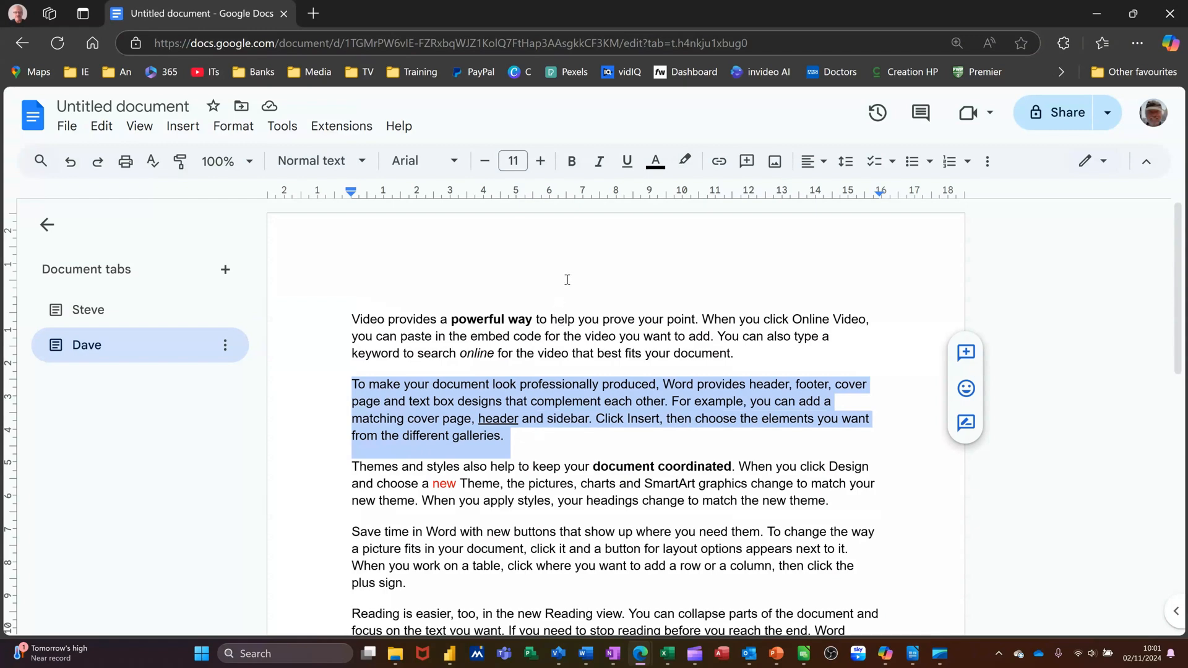
Make the selected Dave paragraph bold and red, then return to the Steve tab
left_click(572, 161)
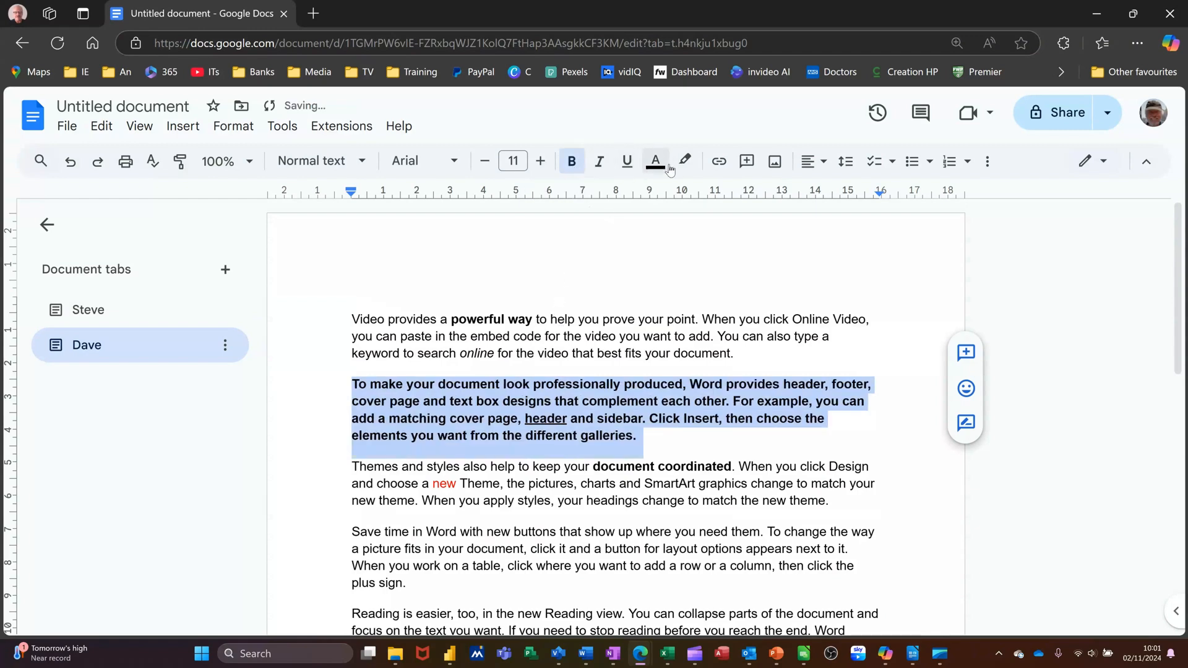
left_click(656, 161)
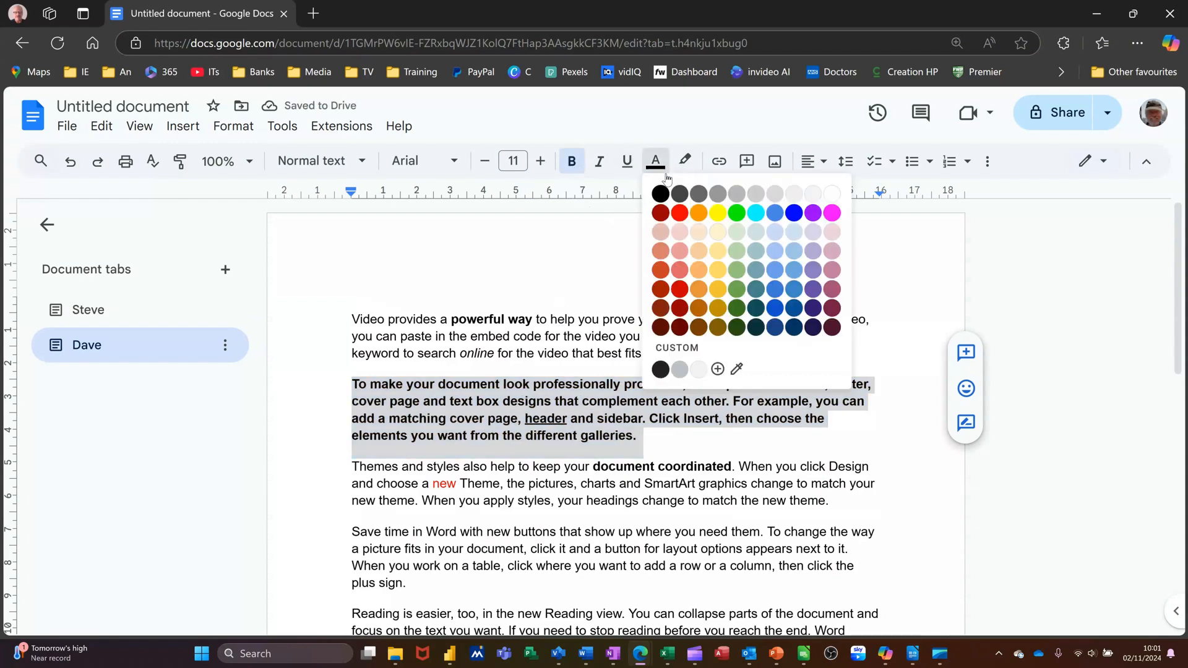
left_click(680, 213)
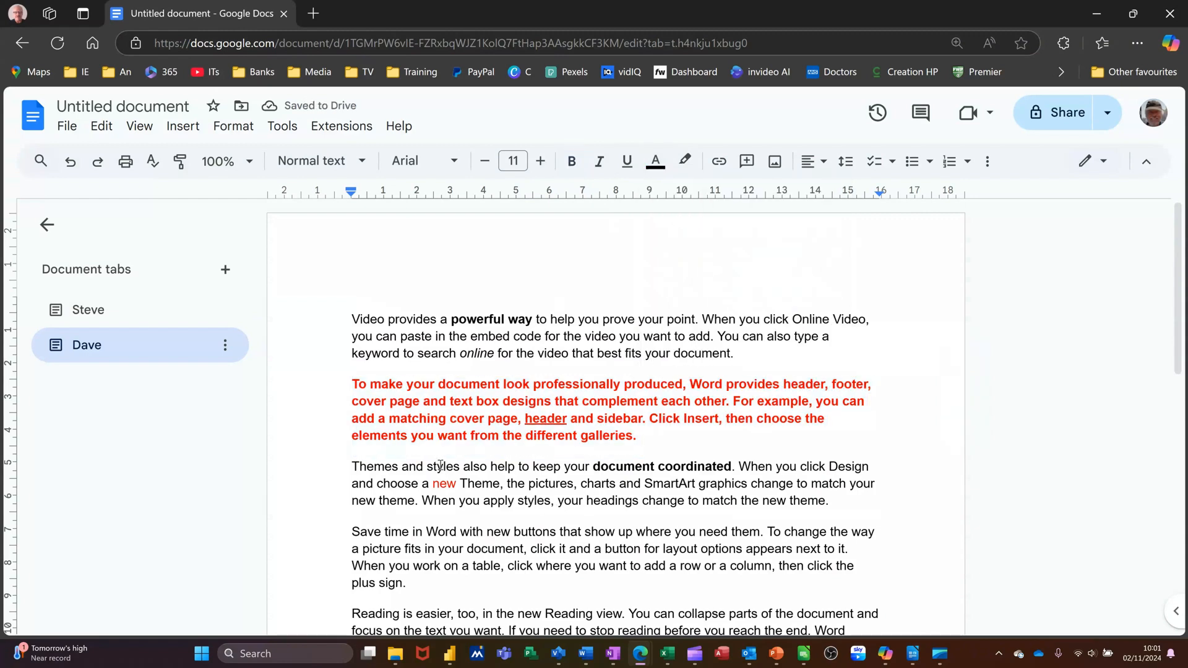
left_click(89, 309)
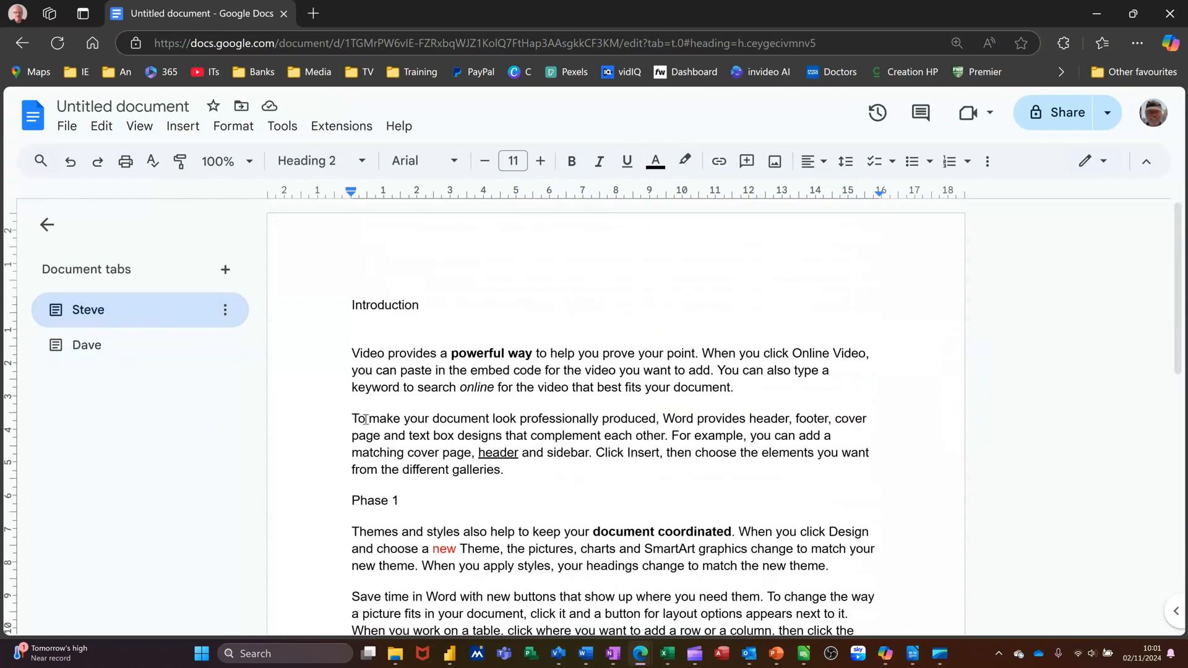
Switch between the Dave and Steve tabs to compare them, ending on Dave
left_click(87, 344)
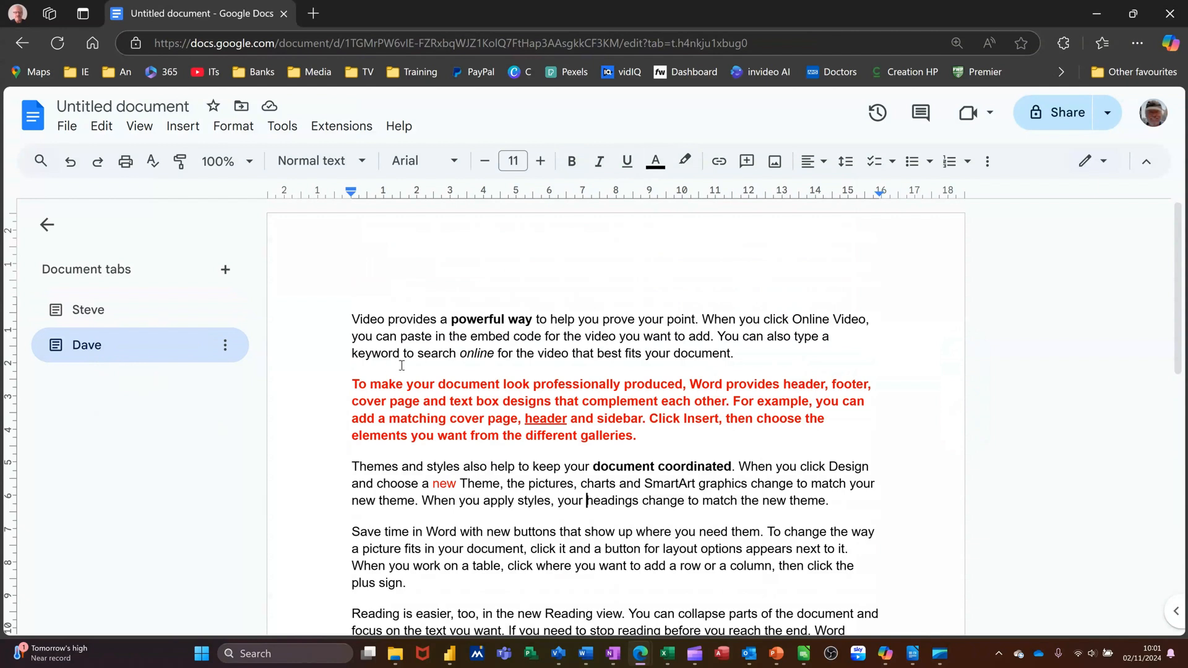
mouse_move(321, 351)
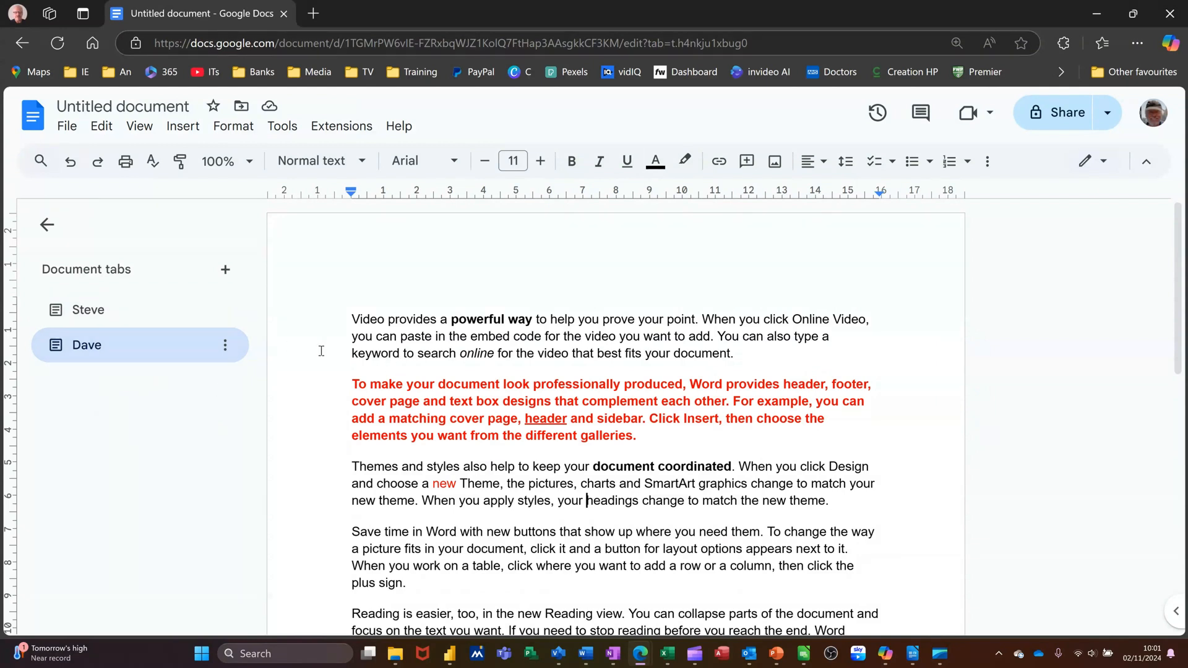
mouse_move(344, 354)
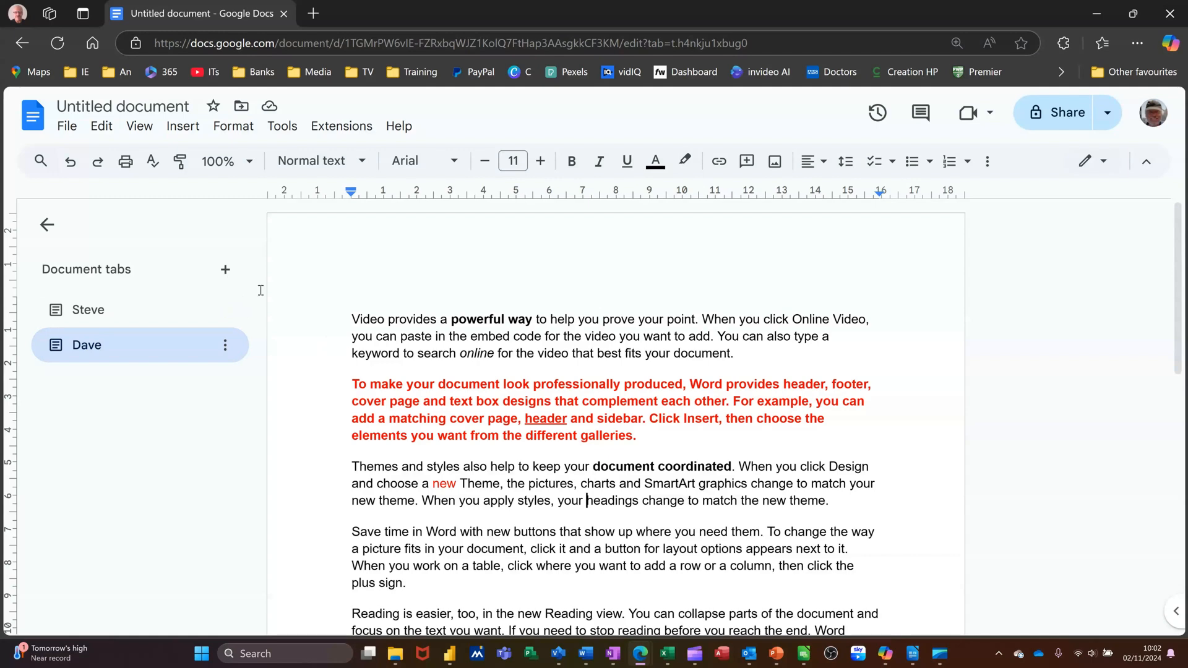
left_click(89, 310)
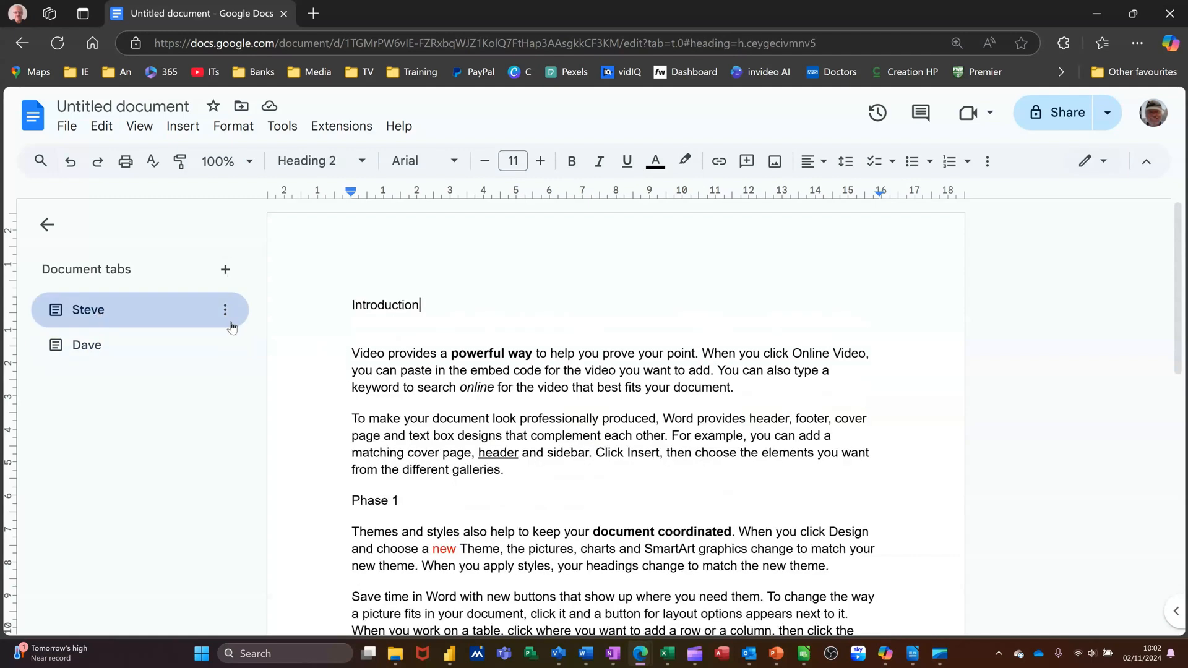
mouse_move(249, 356)
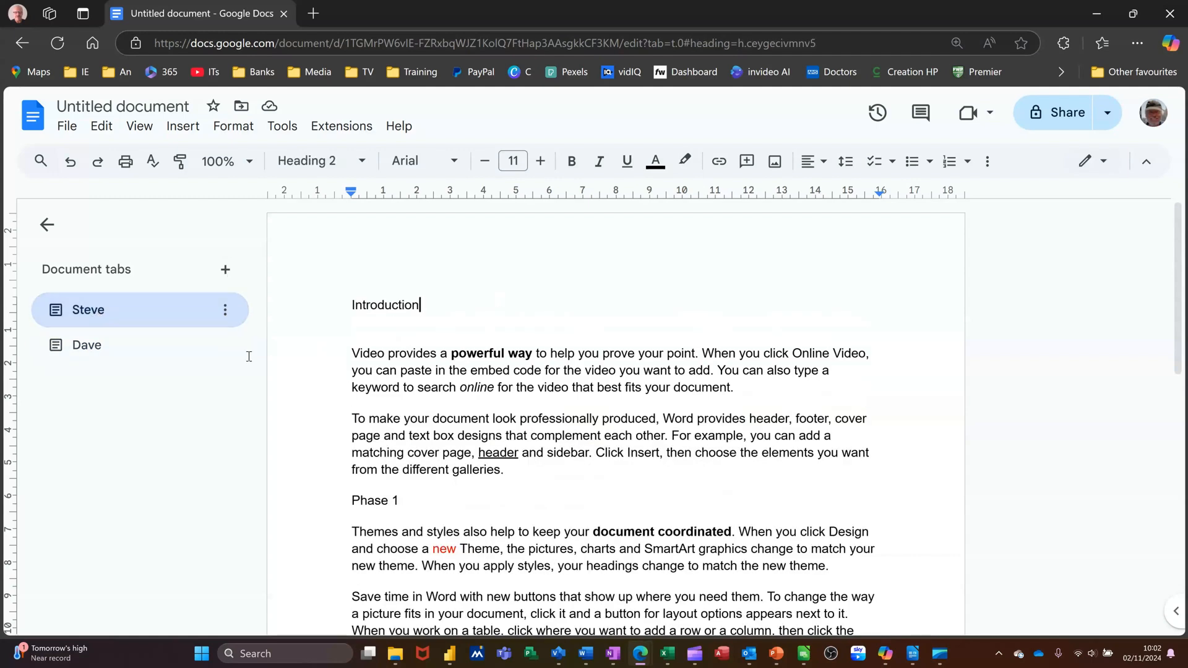
left_click(86, 344)
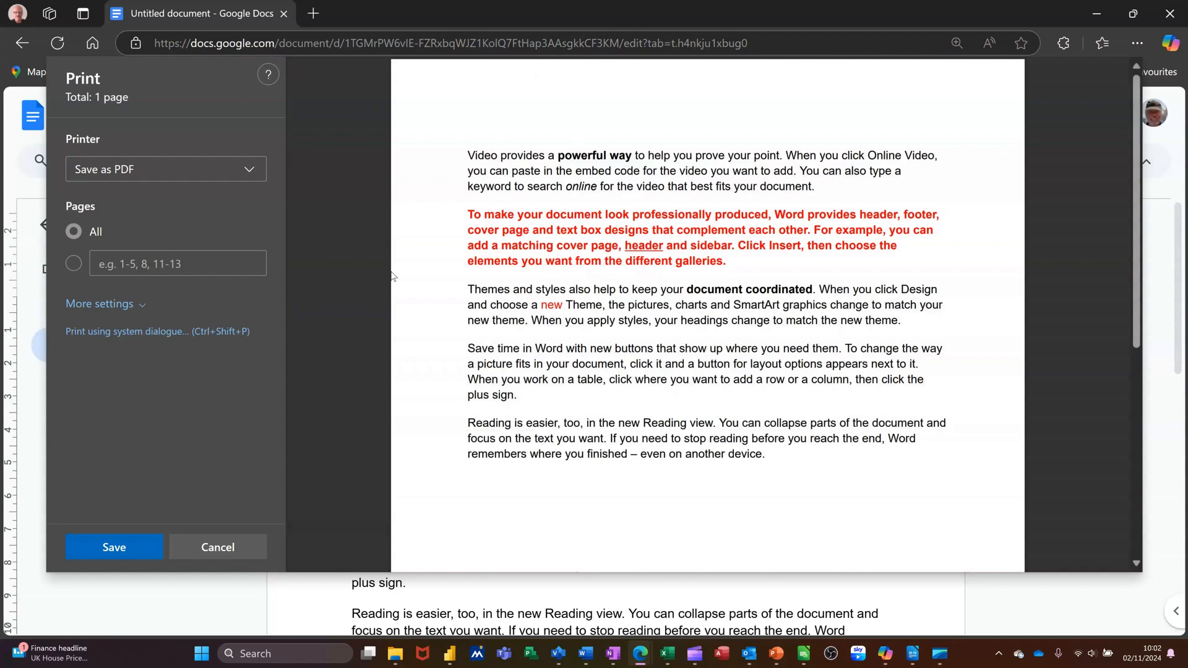
mouse_move(136, 111)
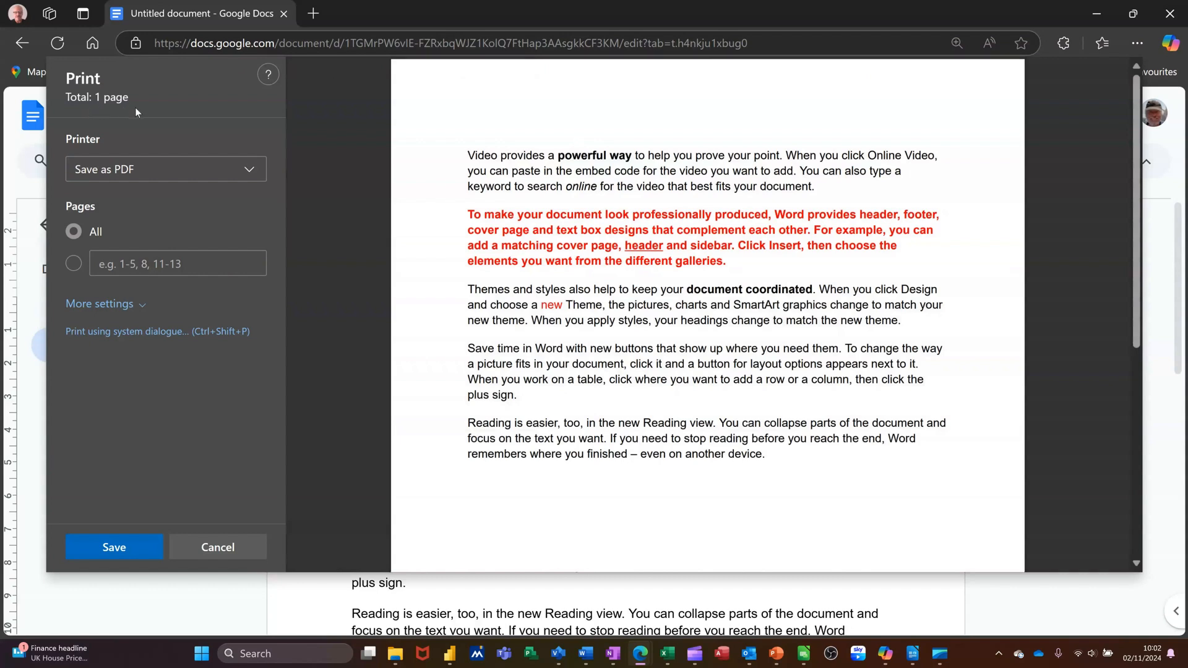
mouse_move(230, 547)
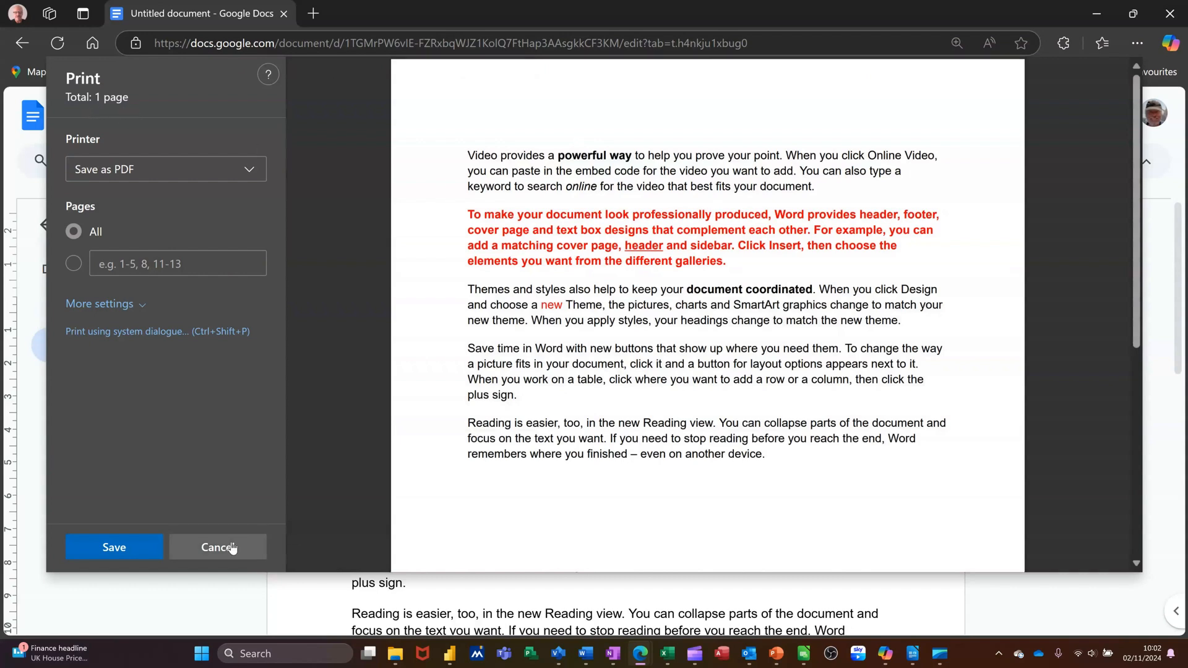
Cancel the Dave tab's print preview, then preview and cancel printing the Steve tab
left_click(217, 547)
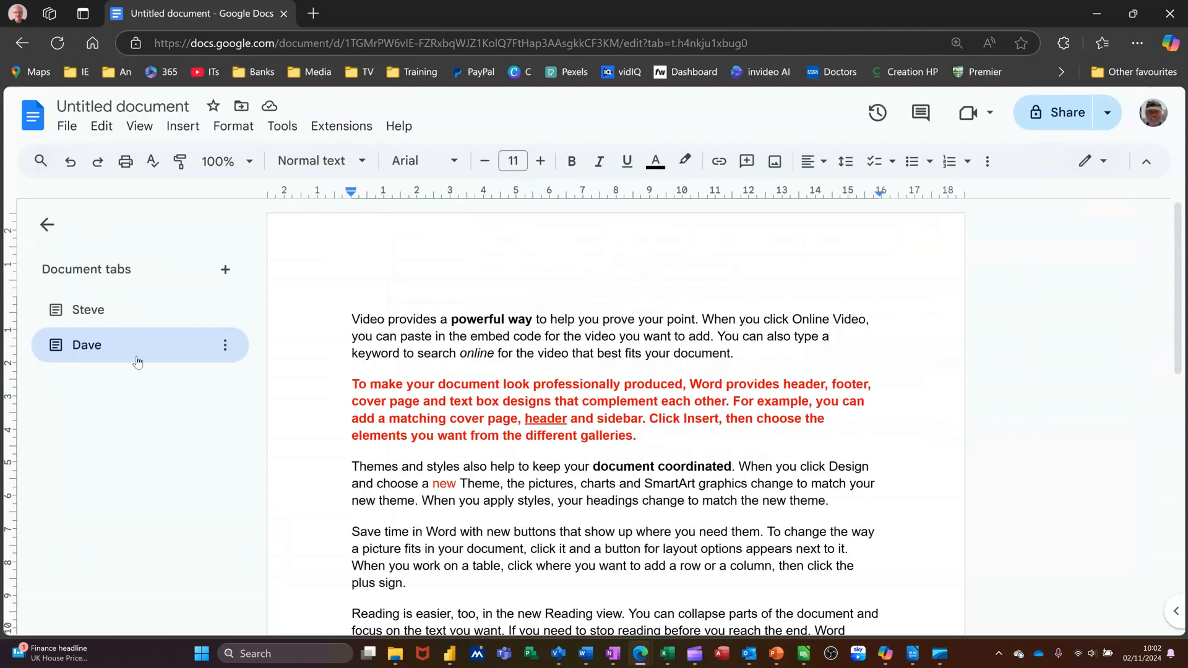
left_click(89, 310)
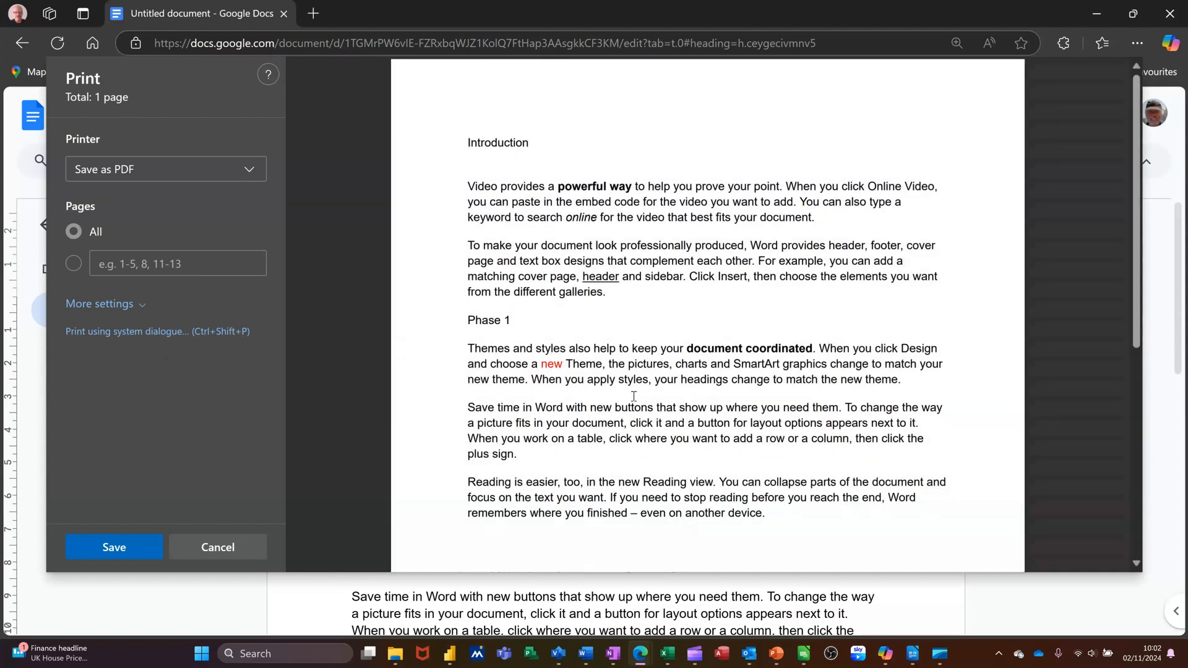
left_click(218, 547)
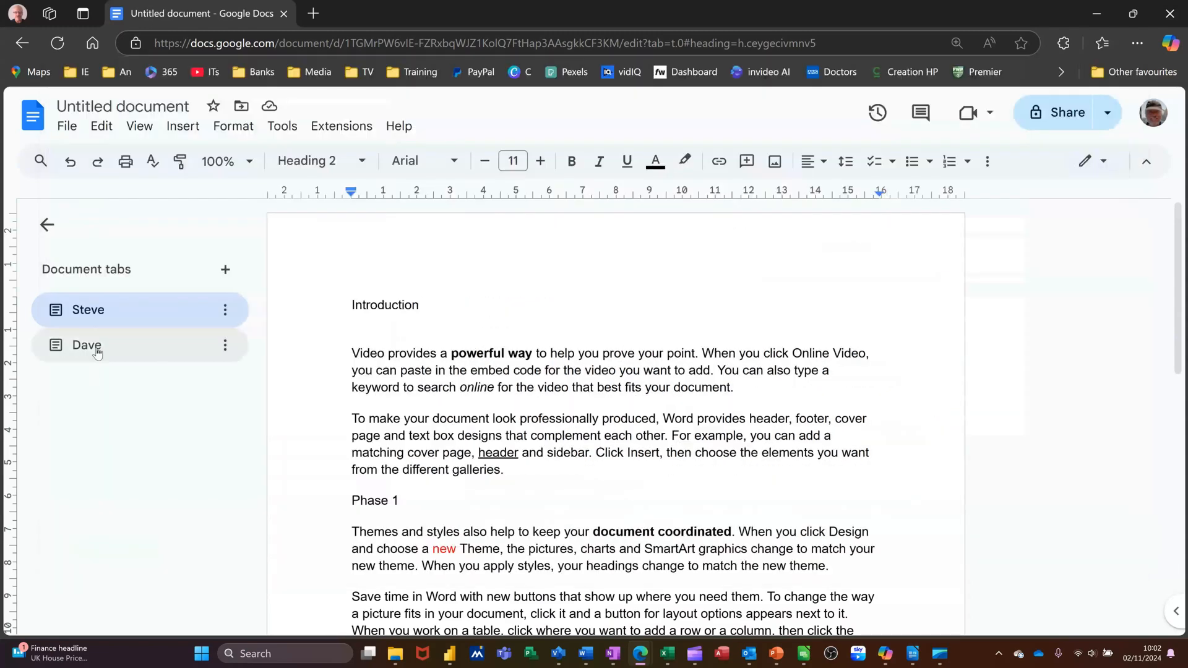
Add an empty subtab, Tab 3, under Steve from its tab options and open it
left_click(88, 309)
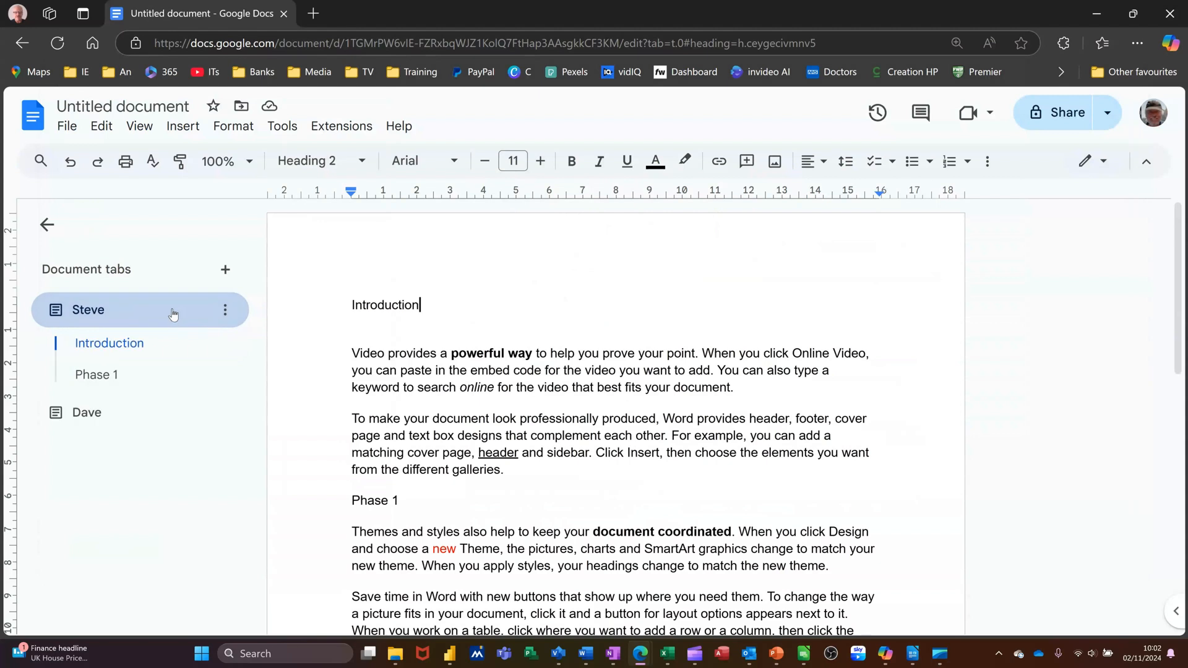
mouse_move(226, 309)
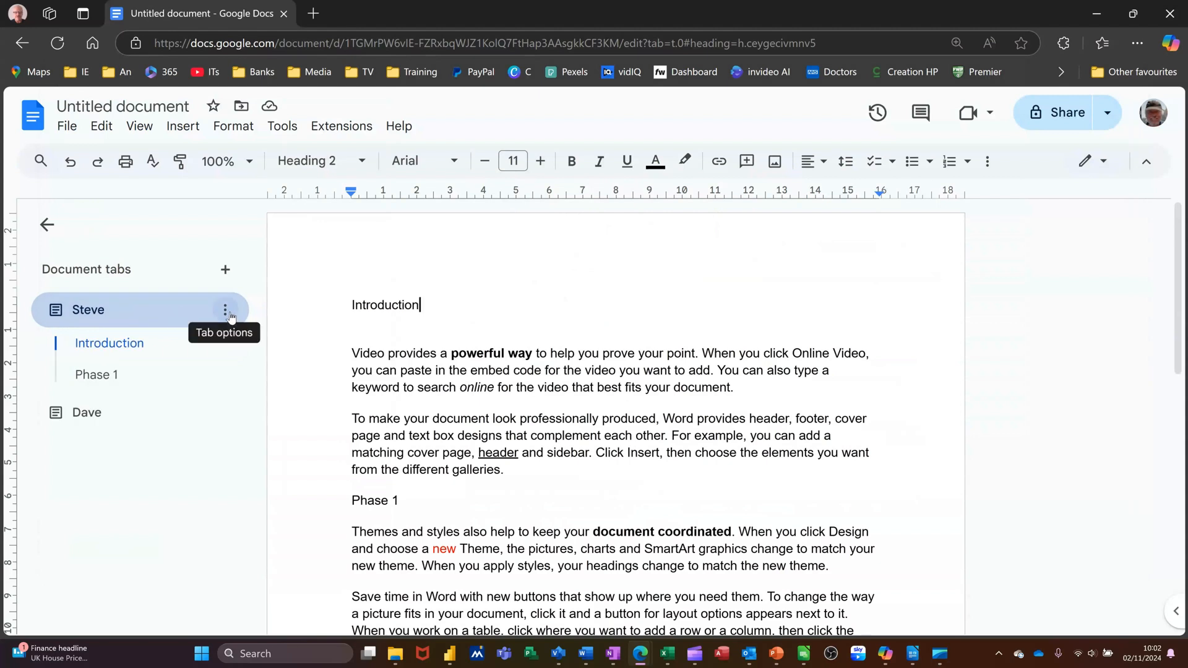
left_click(226, 310)
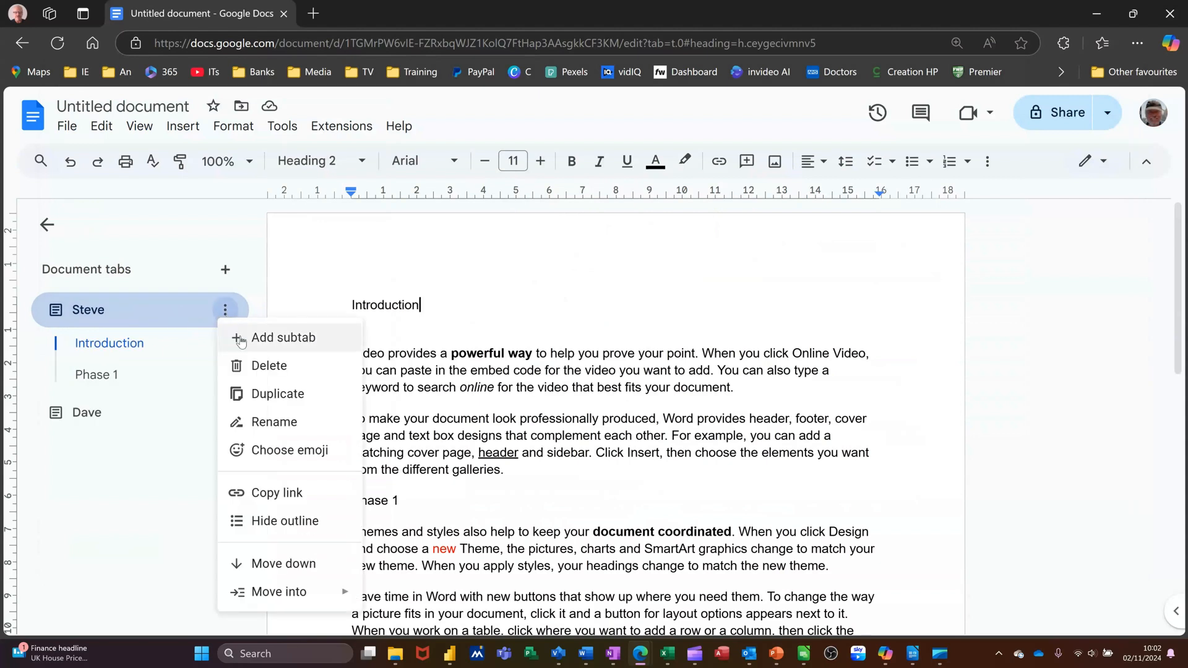
left_click(282, 336)
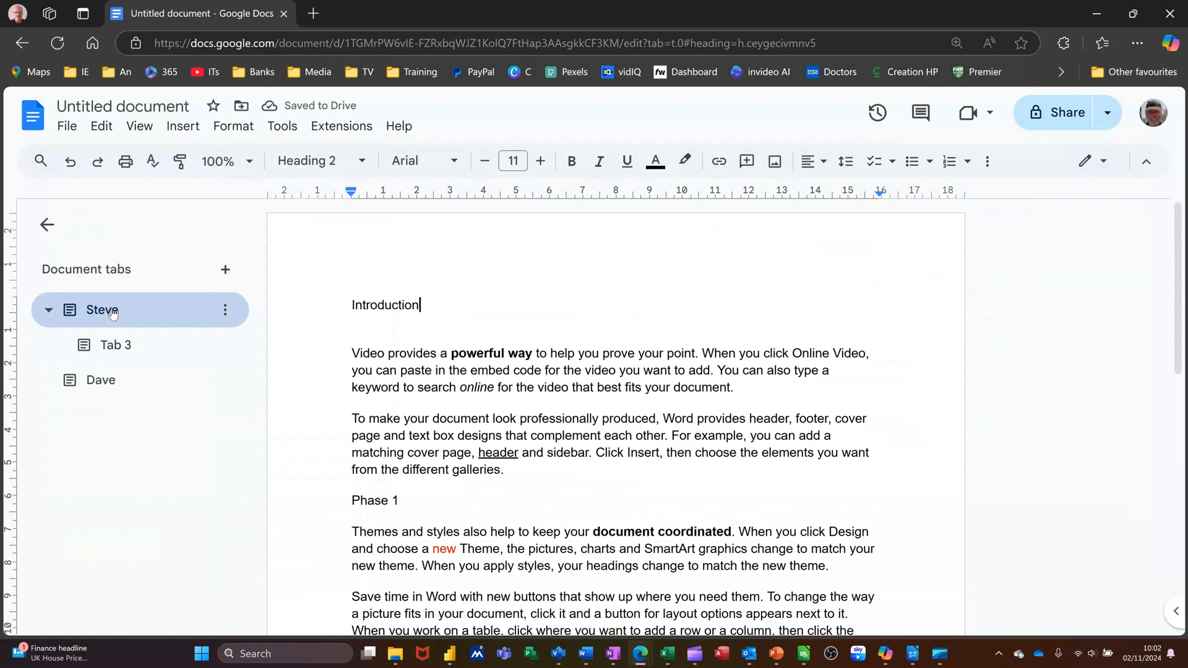
double_click(102, 310)
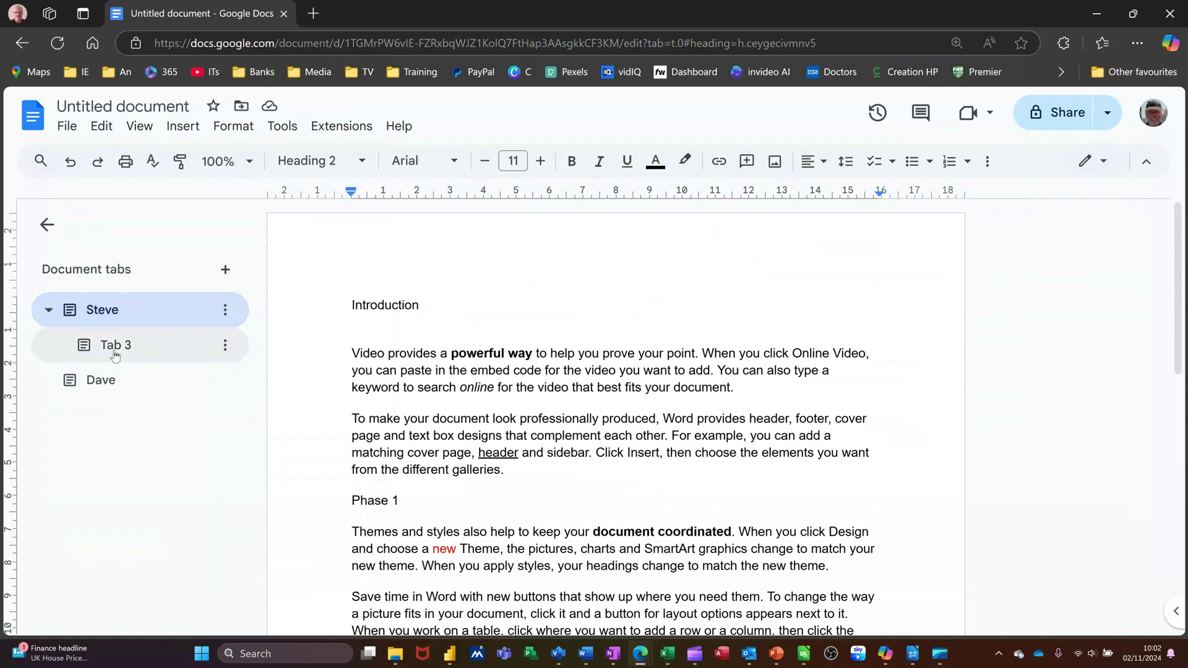
left_click(116, 346)
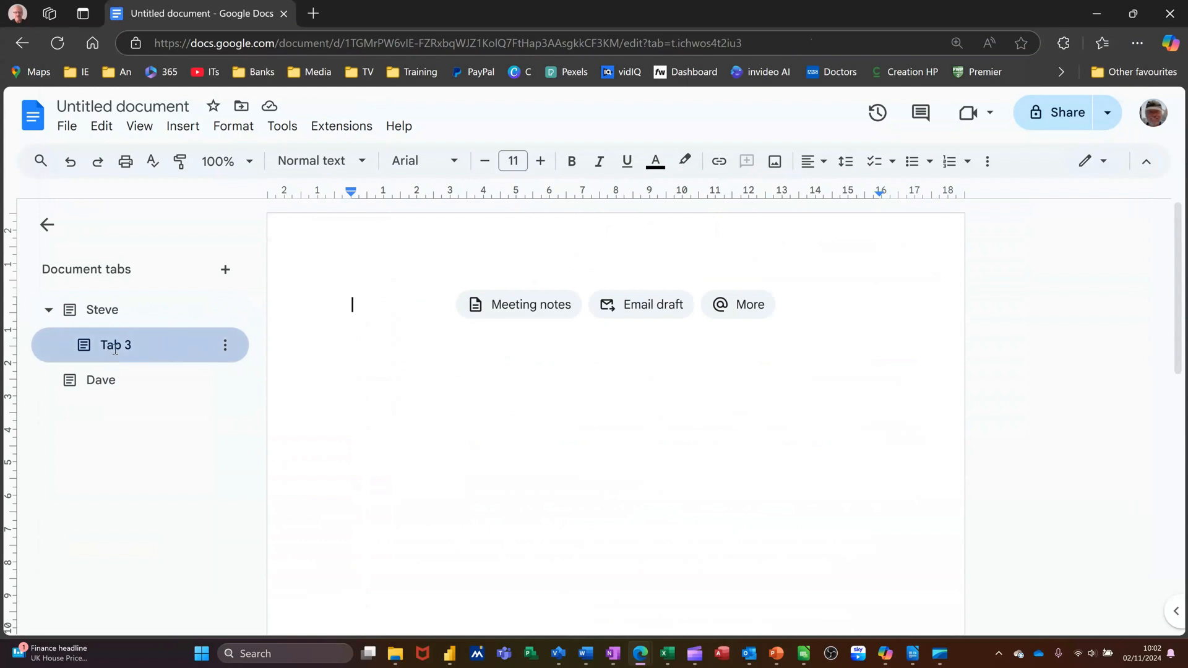
double_click(115, 345)
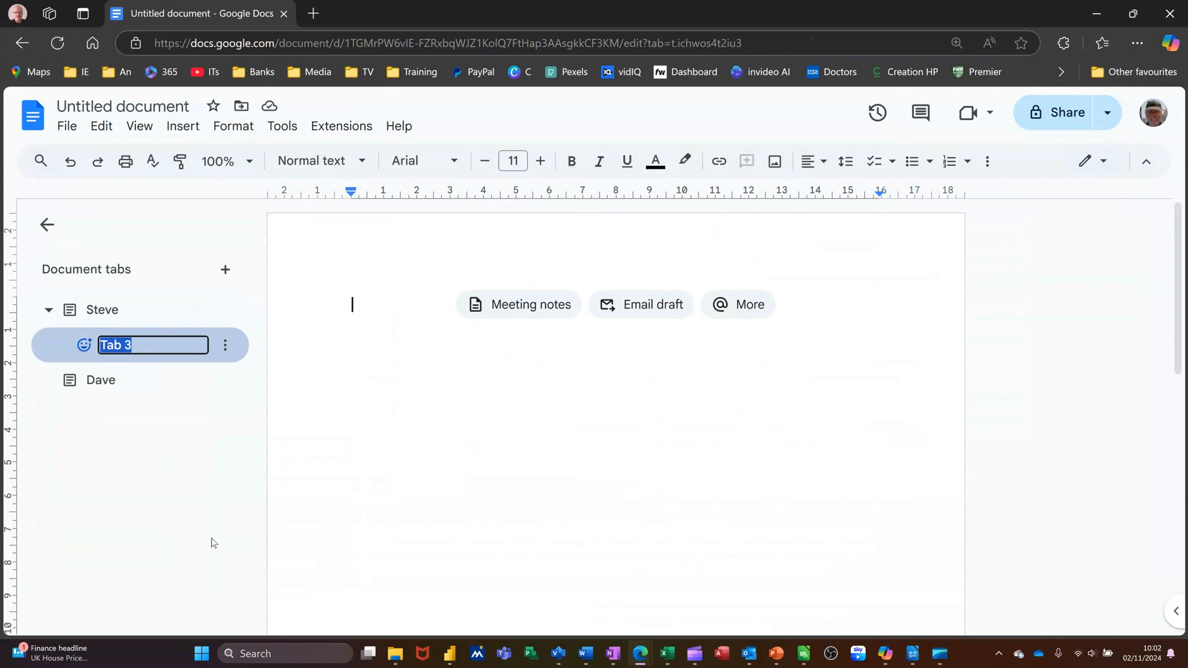
type("test")
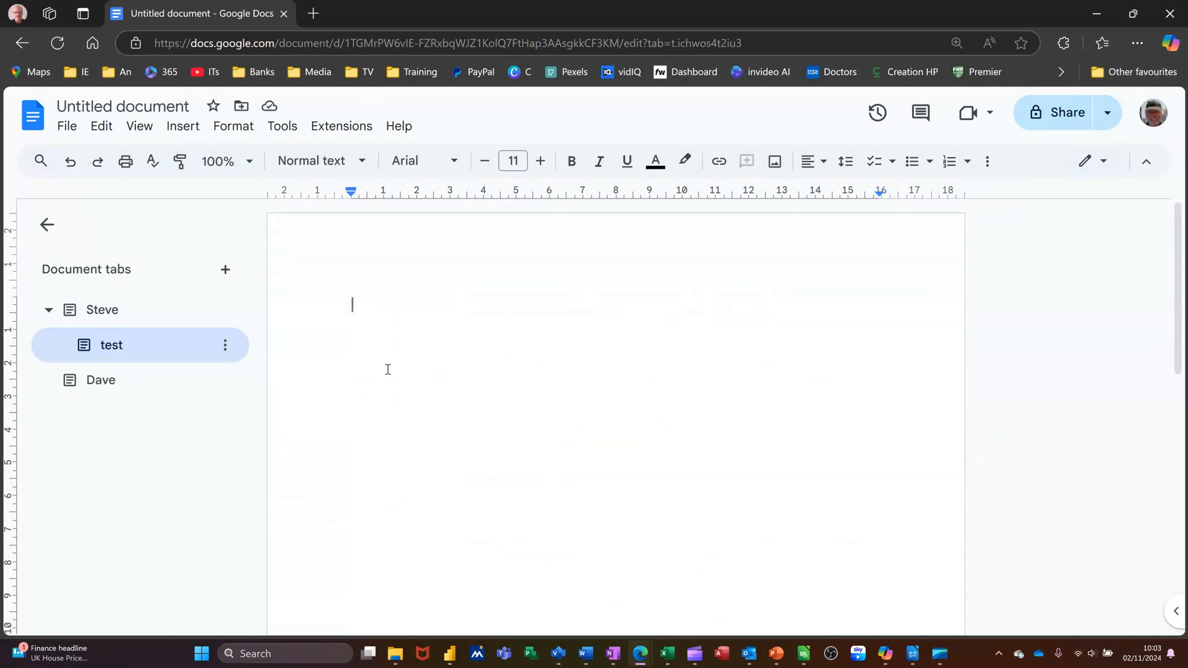
type("Steve")
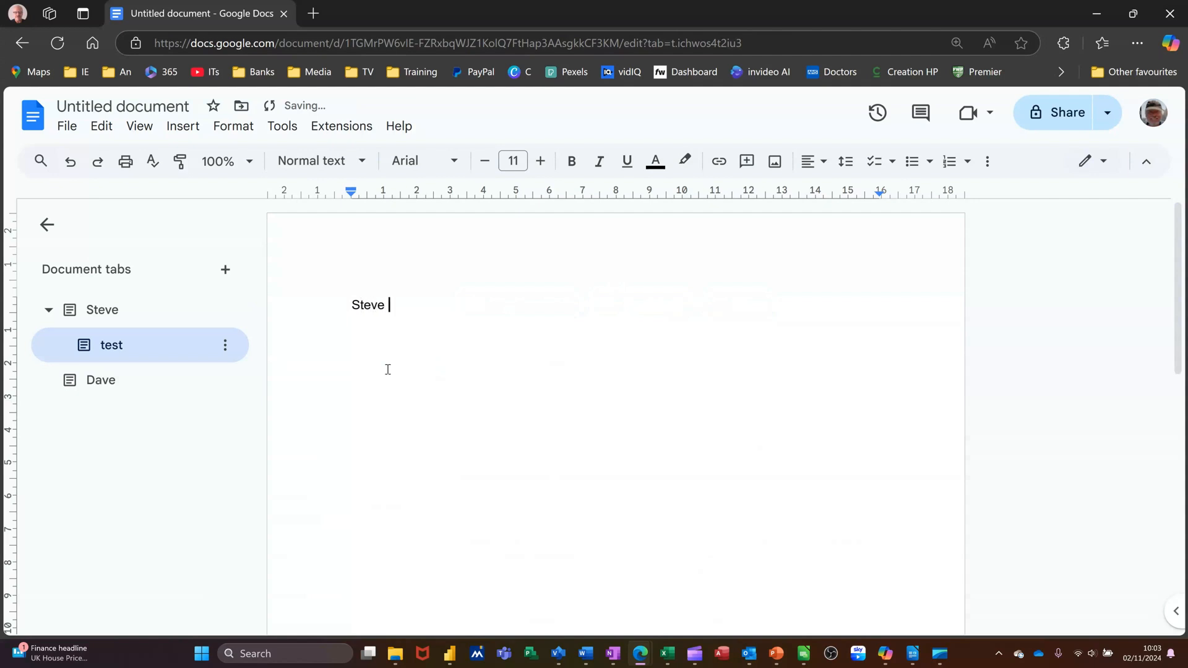
type("Saxt")
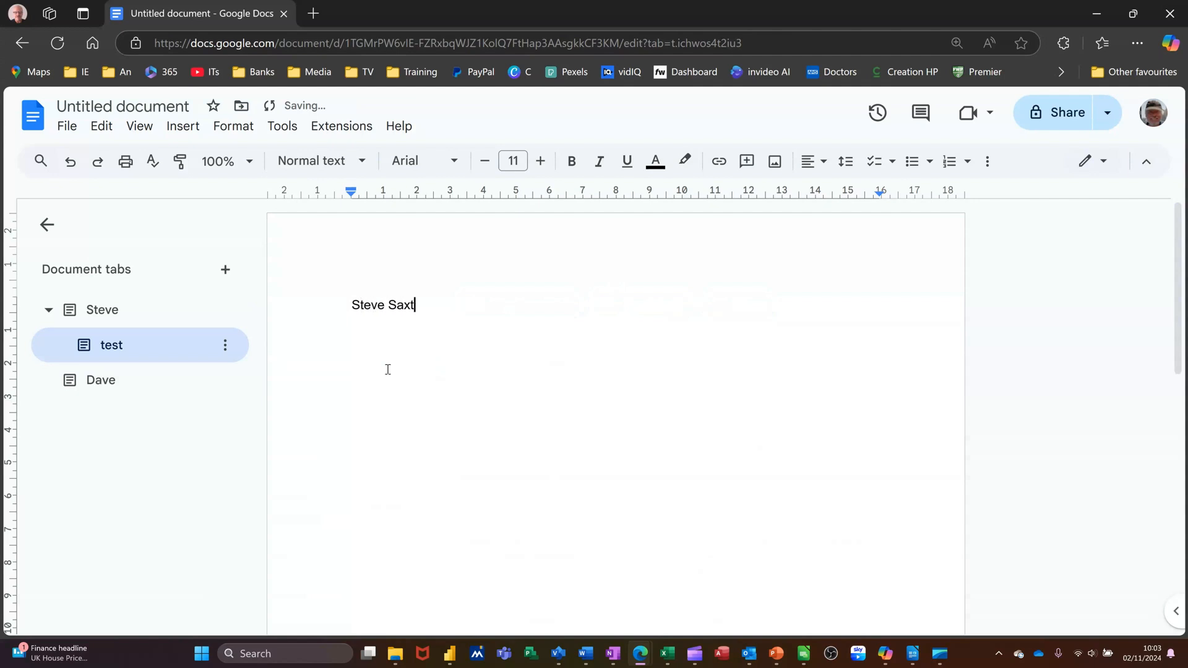
type("on")
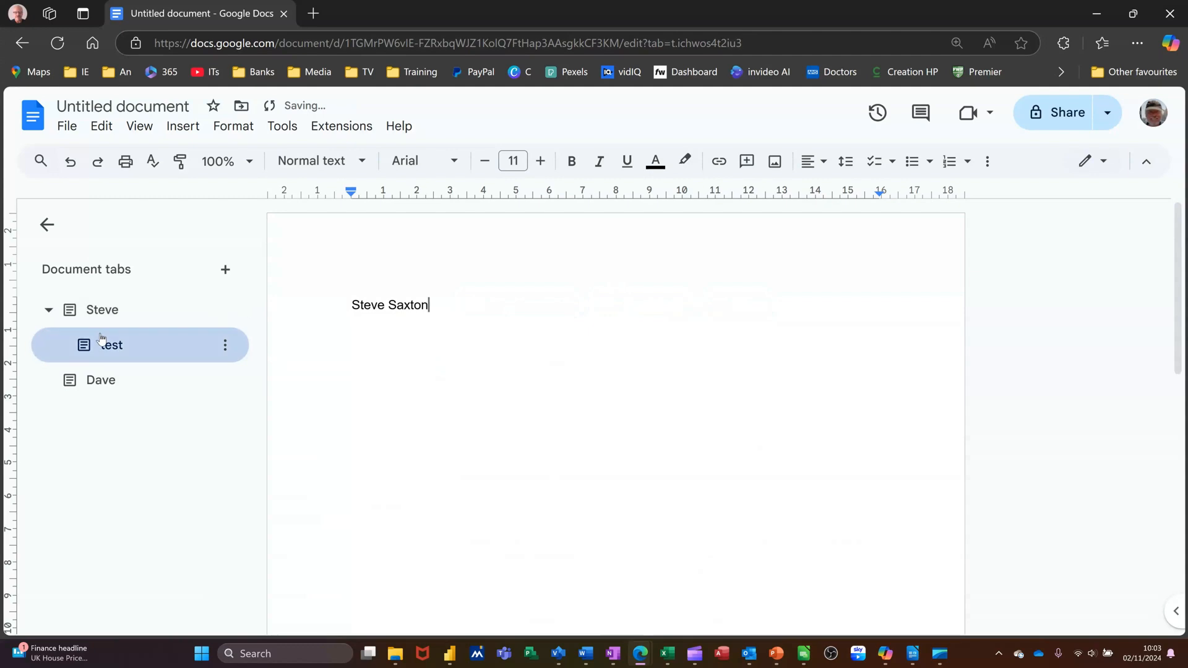
Check the Steve tab and the test subtab, then switch to the Dave tab
left_click(102, 309)
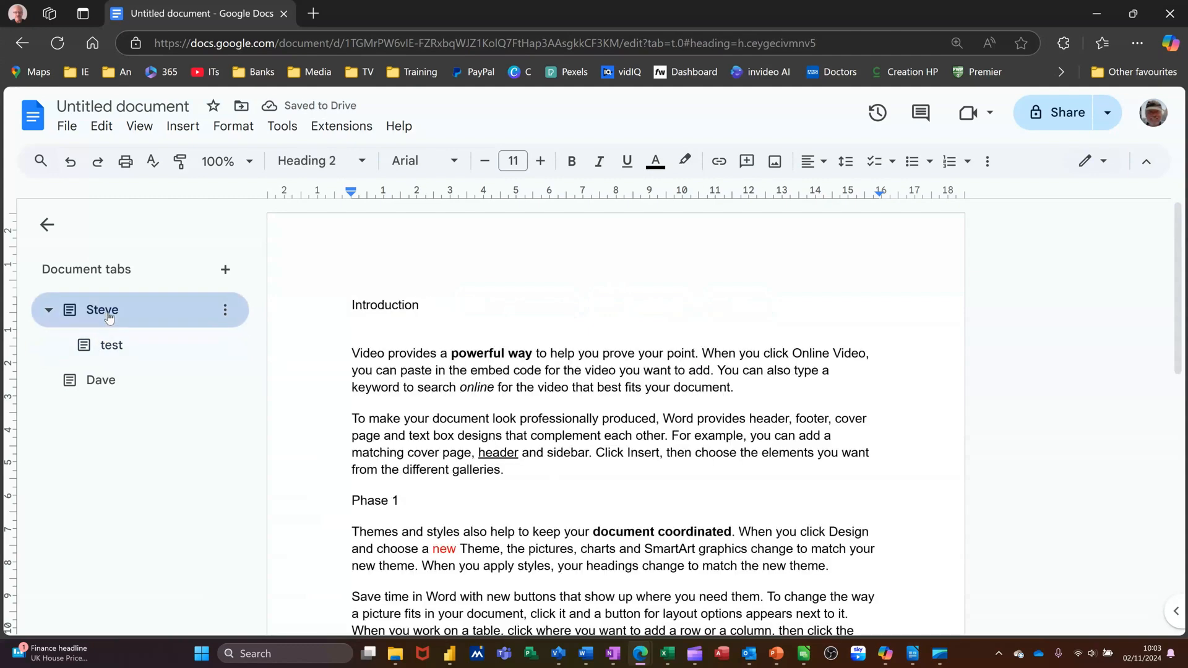
left_click(112, 345)
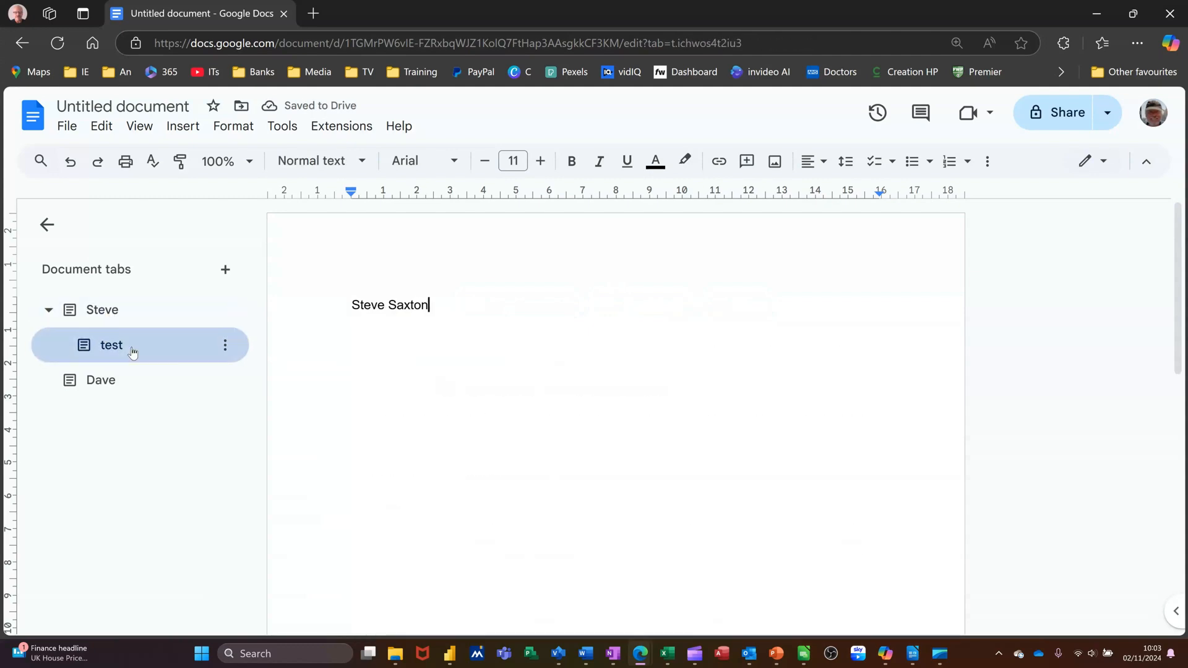
left_click(101, 380)
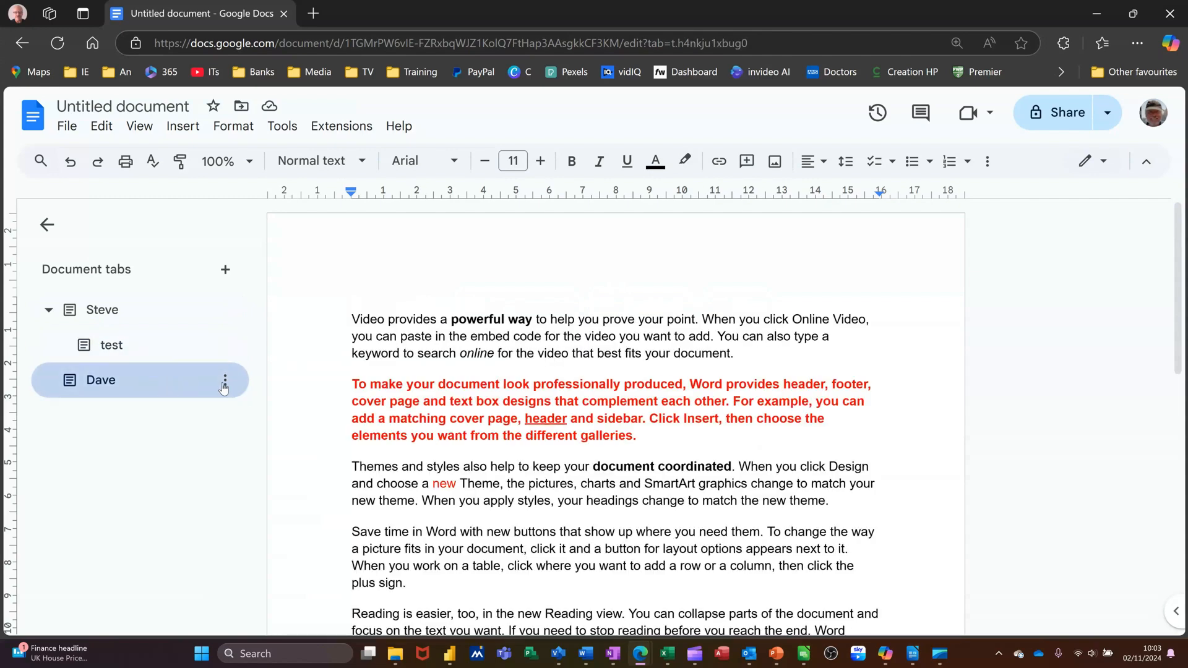
Add a subtab under Dave and rename it 'Testing'
left_click(225, 381)
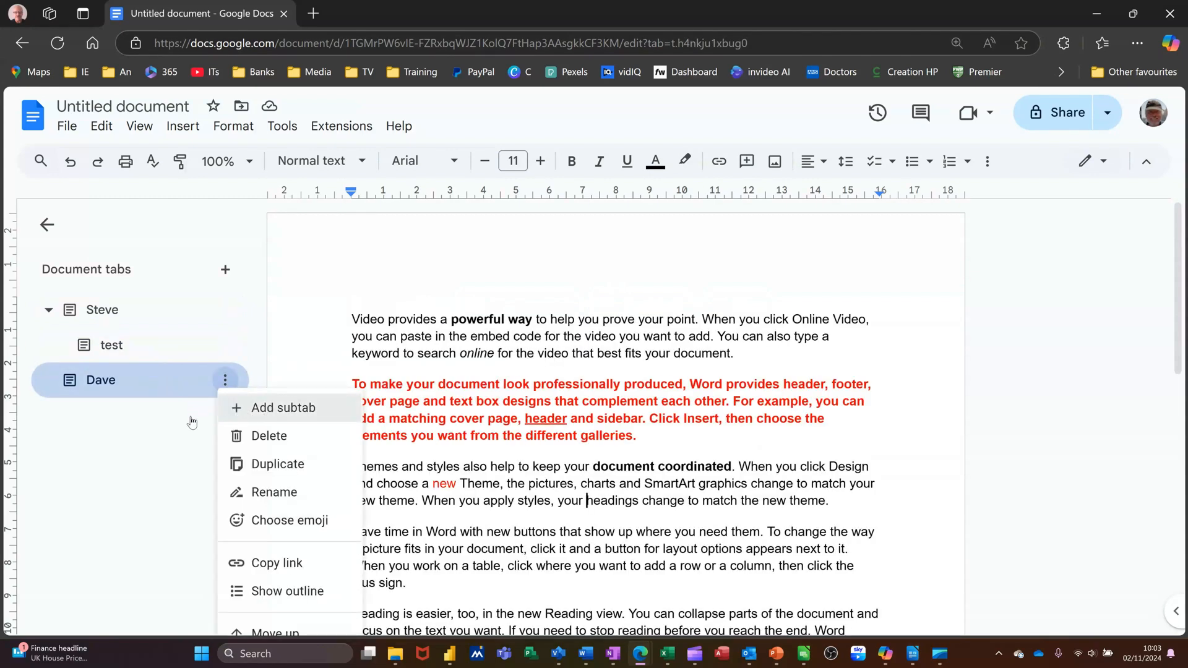
left_click(282, 408)
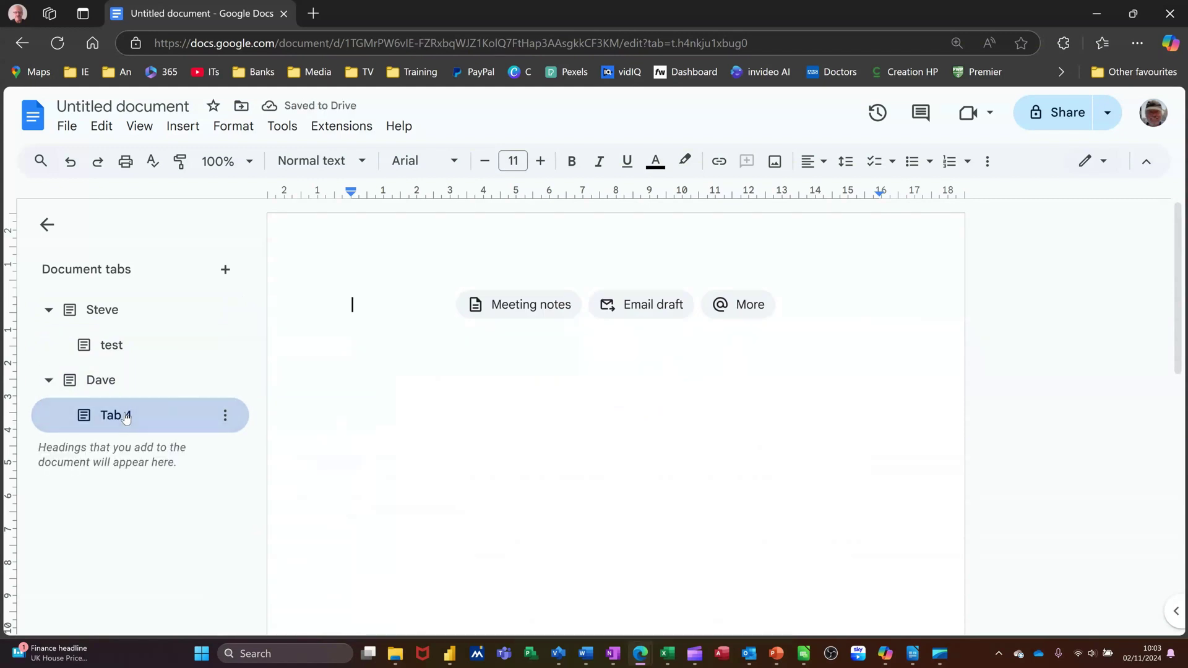
double_click(111, 416)
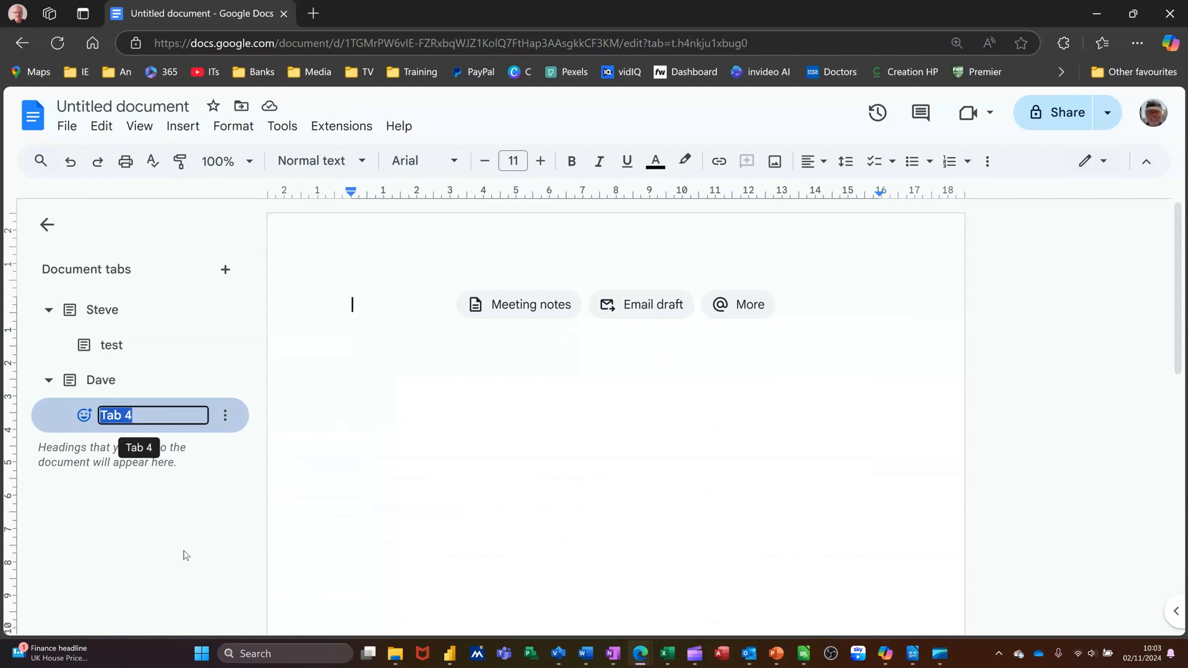
type("Testing")
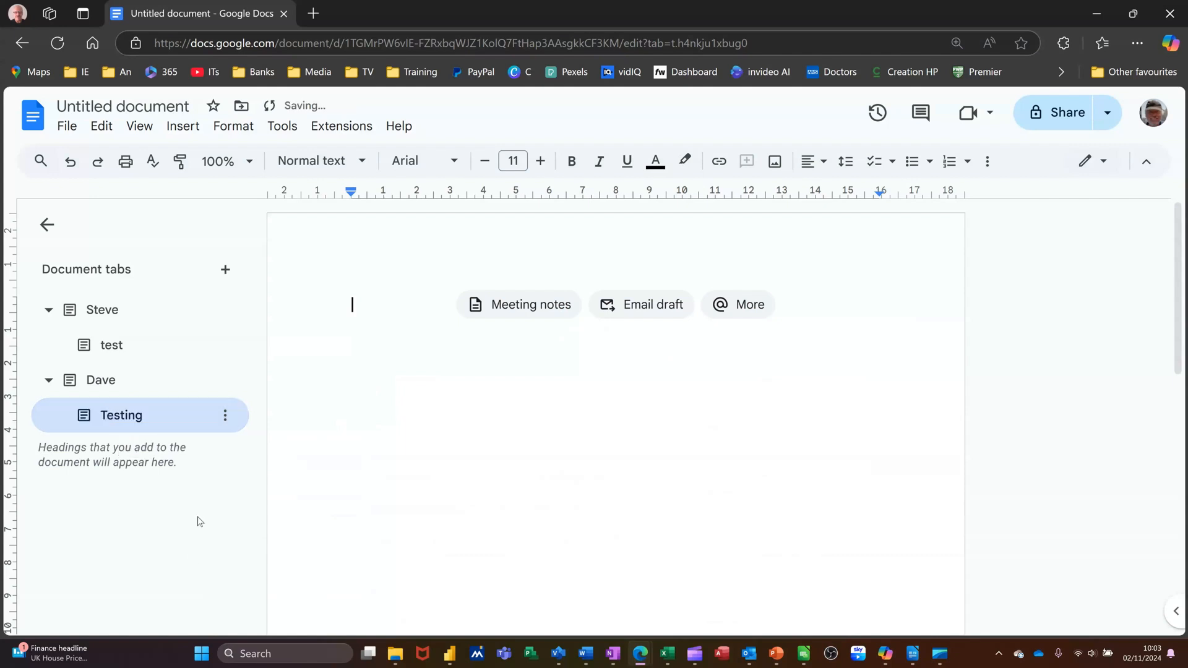
Write 'Dave is cool' in the Testing subtab, then return to the Steve tab
type("Dave")
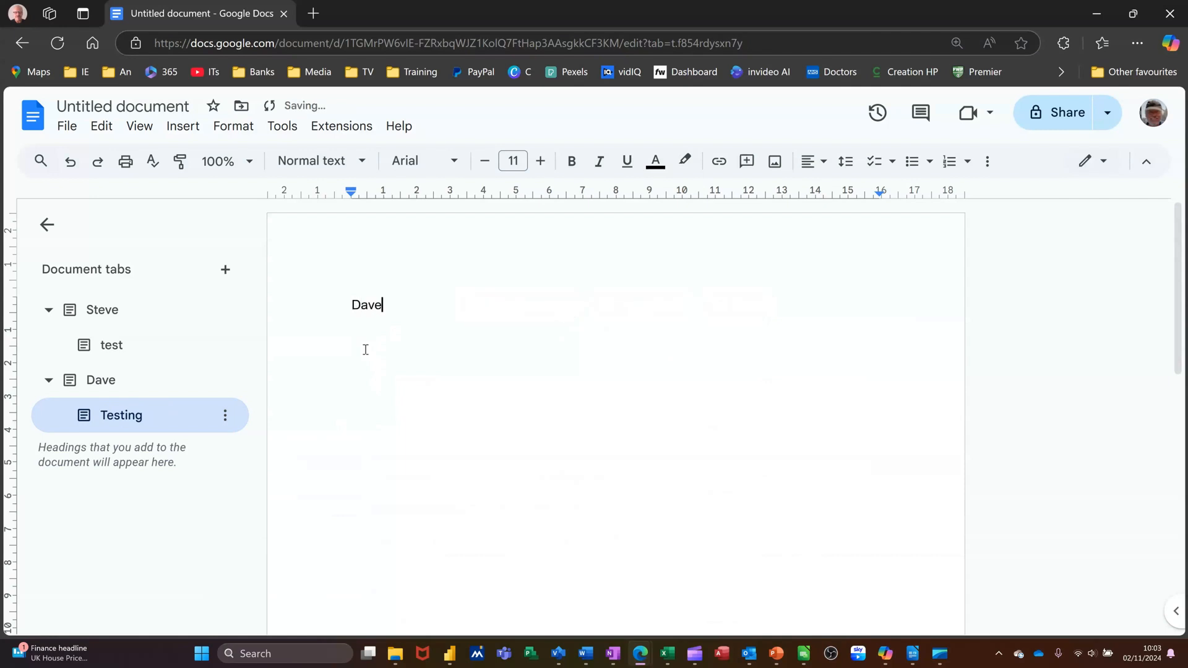
type("is co")
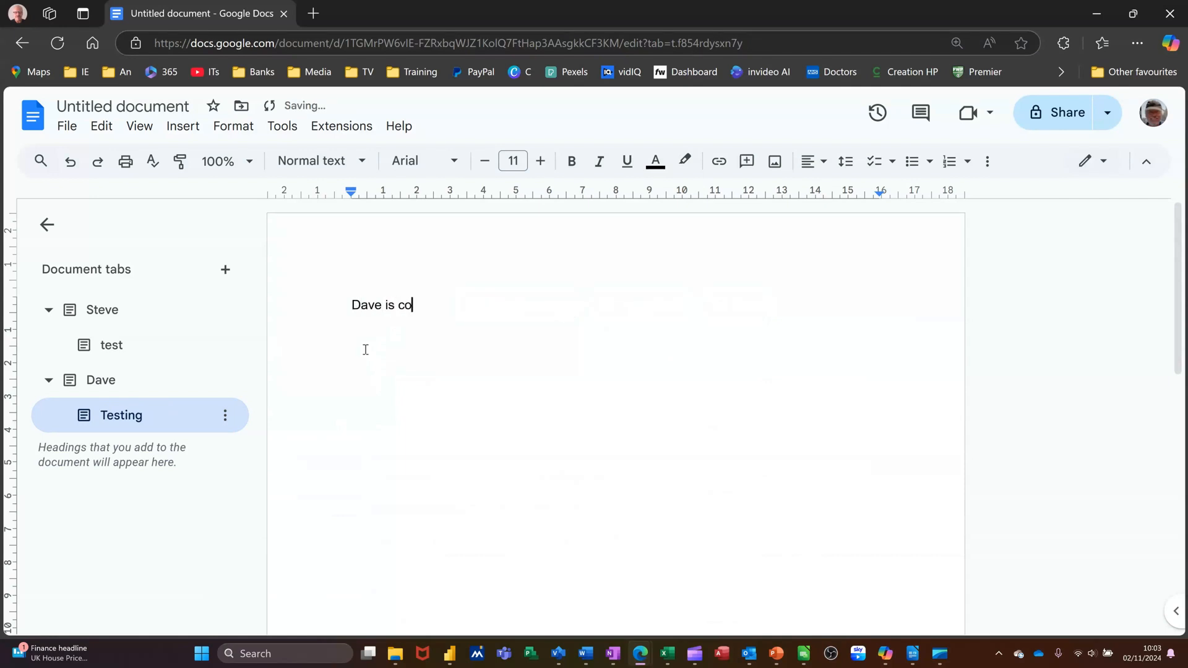
type("ol")
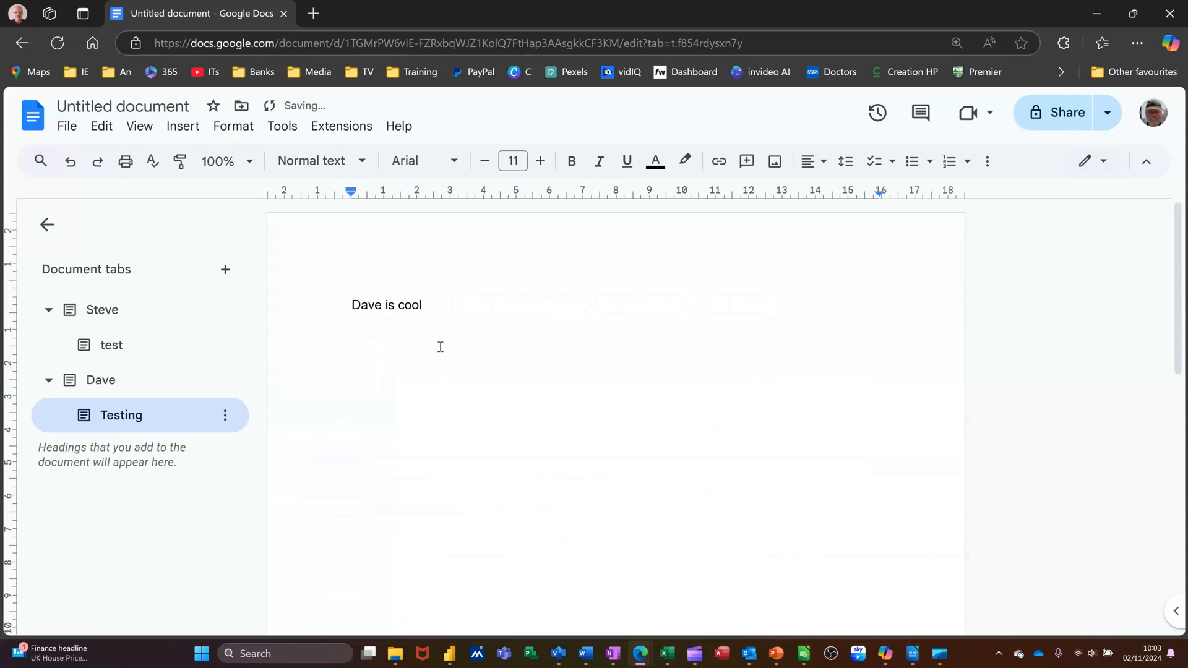
left_click(100, 380)
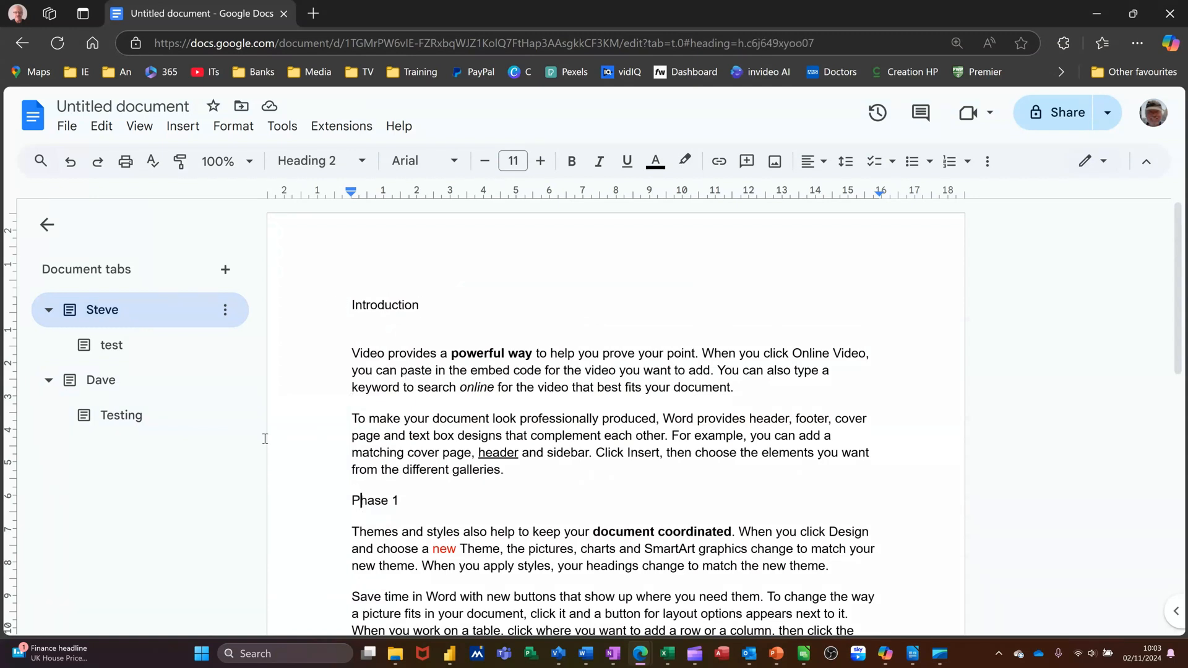
left_click(111, 344)
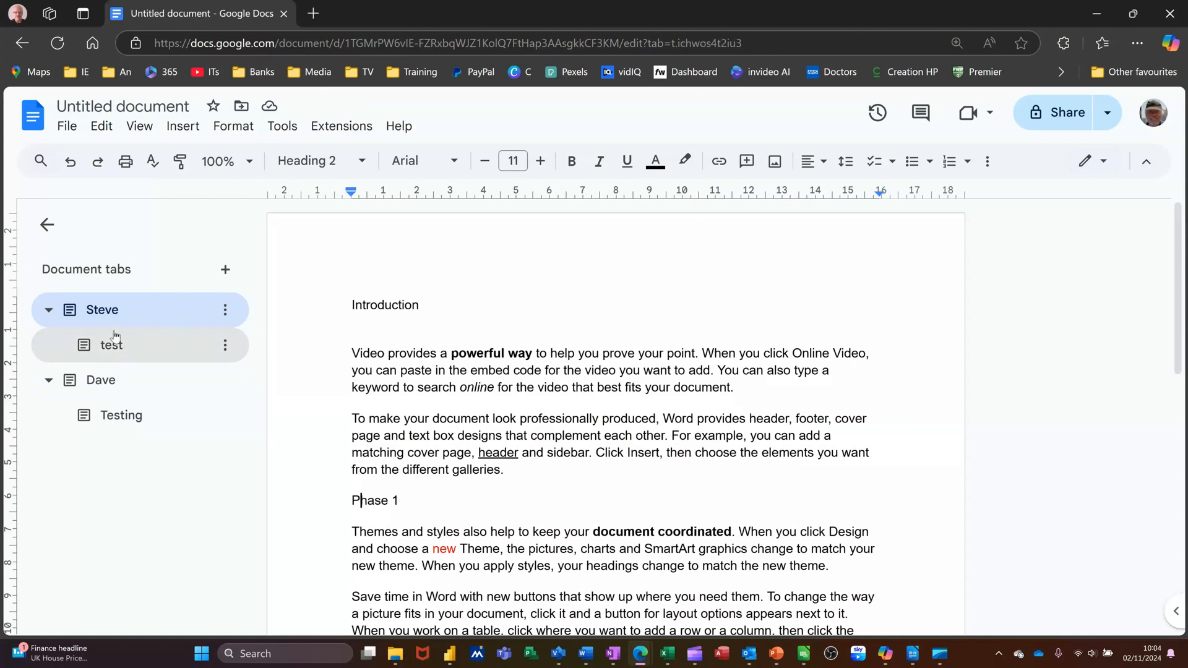
left_click(111, 344)
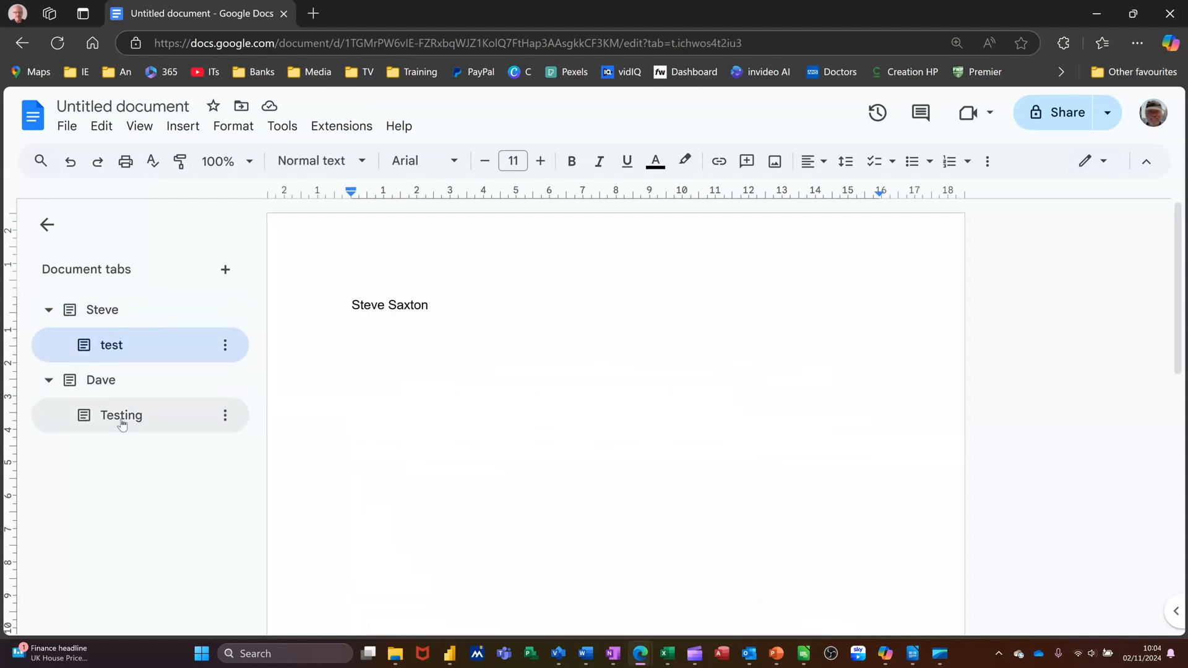
left_click(121, 415)
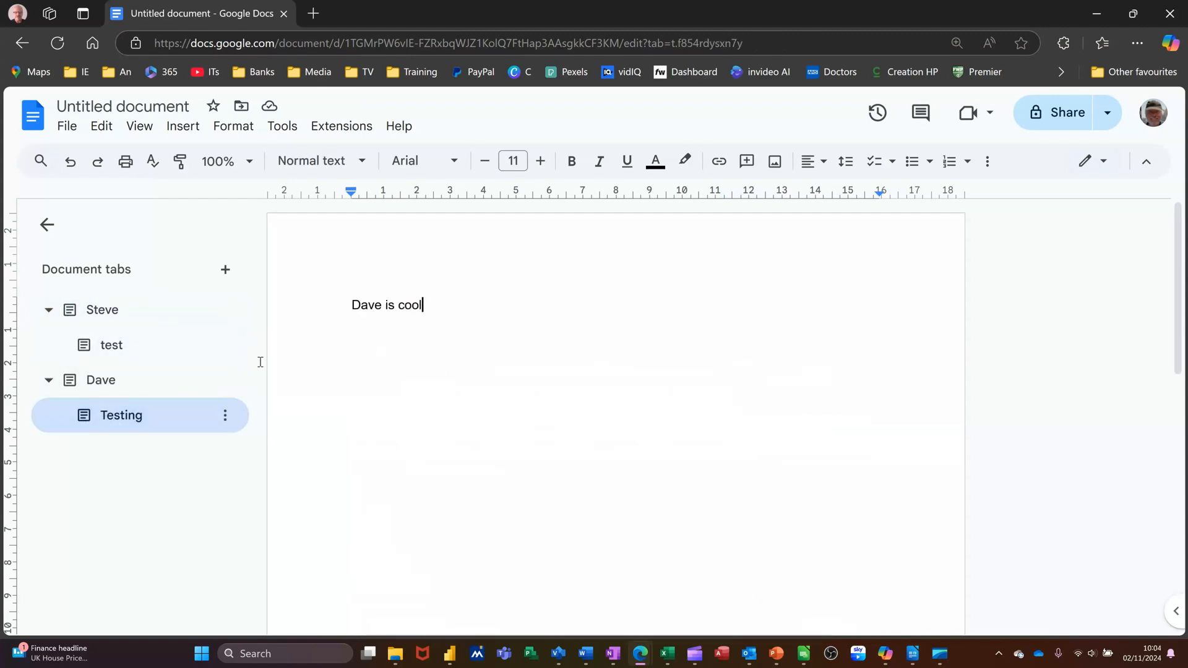
mouse_move(109, 317)
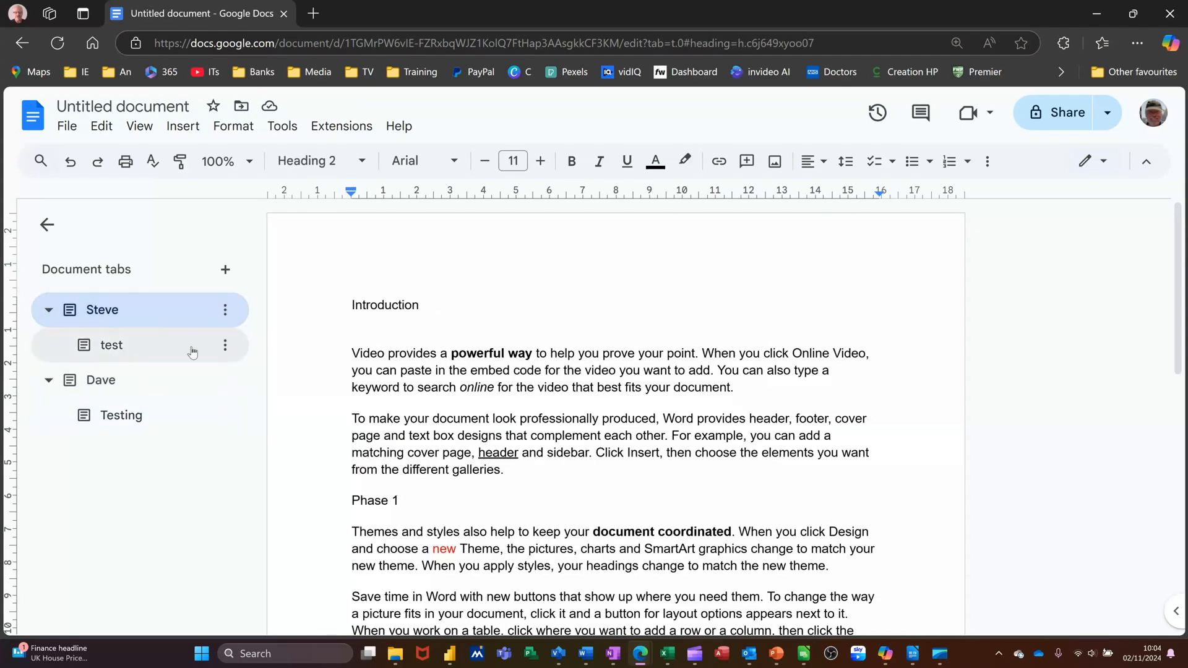
left_click(225, 310)
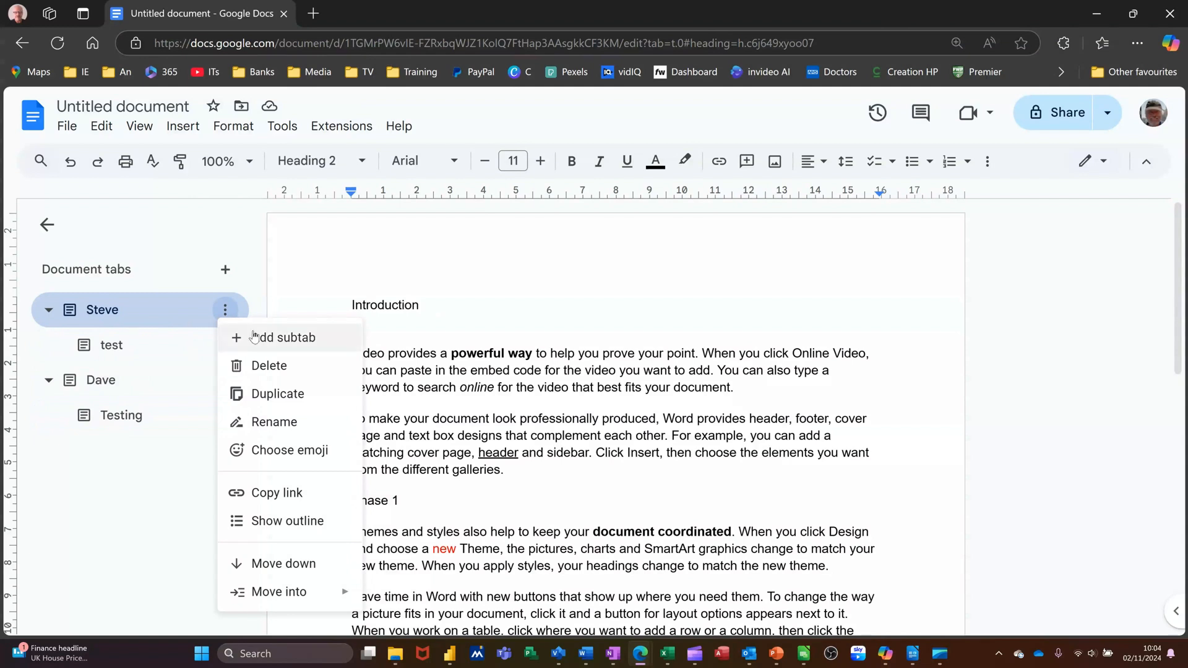
left_click(282, 338)
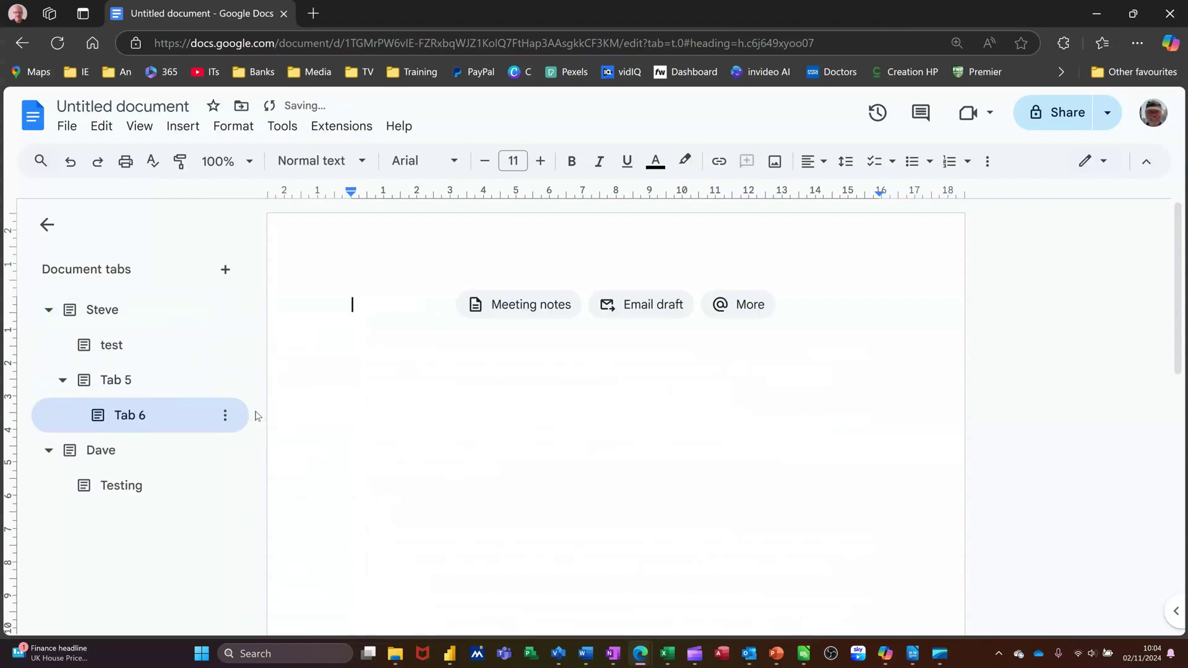
mouse_move(128, 403)
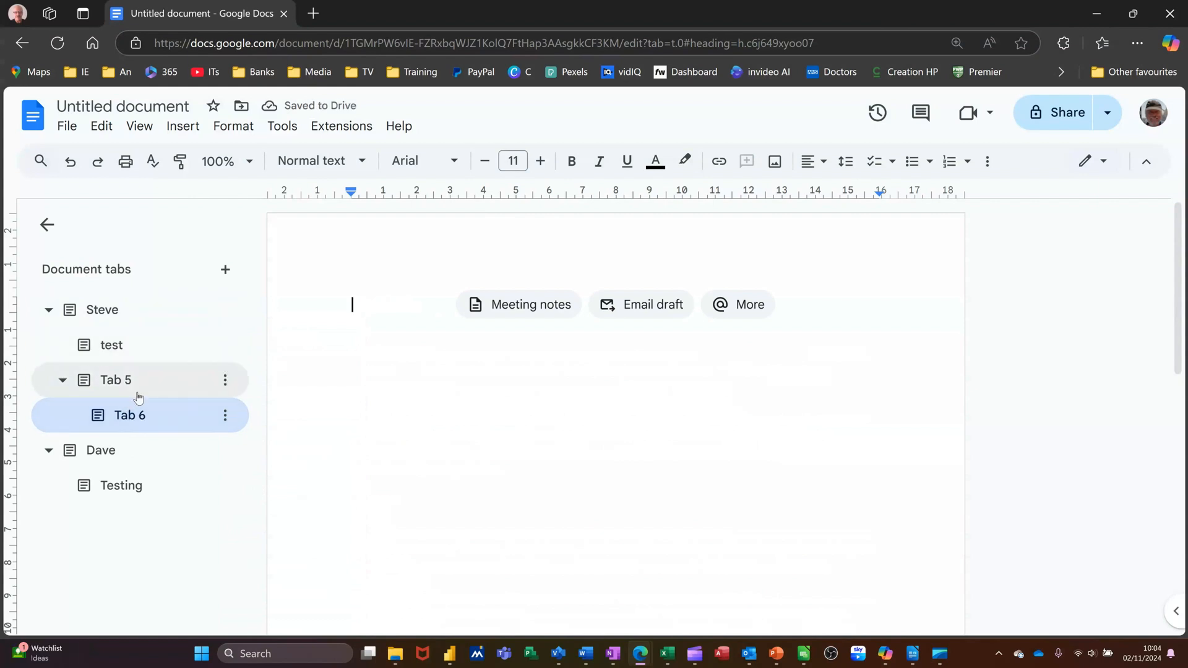
mouse_move(225, 416)
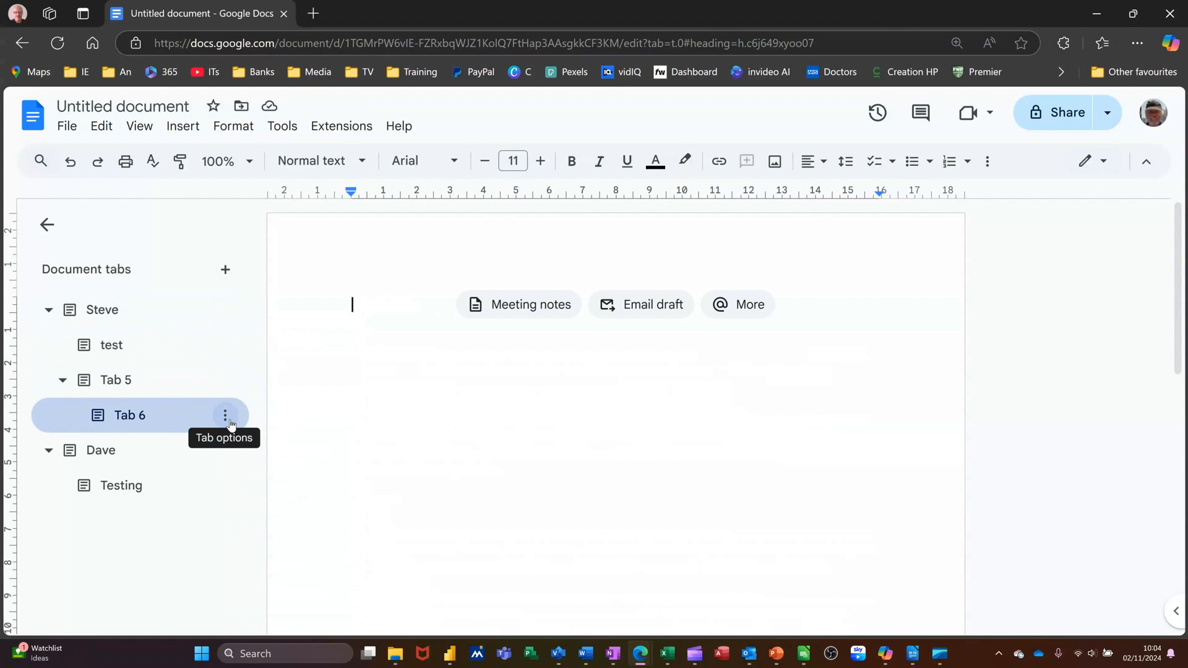
Delete the empty Tab 6 and Tab 5 via their Tab options menus
left_click(225, 416)
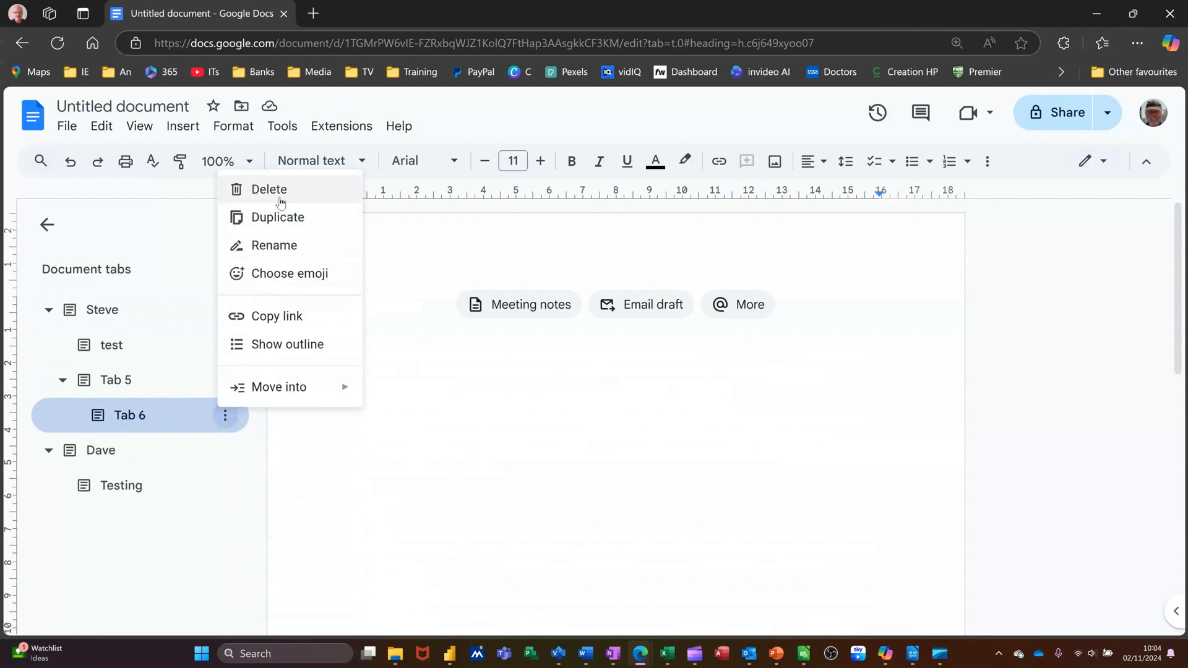
left_click(270, 189)
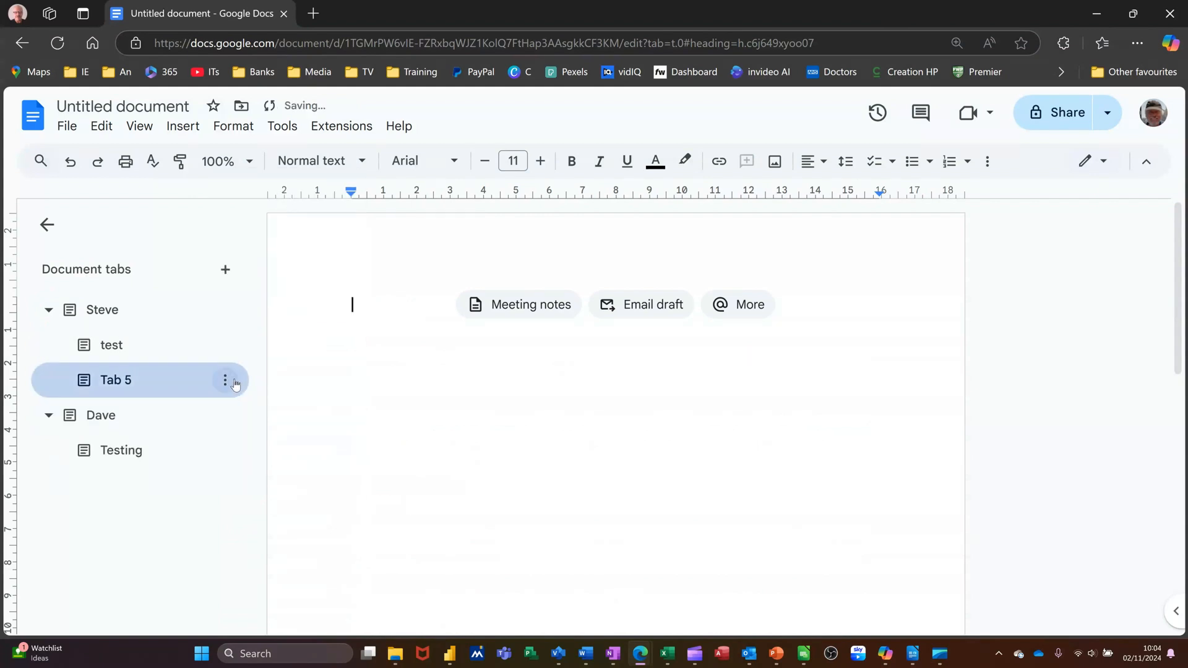
left_click(225, 380)
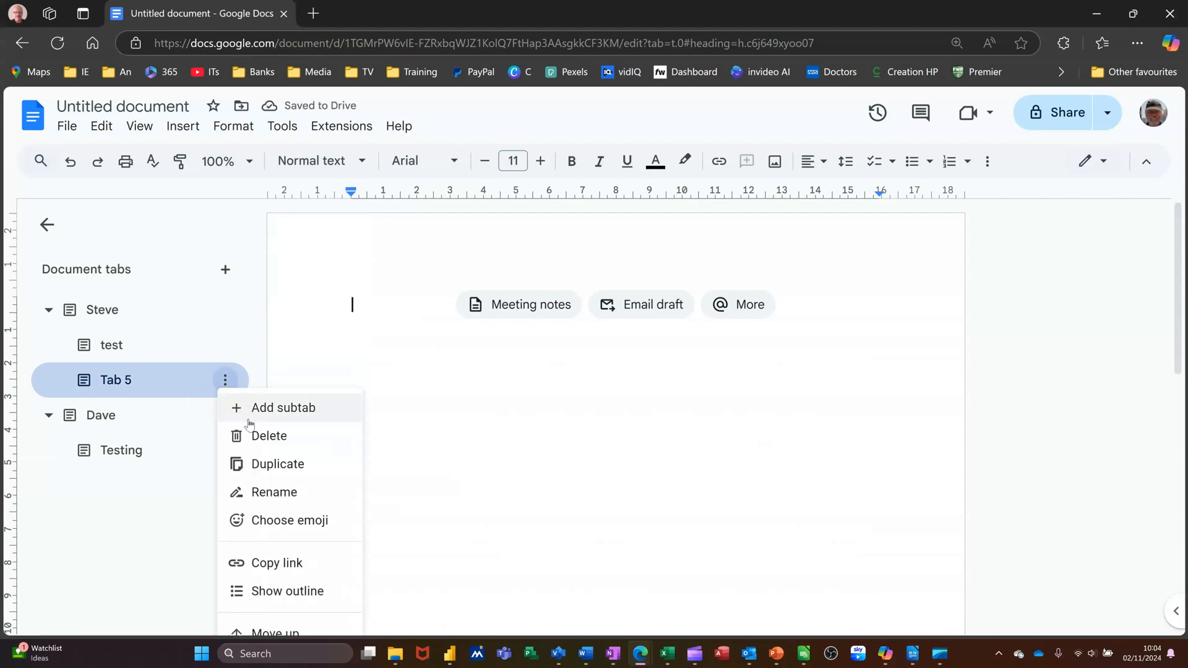
left_click(269, 435)
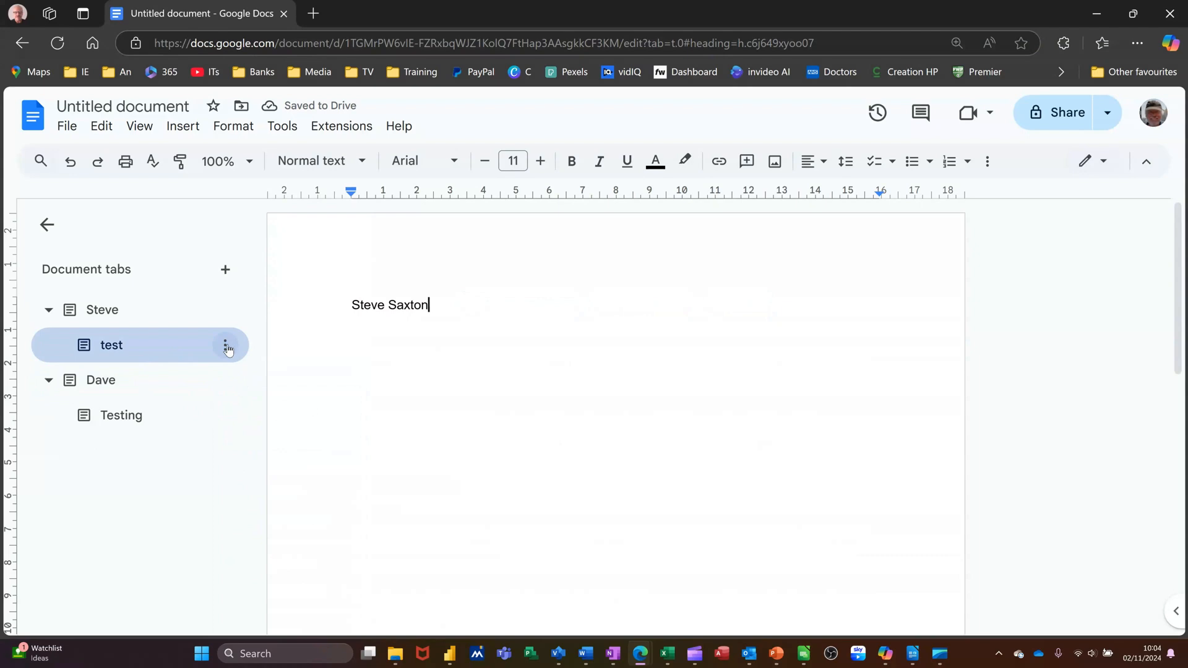
left_click(225, 345)
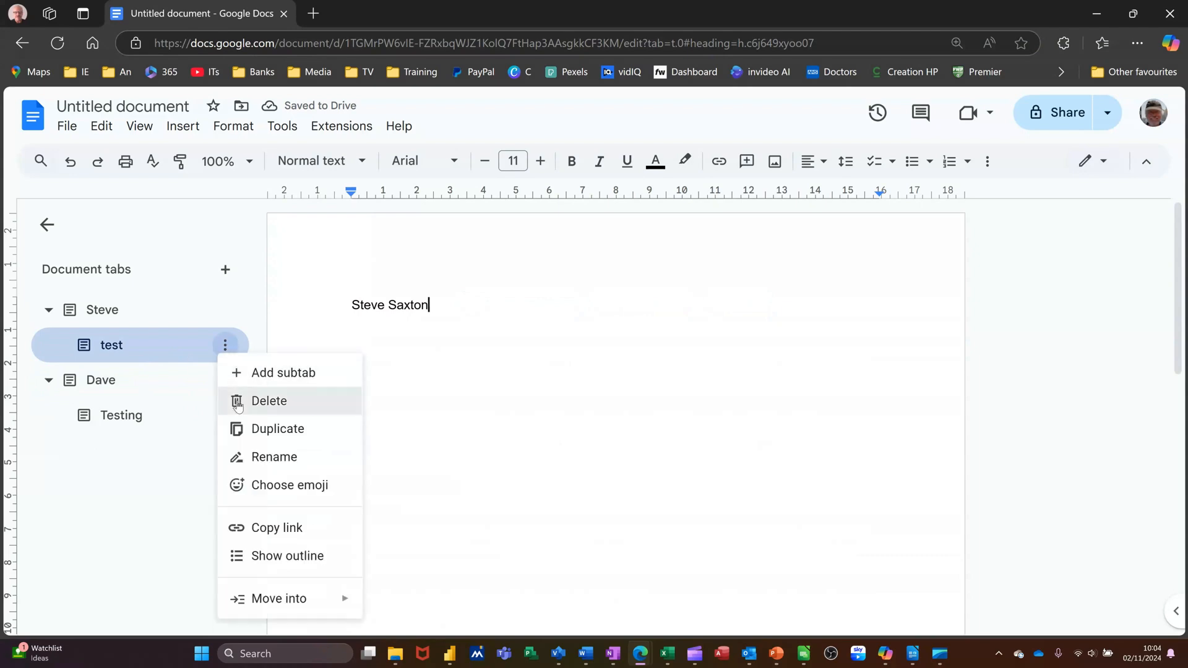
Confirm deleting the test subtab, show Steve's outline, and start removing Testing
left_click(268, 401)
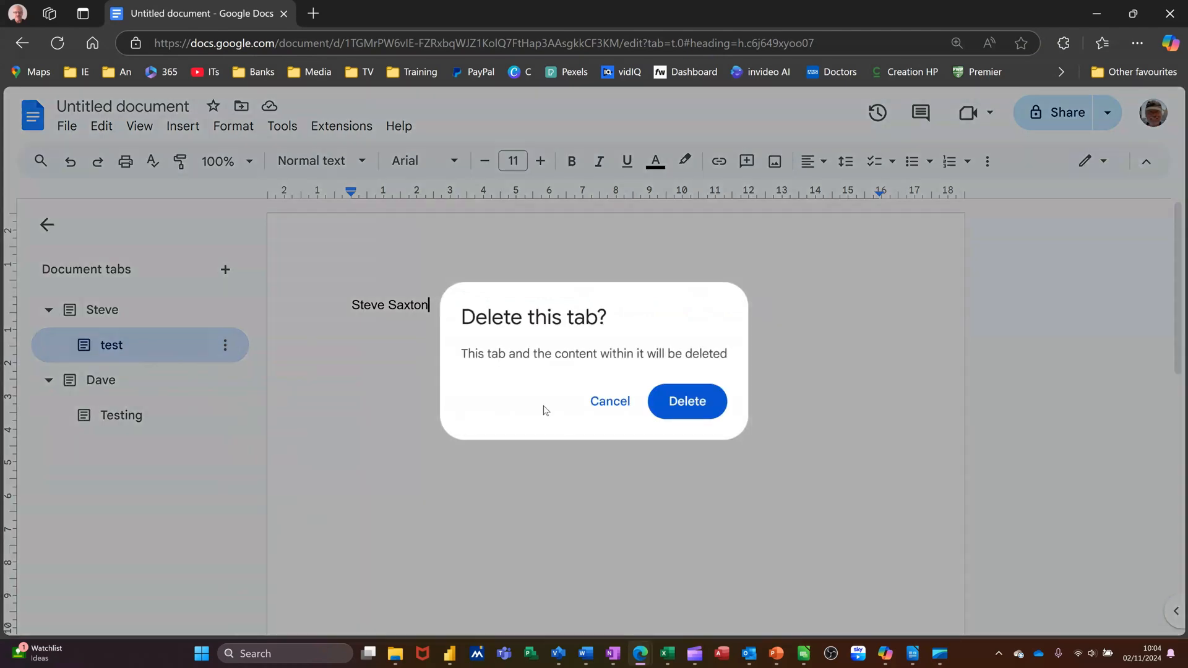
left_click(687, 401)
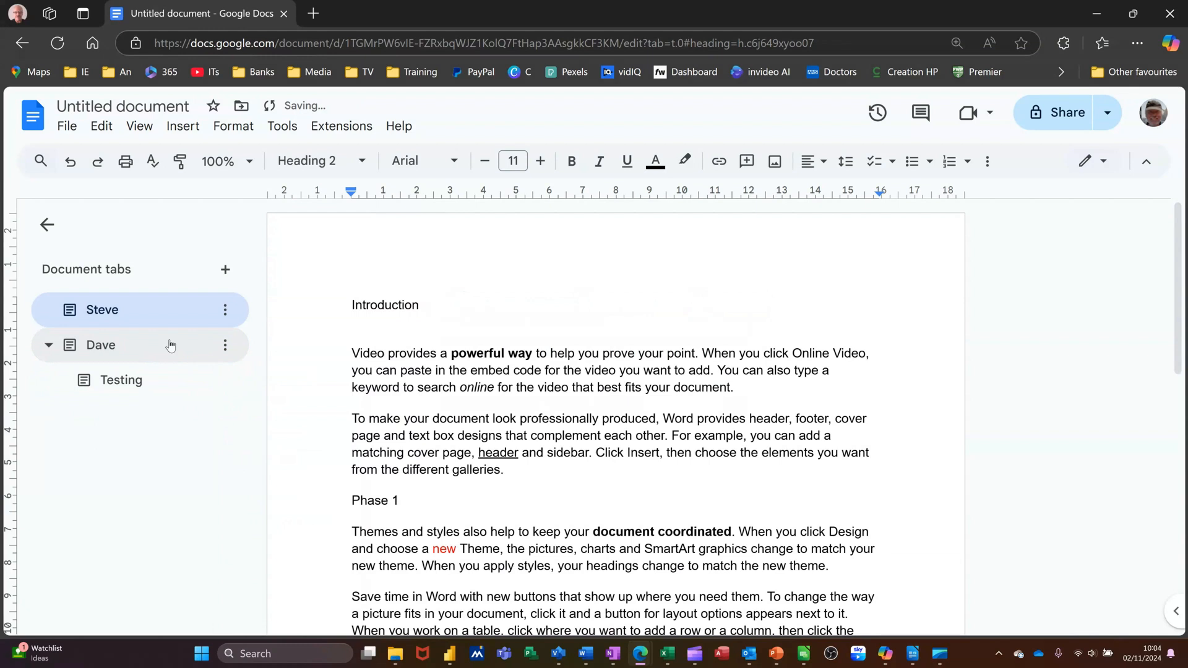
left_click(102, 310)
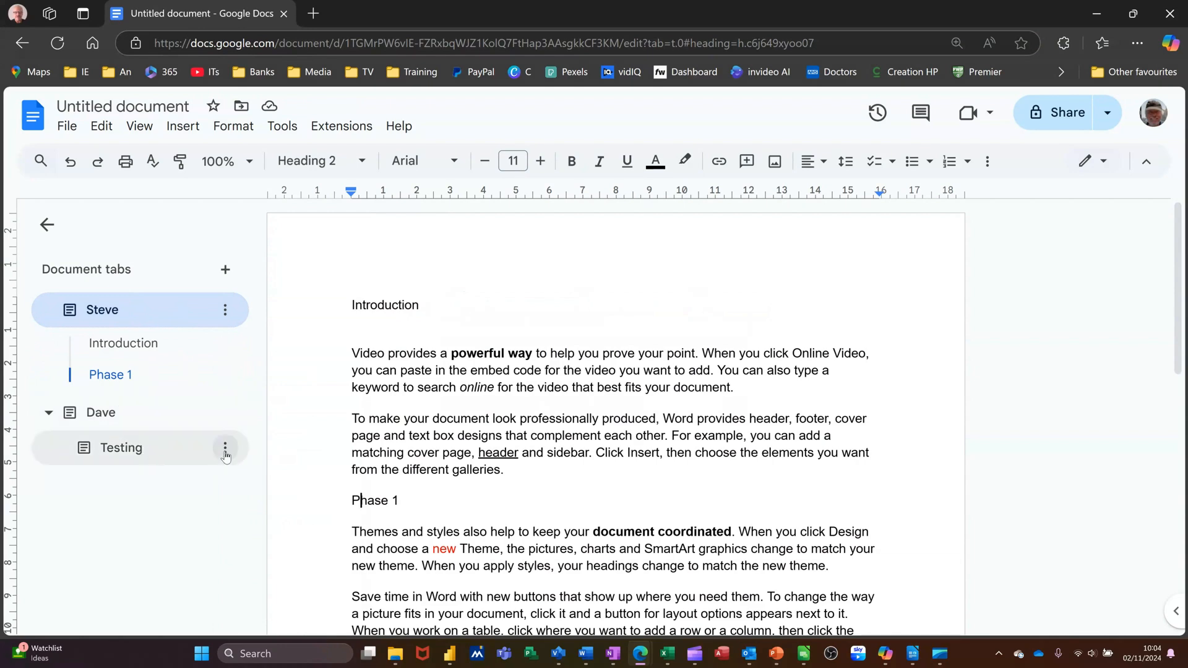
left_click(225, 448)
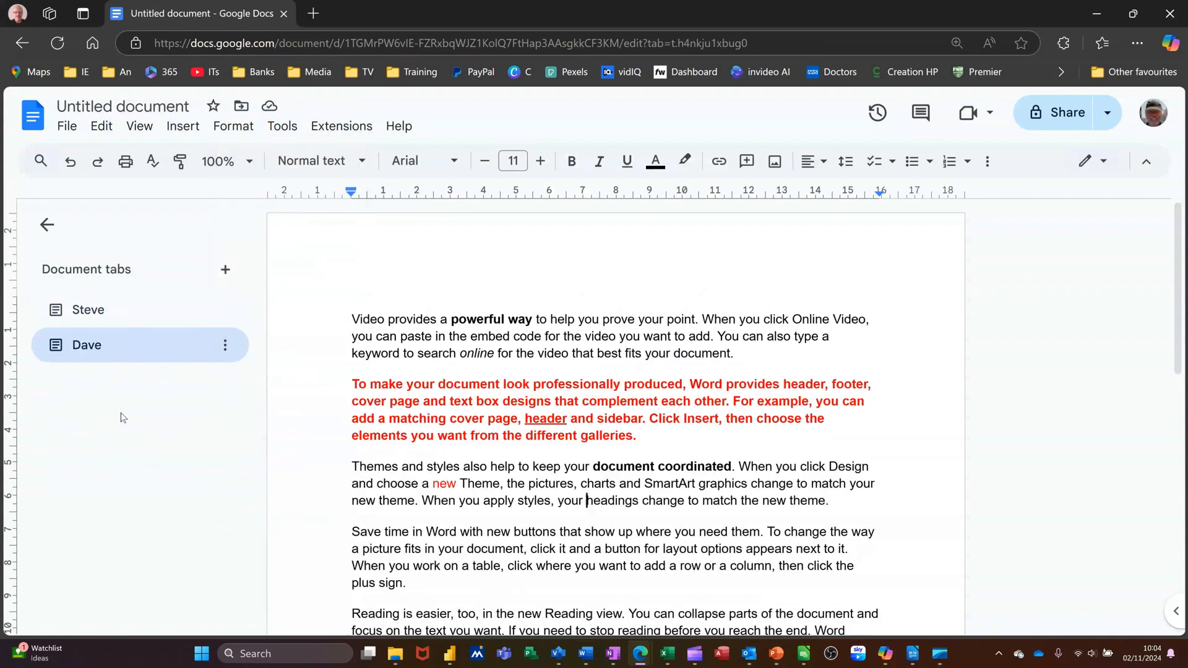
mouse_move(225, 345)
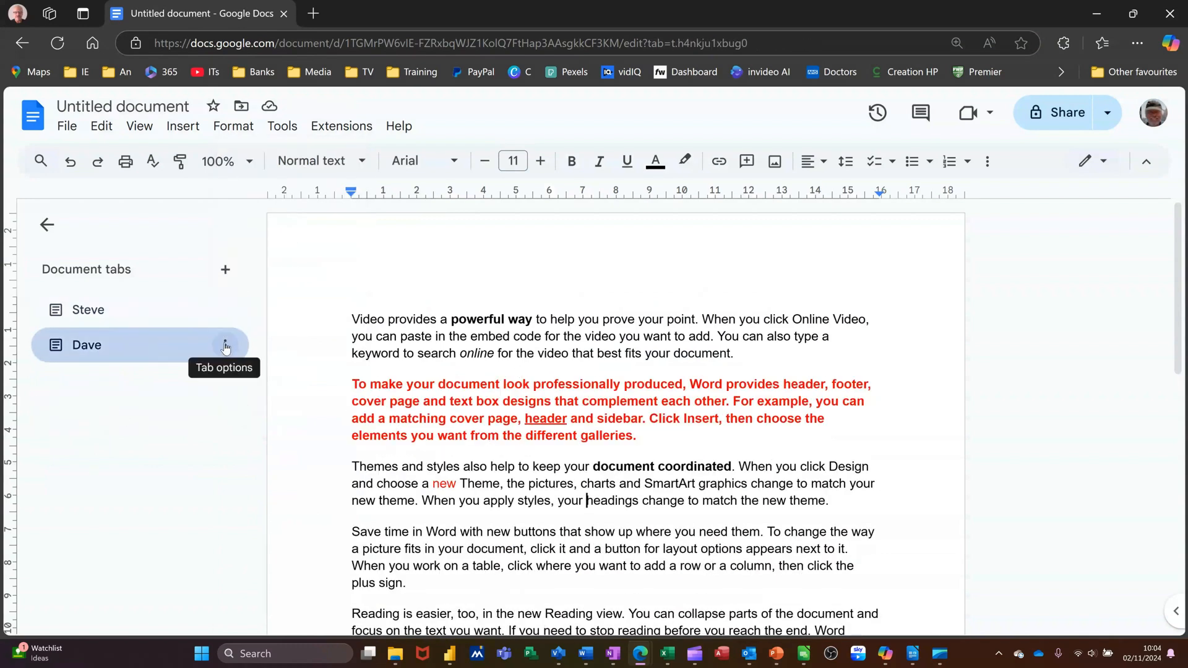
Delete the Dave tab with confirmation, leaving only the Steve tab
left_click(225, 344)
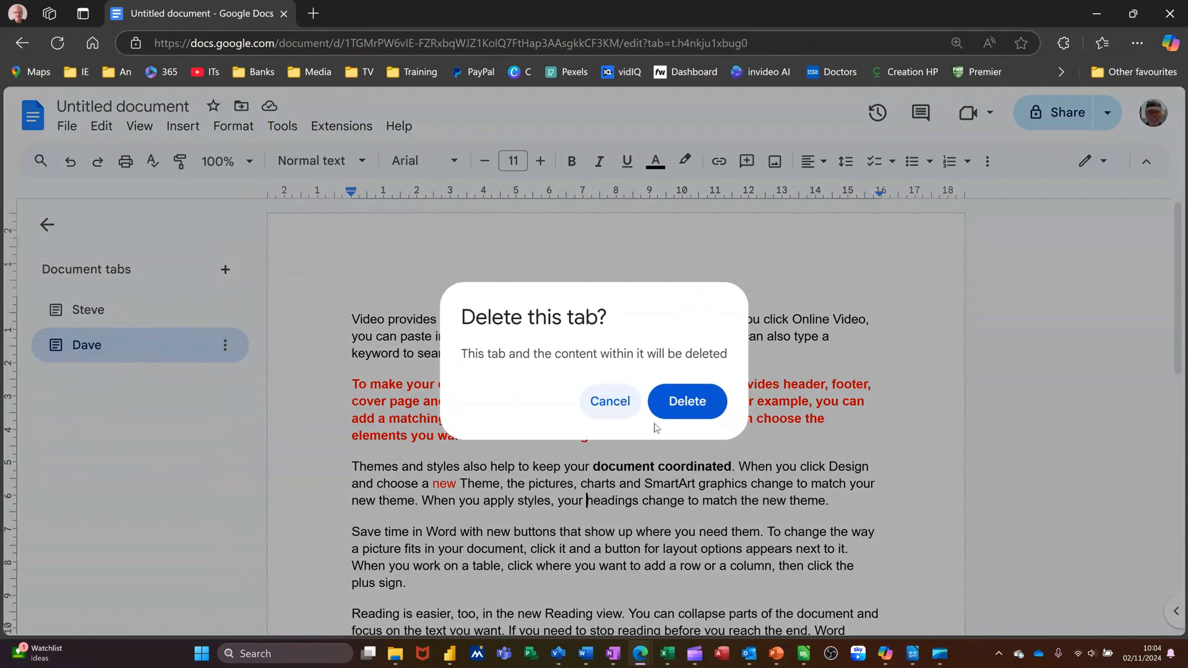
left_click(687, 401)
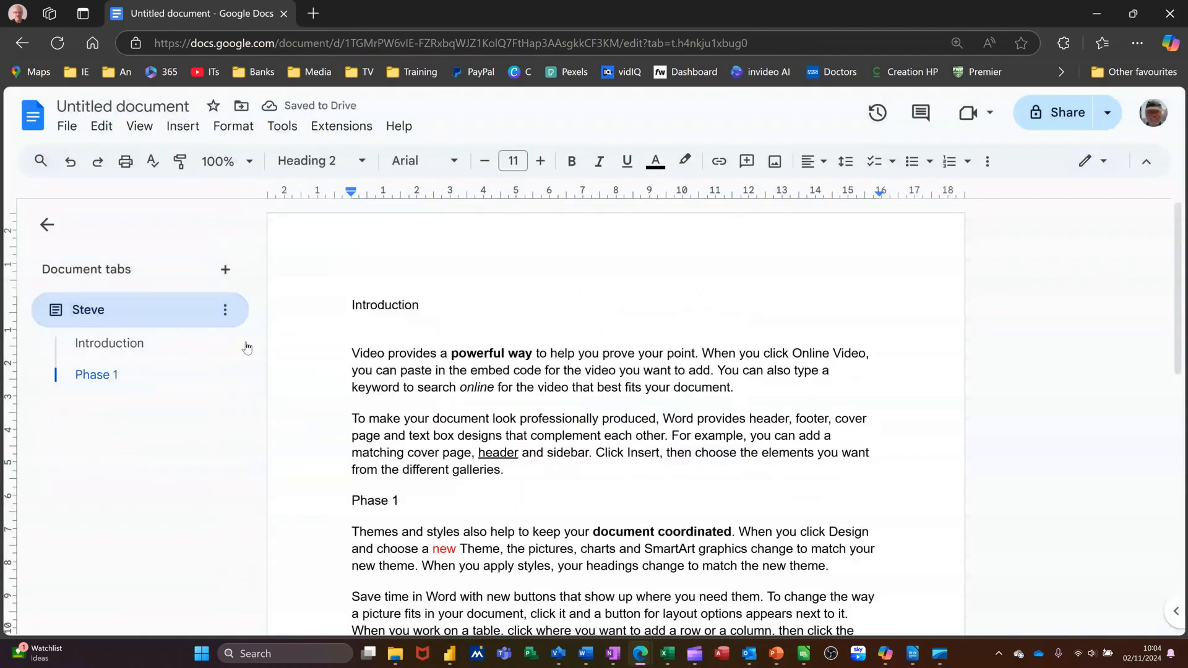
Add a subtab under Steve filled with the Email draft template and name it 'email'
left_click(226, 309)
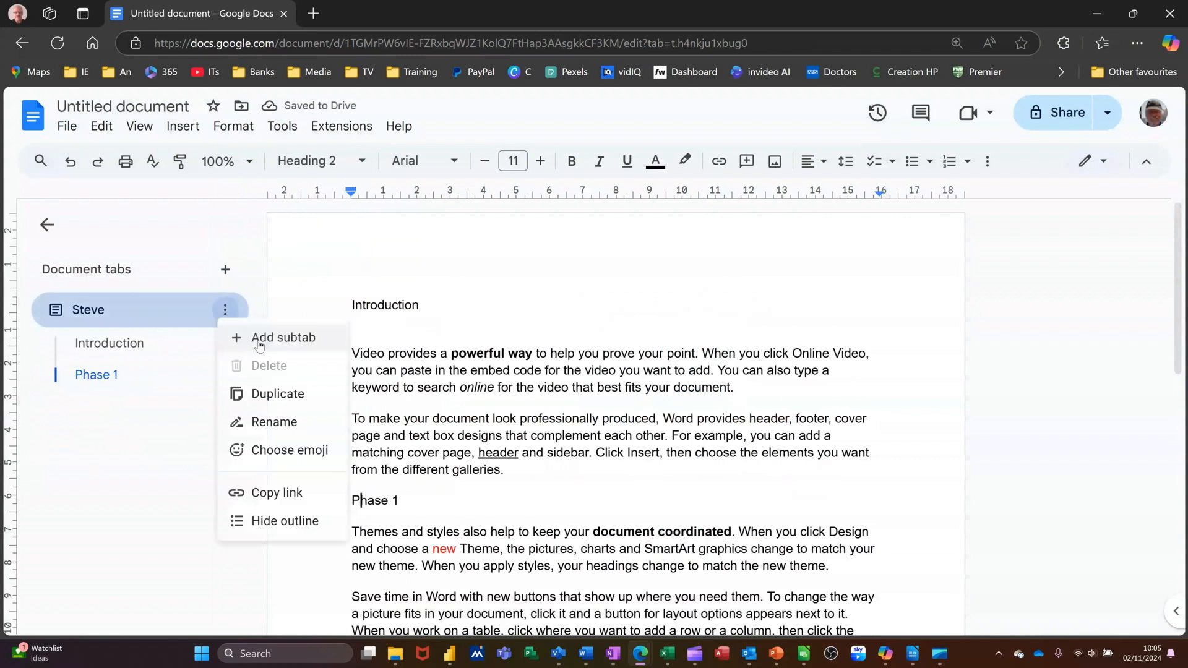
left_click(284, 337)
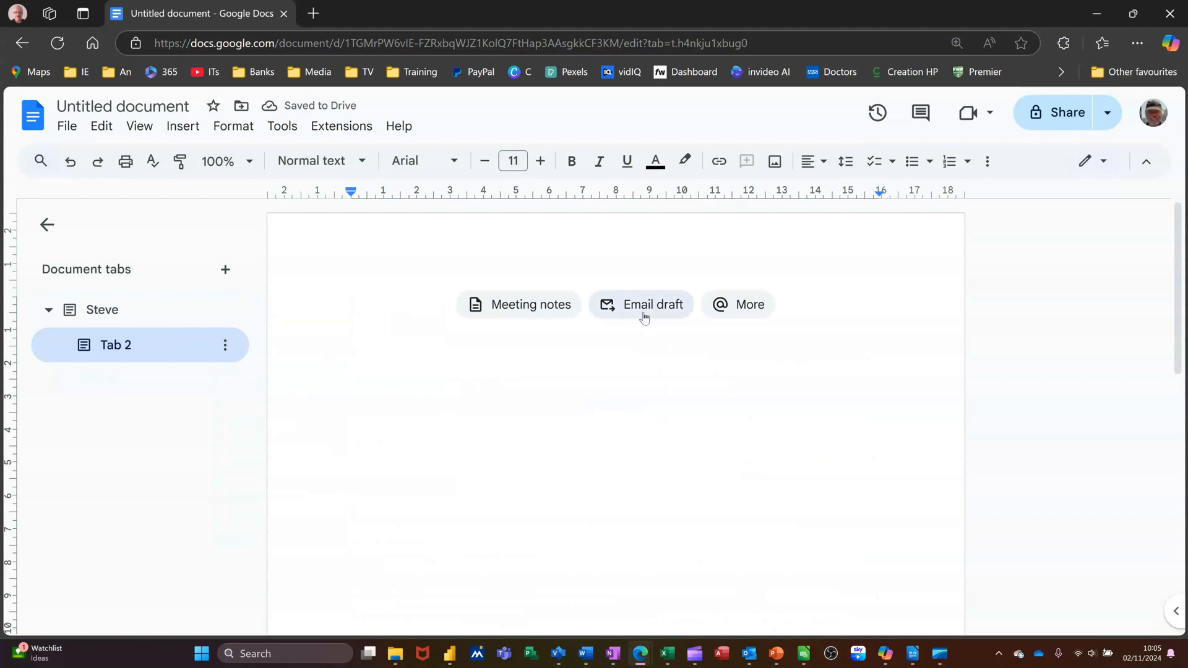
left_click(653, 305)
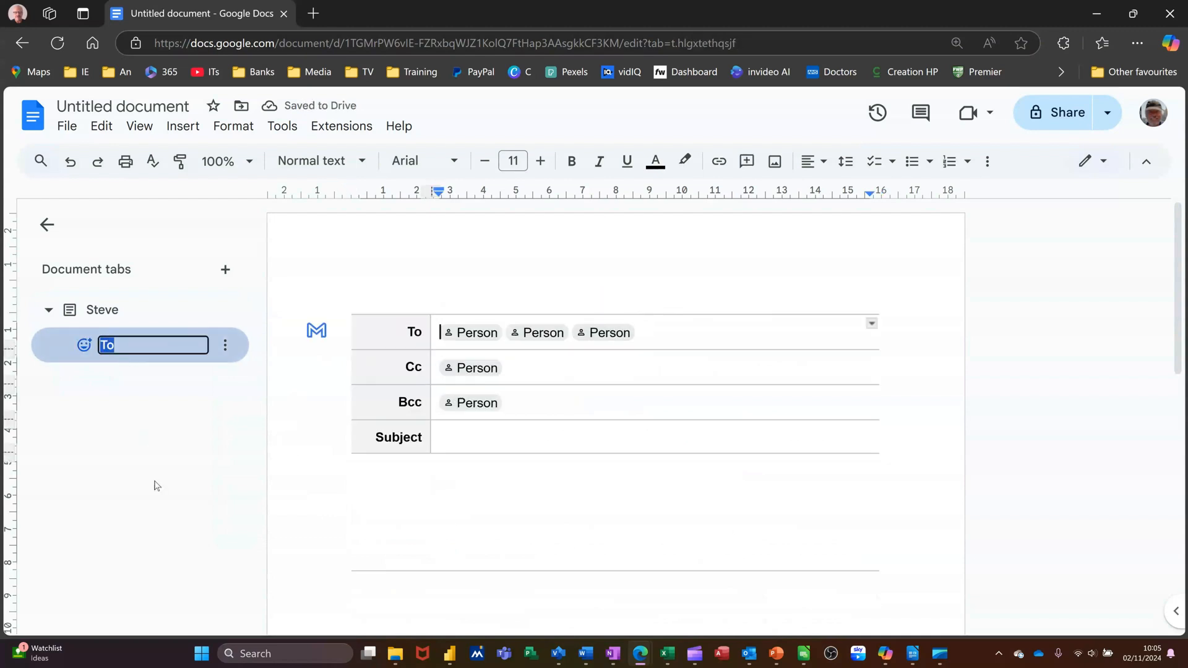
type("email")
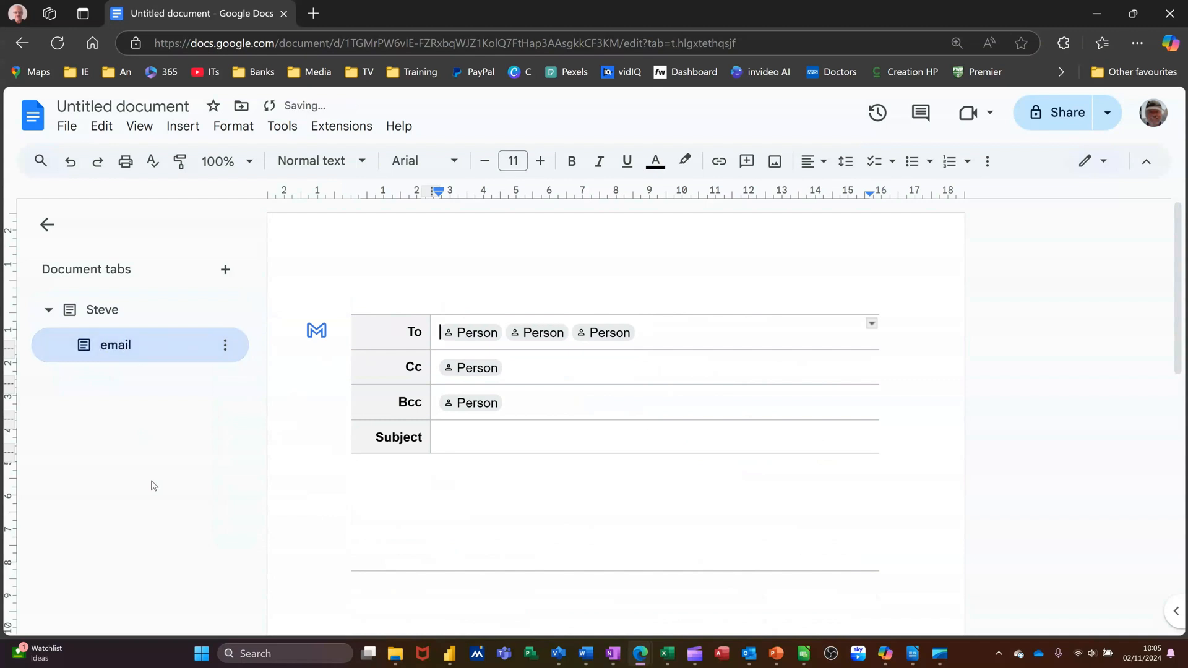
left_click(102, 309)
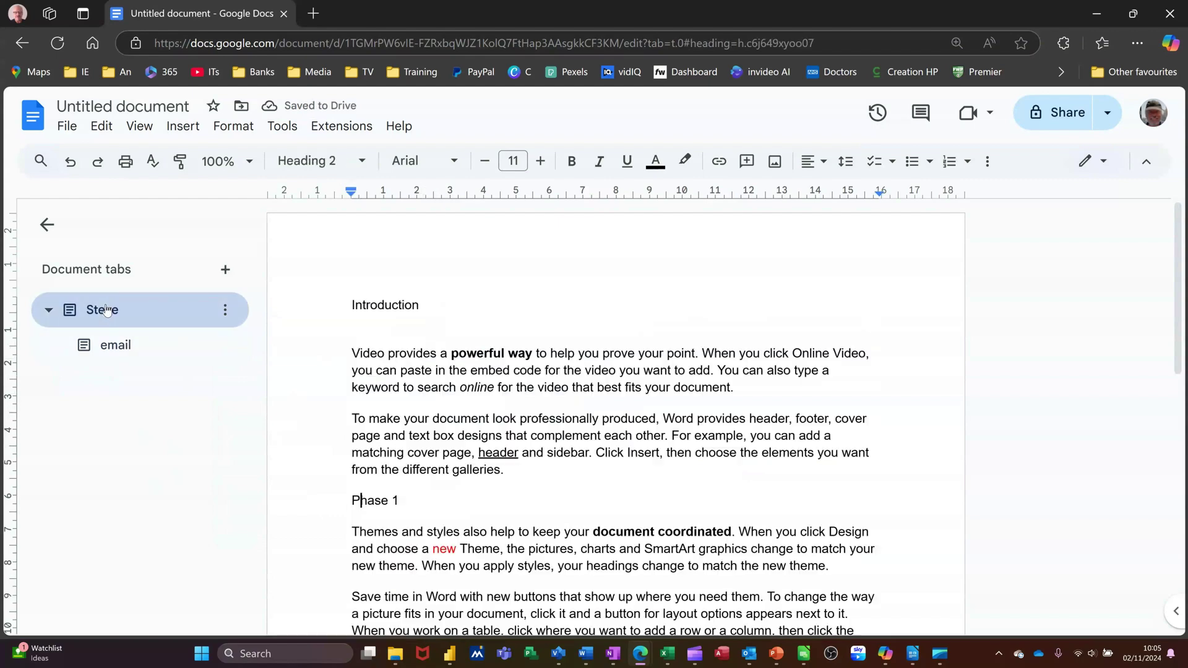
Collapse and re-expand Steve's outline, then view the email subtab's To, Cc, Bcc, Subject fields
left_click(48, 309)
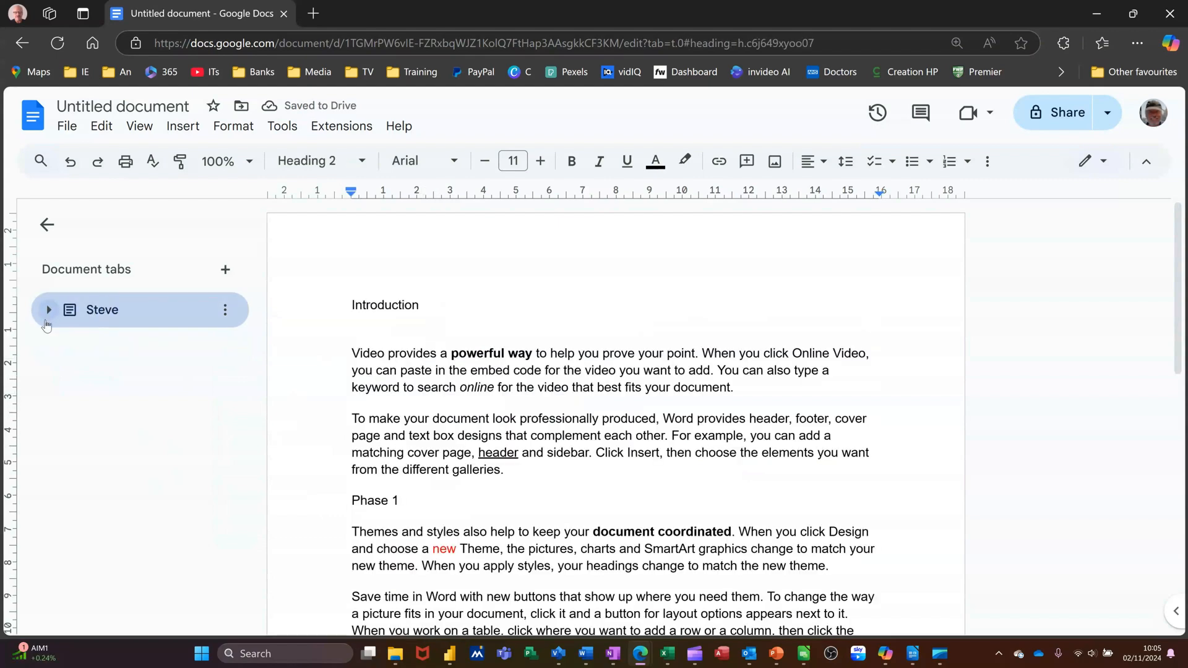
left_click(50, 310)
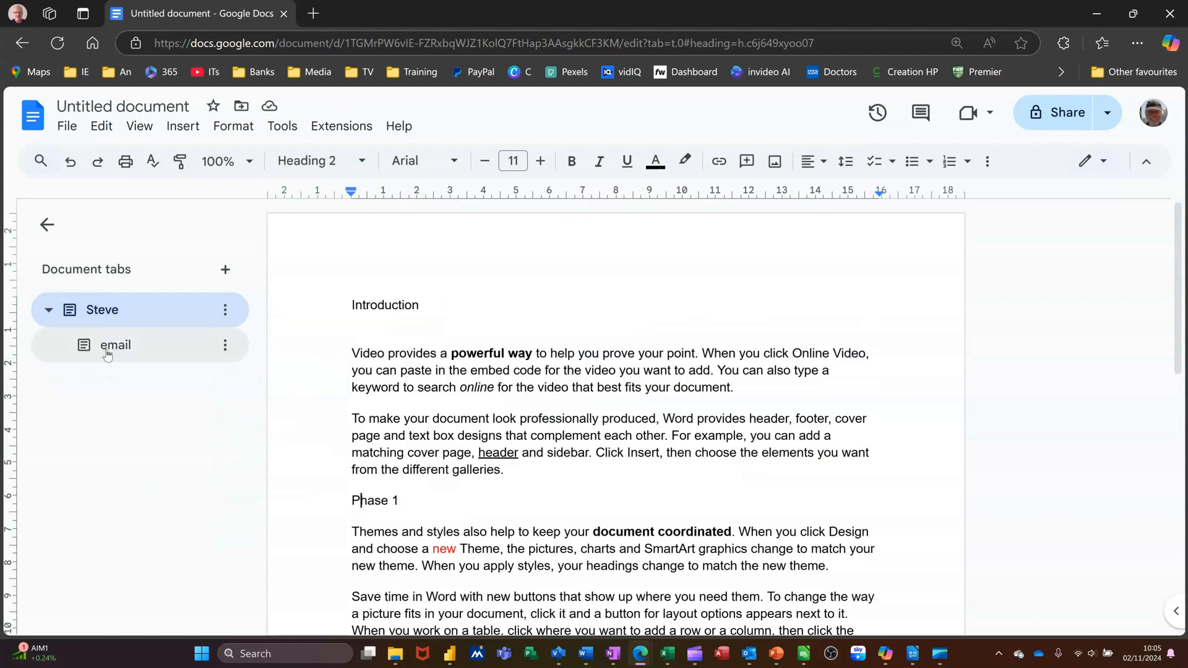
left_click(50, 309)
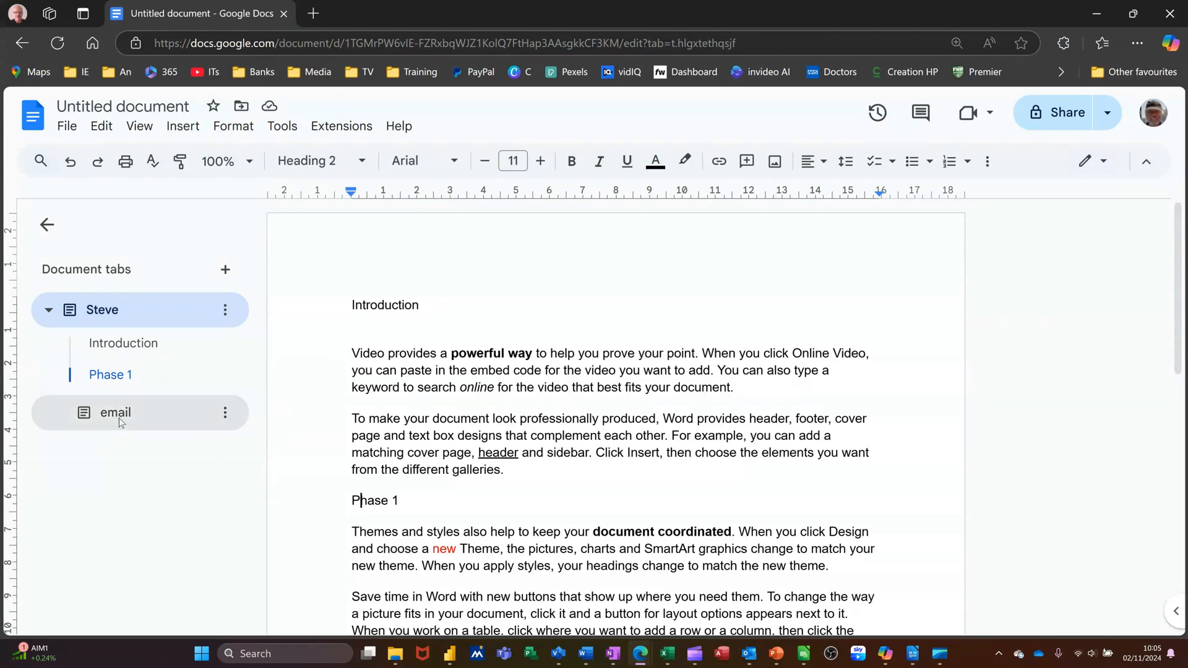
left_click(115, 414)
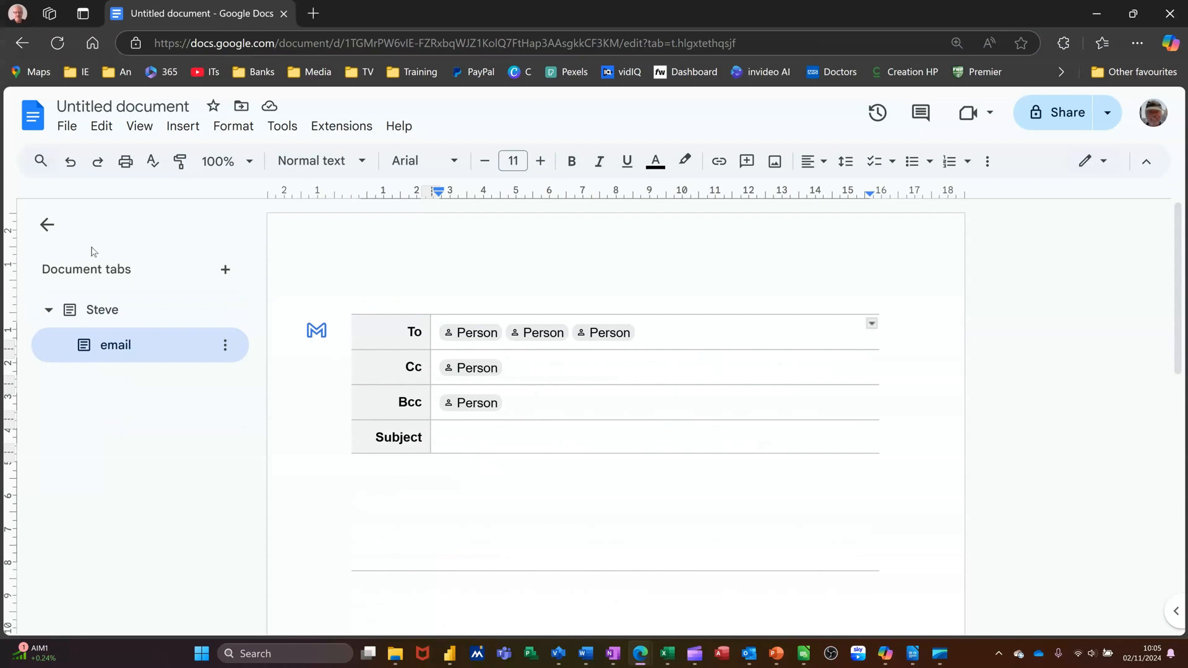